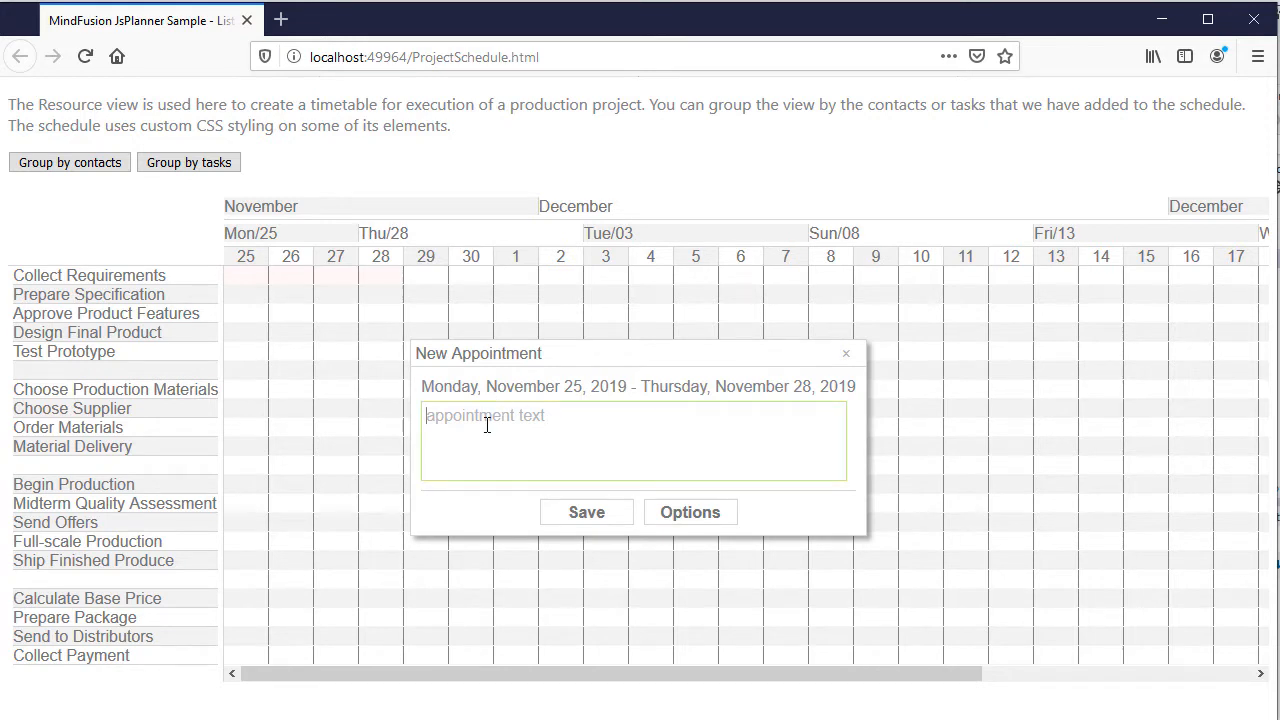
# Create the '15% completed' task with its contacts and extend it to November 29.
pyautogui.write('15% com')
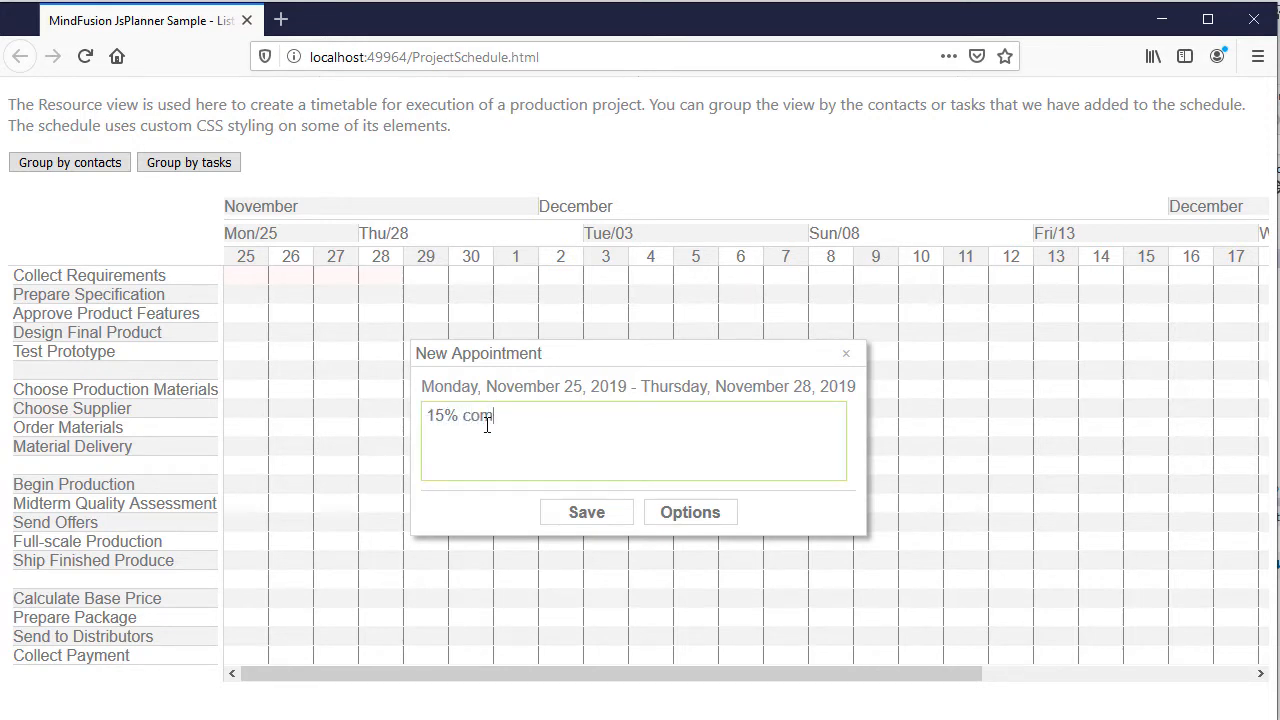
pyautogui.click(690, 512)
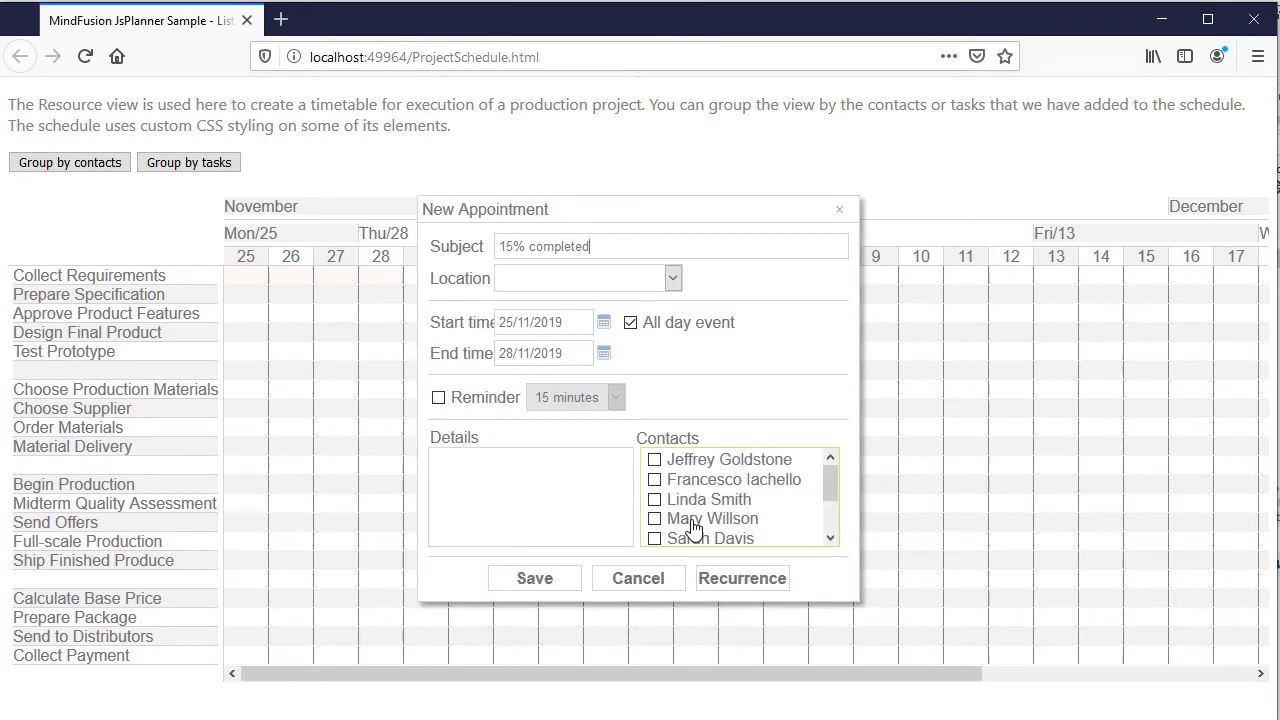
pyautogui.scroll(-3)
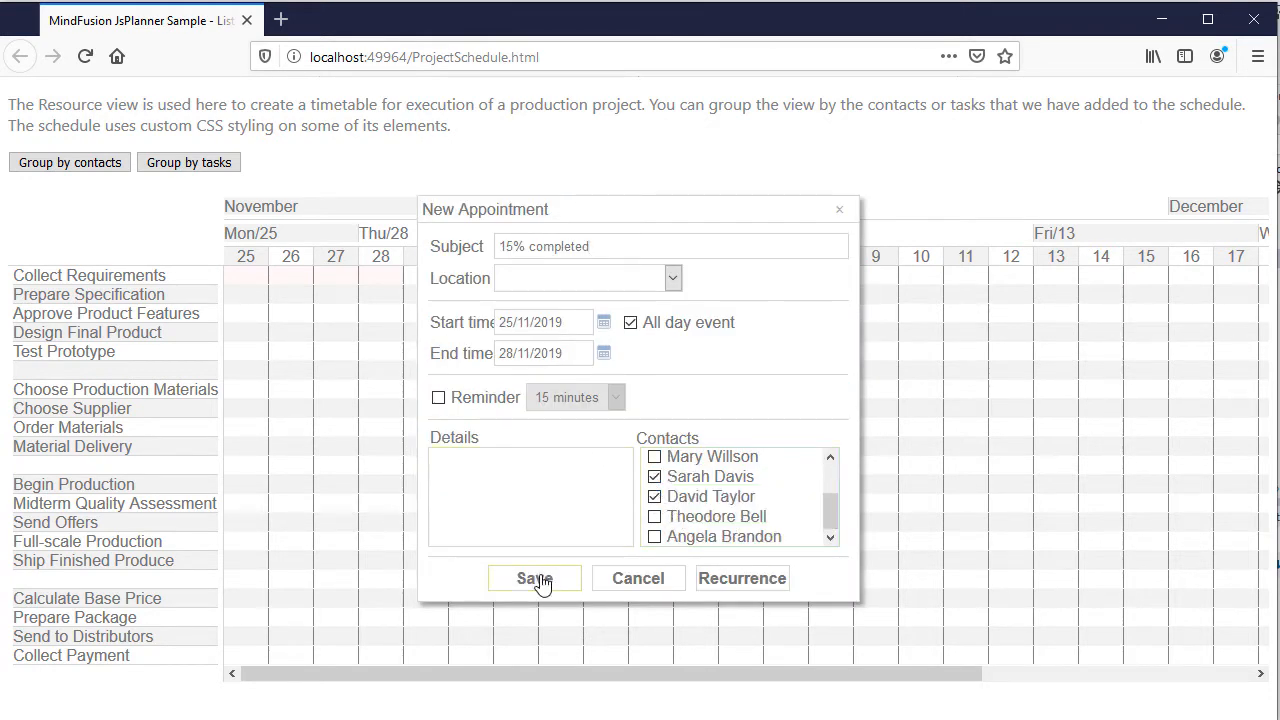
pyautogui.click(534, 578)
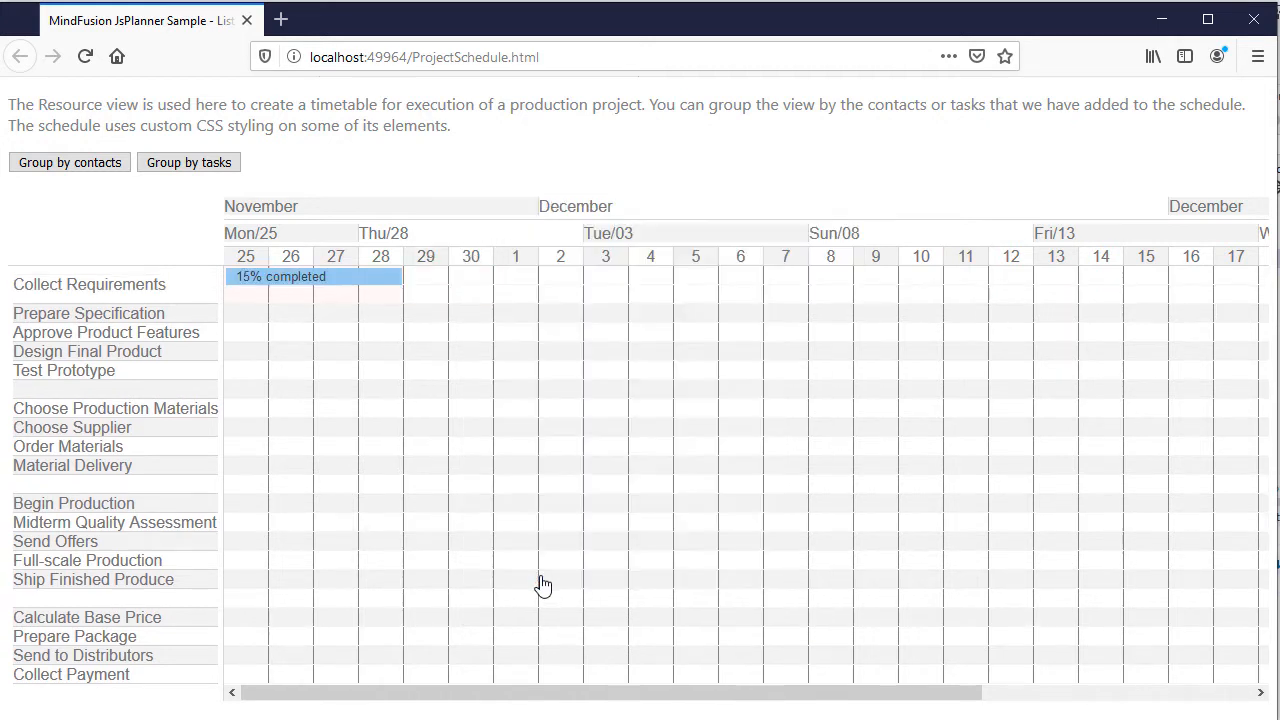
pyautogui.moveTo(404, 276); pyautogui.dragTo(448, 276)
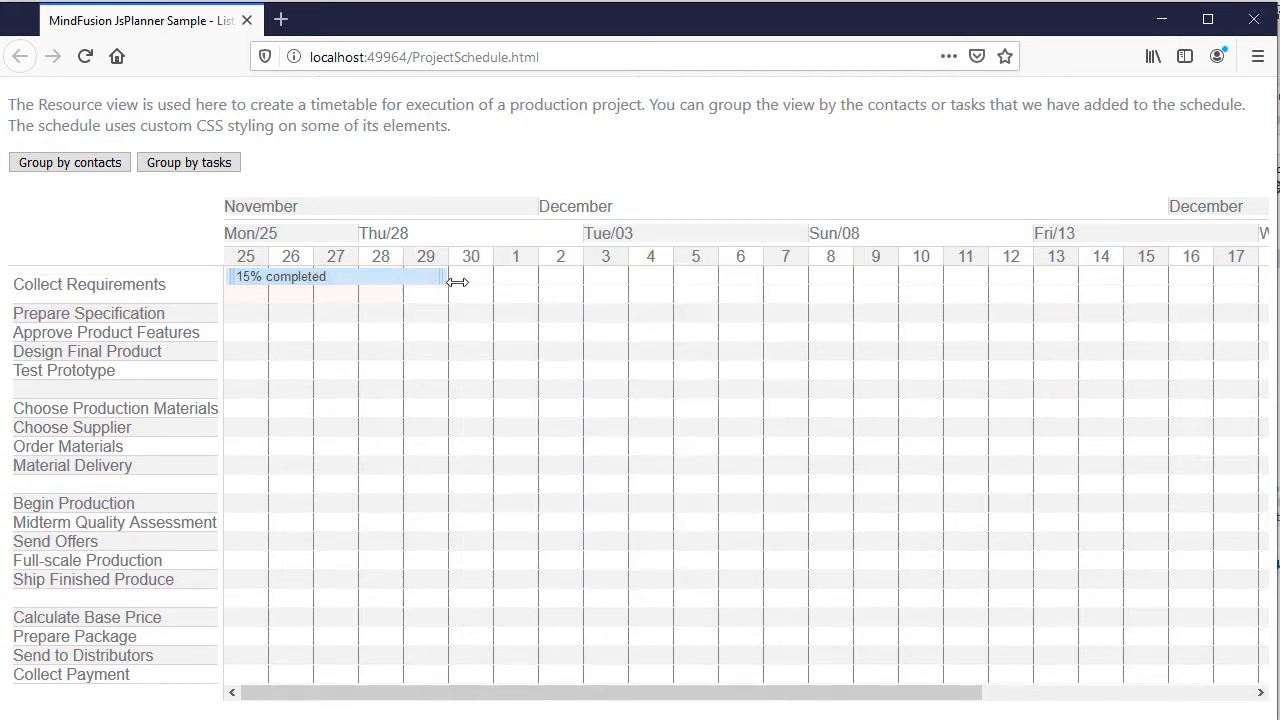
# Add a '10% completed' task for November 29 – December 1, then start the December 3–6 task details.
pyautogui.moveTo(456, 280); pyautogui.dragTo(436, 276)
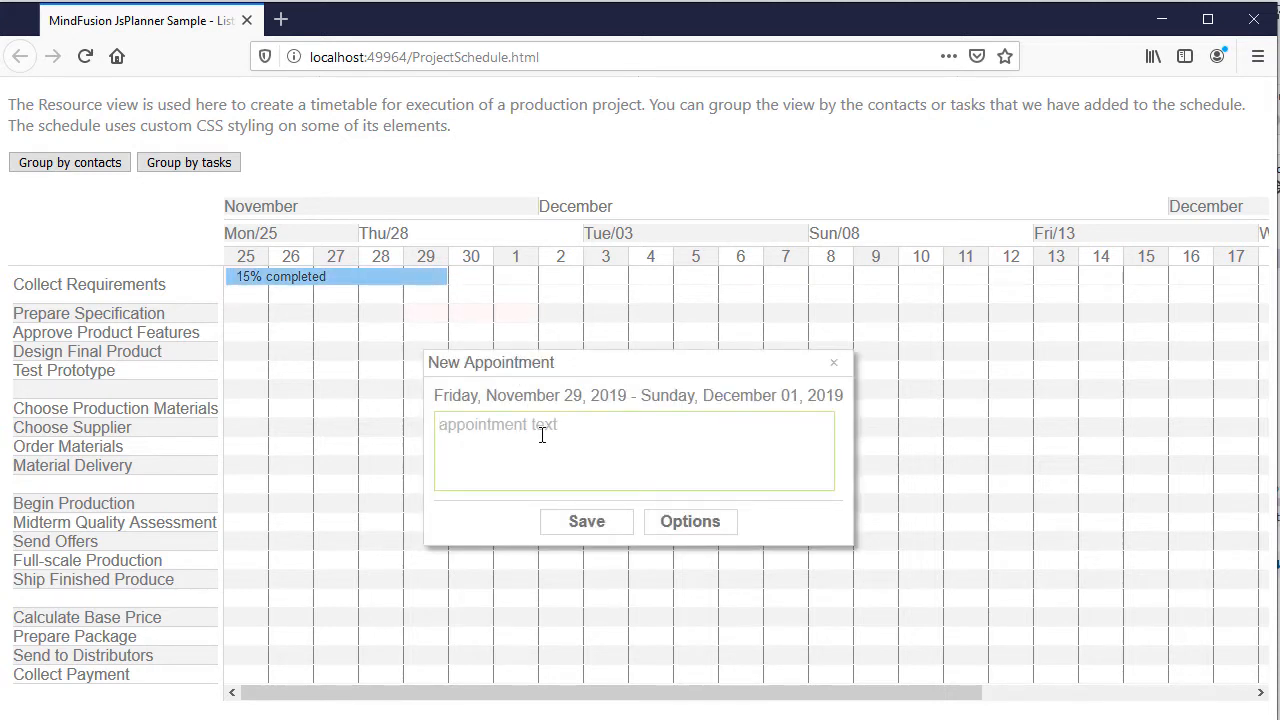
pyautogui.write('10% c')
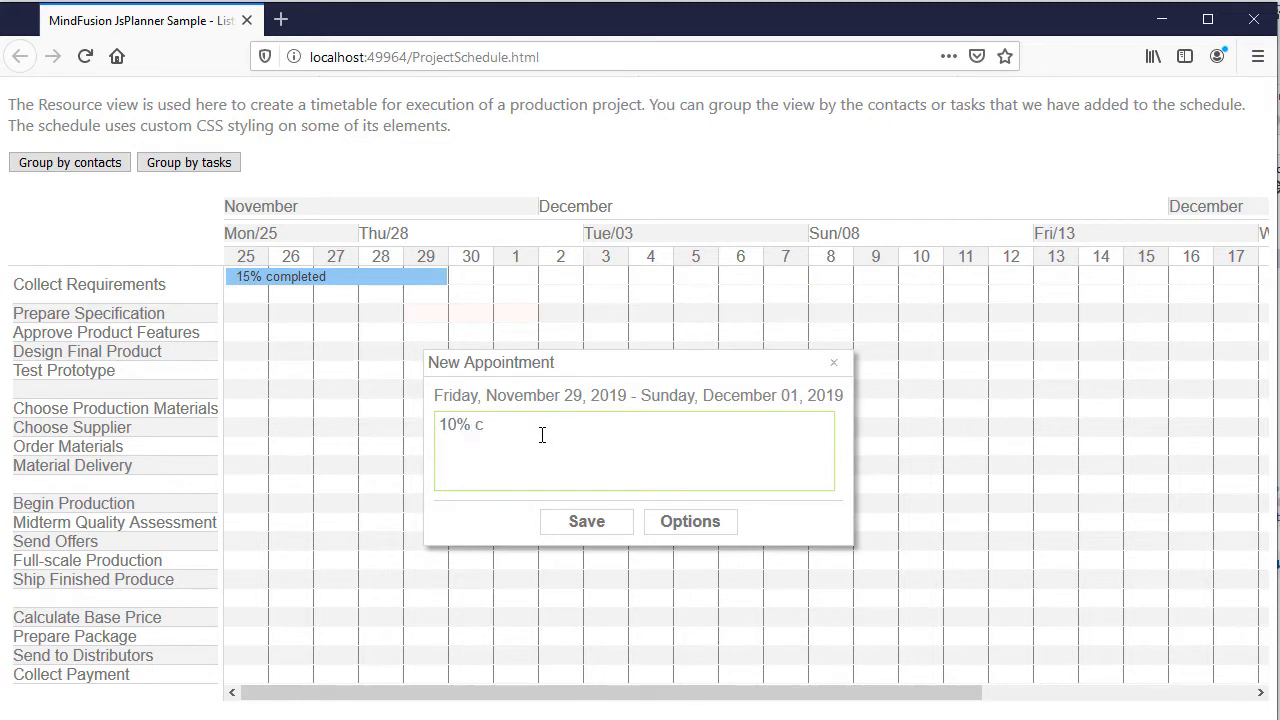
pyautogui.click(688, 520)
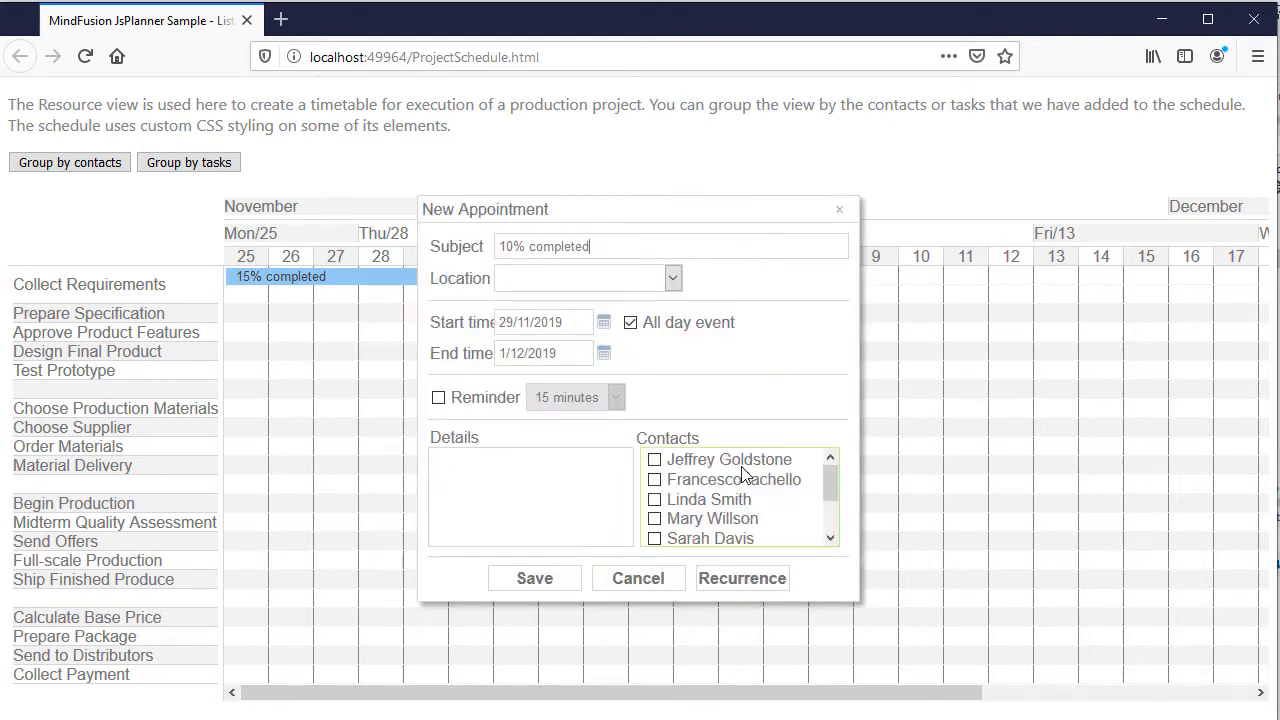
pyautogui.click(534, 578)
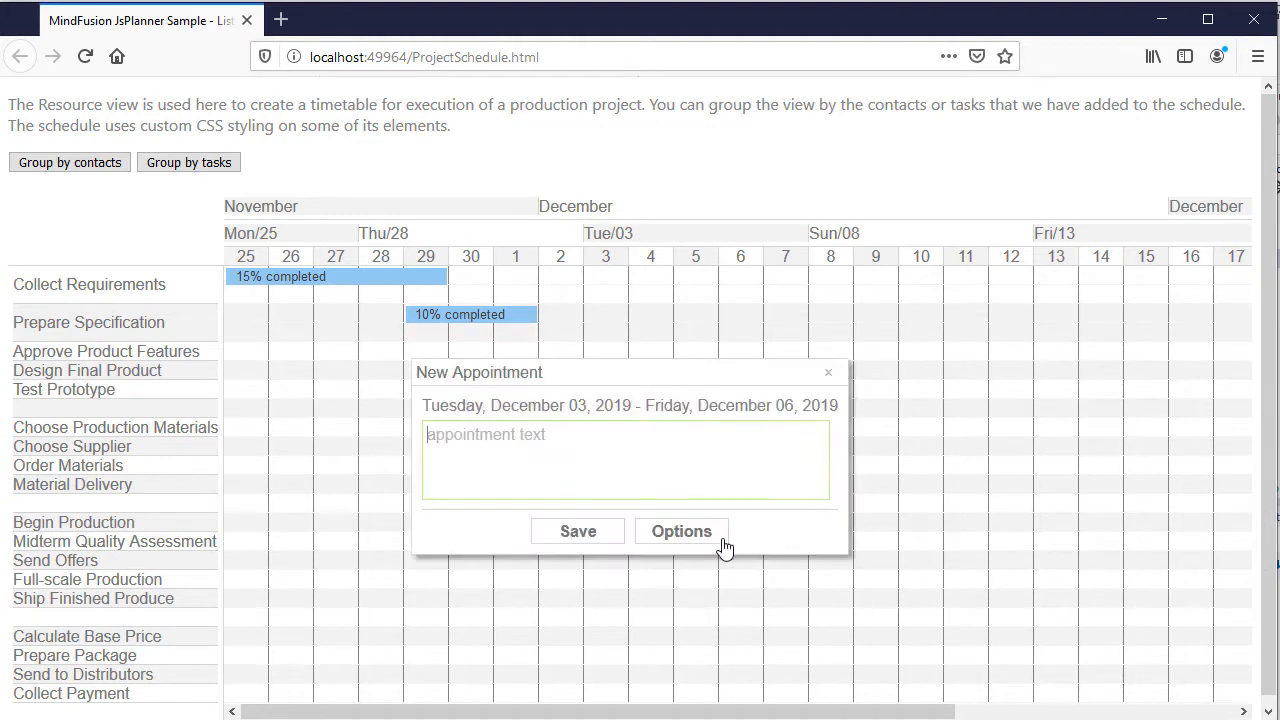
pyautogui.click(680, 532)
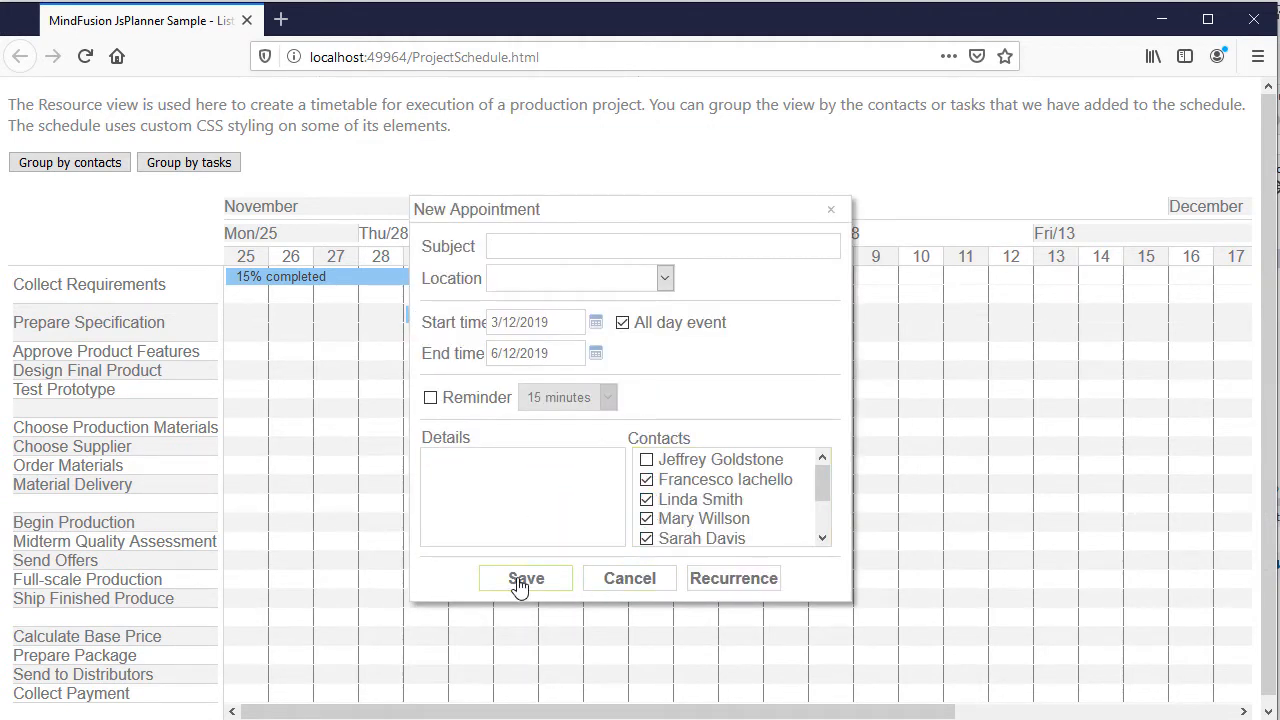
# Save the Test Prototype task and show the schedule grouped by contacts.
pyautogui.click(524, 578)
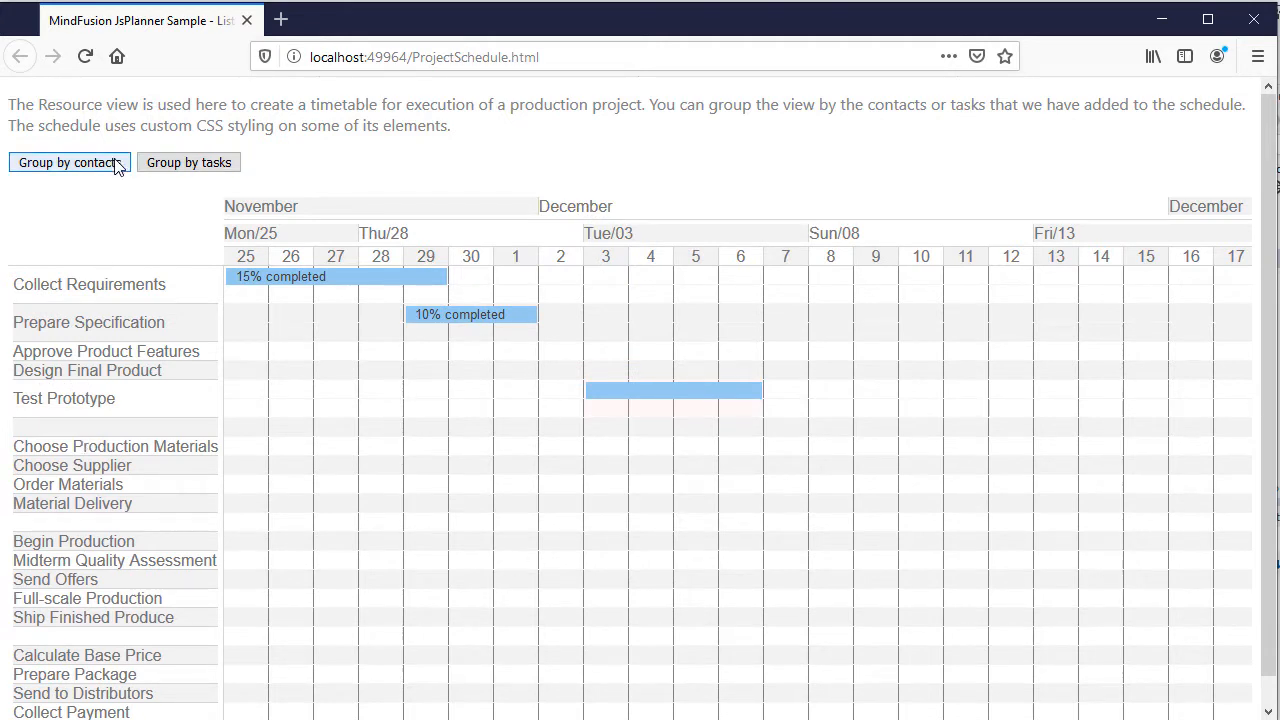
pyautogui.click(188, 162)
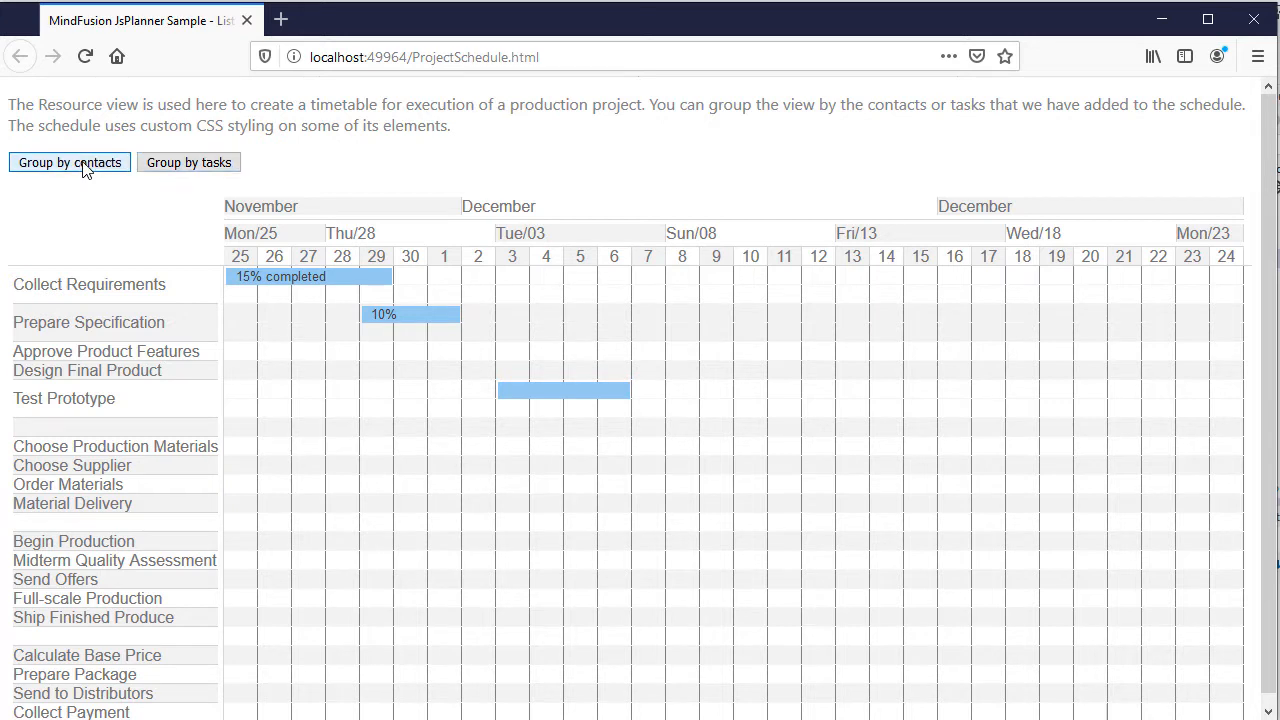
pyautogui.click(68, 162)
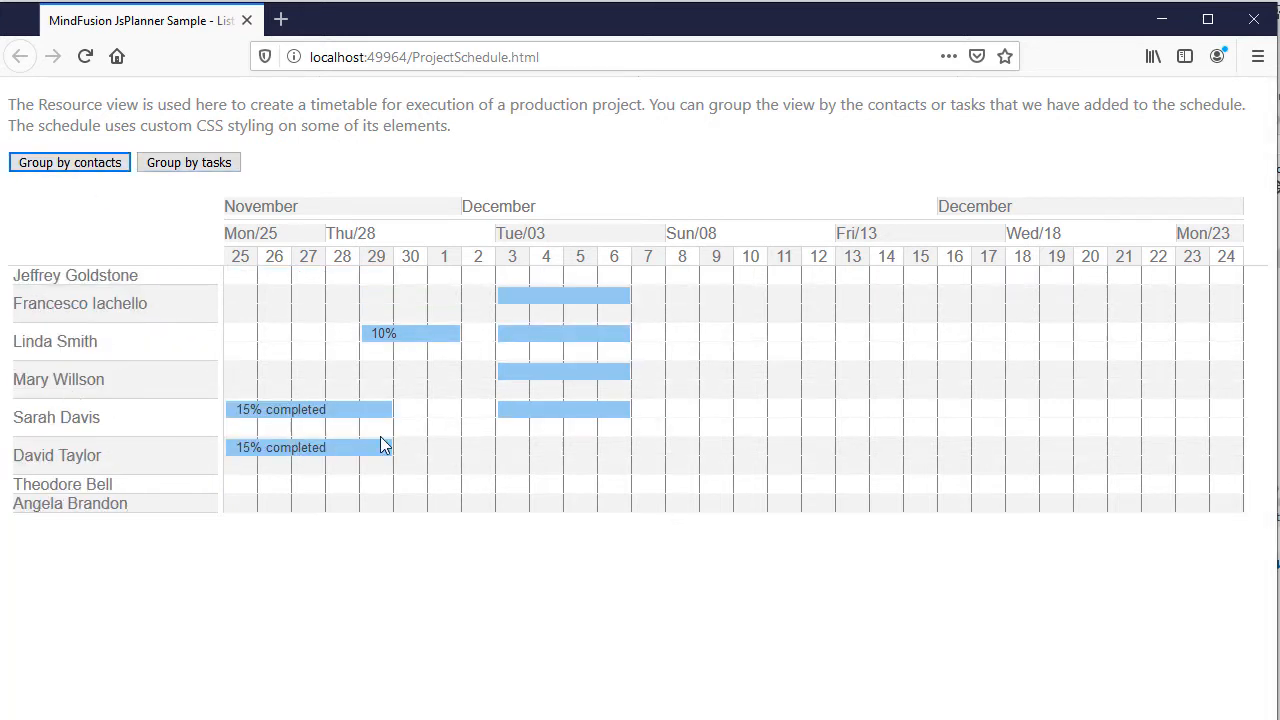
pyautogui.moveTo(188, 162)
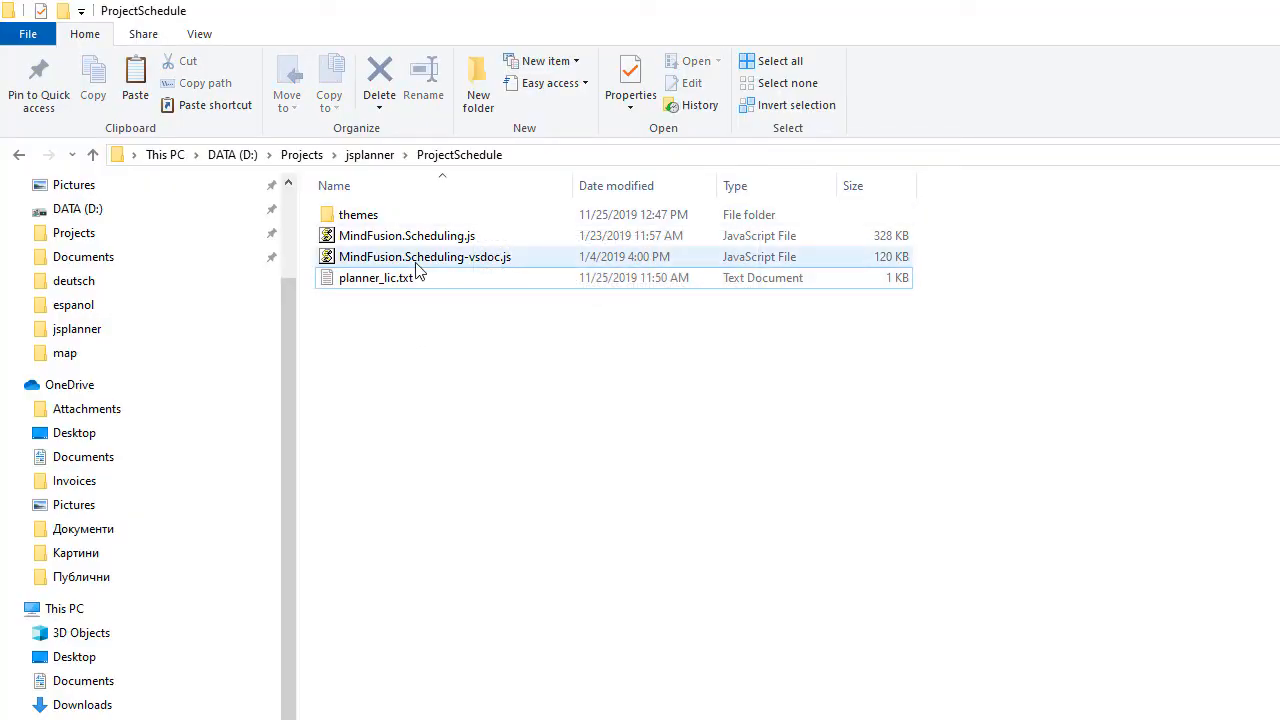
pyautogui.moveTo(438, 258)
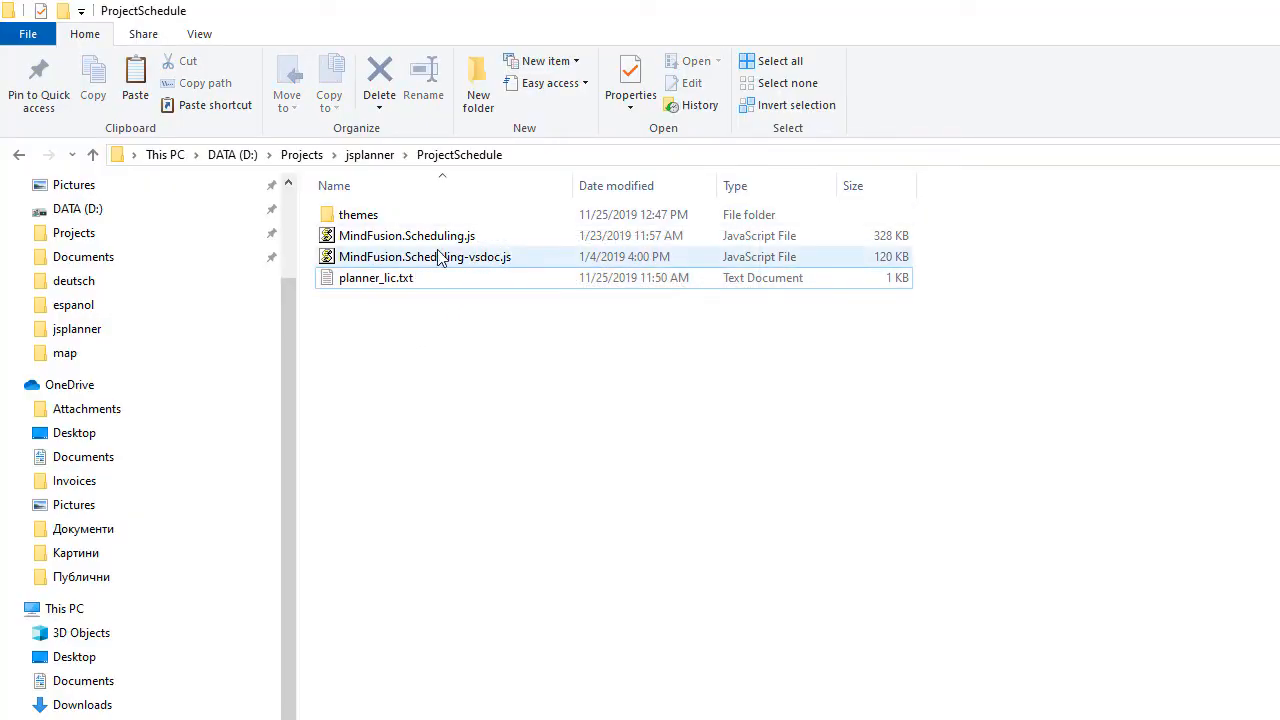
pyautogui.moveTo(358, 214)
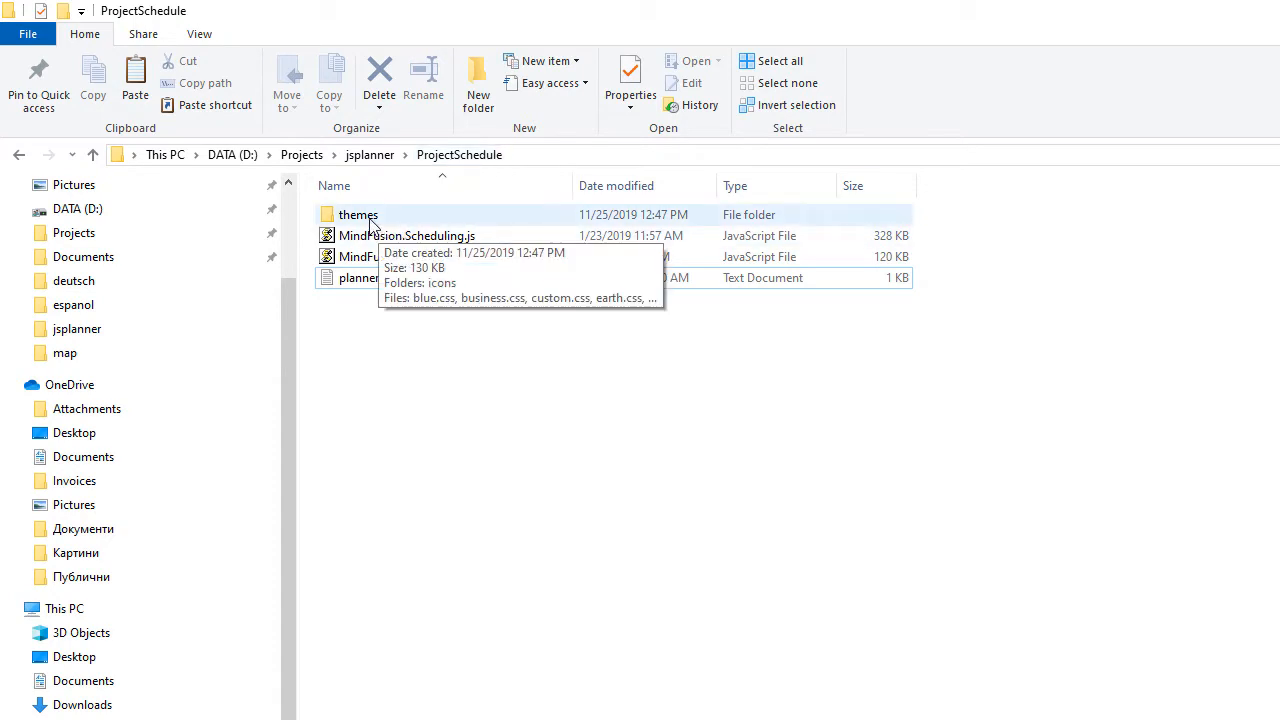
pyautogui.doubleClick(358, 214)
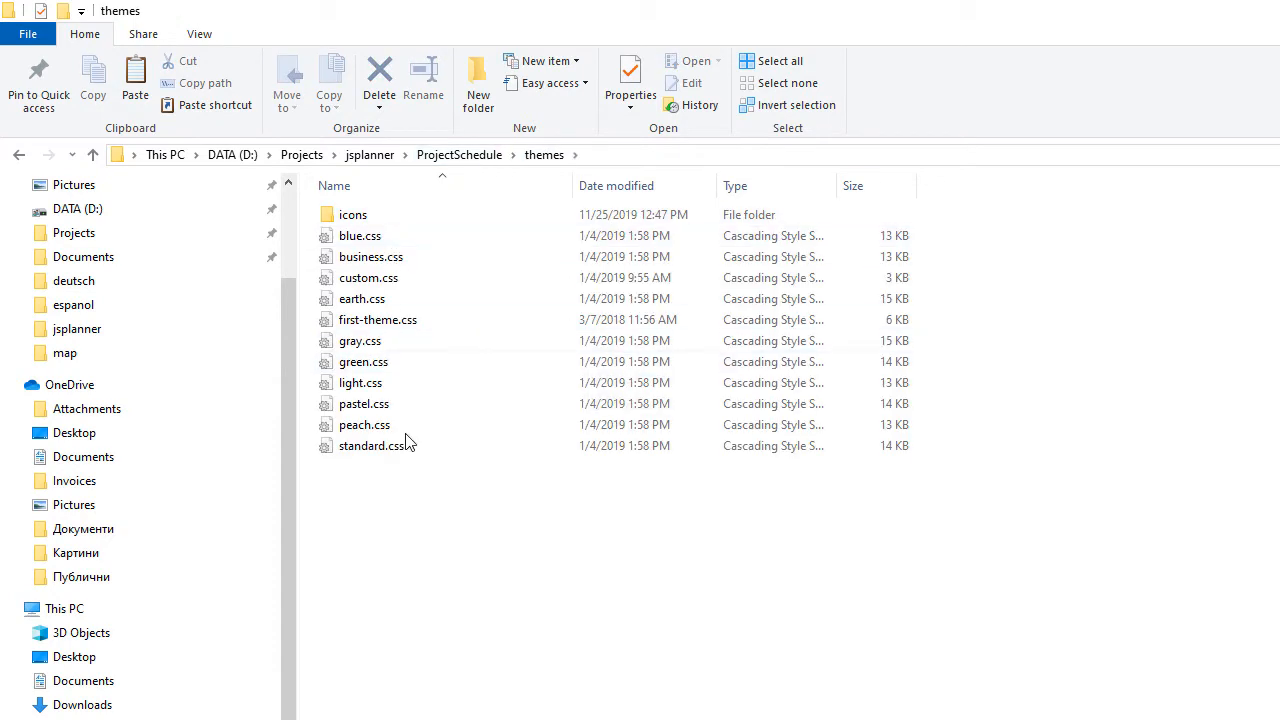
pyautogui.click(92, 154)
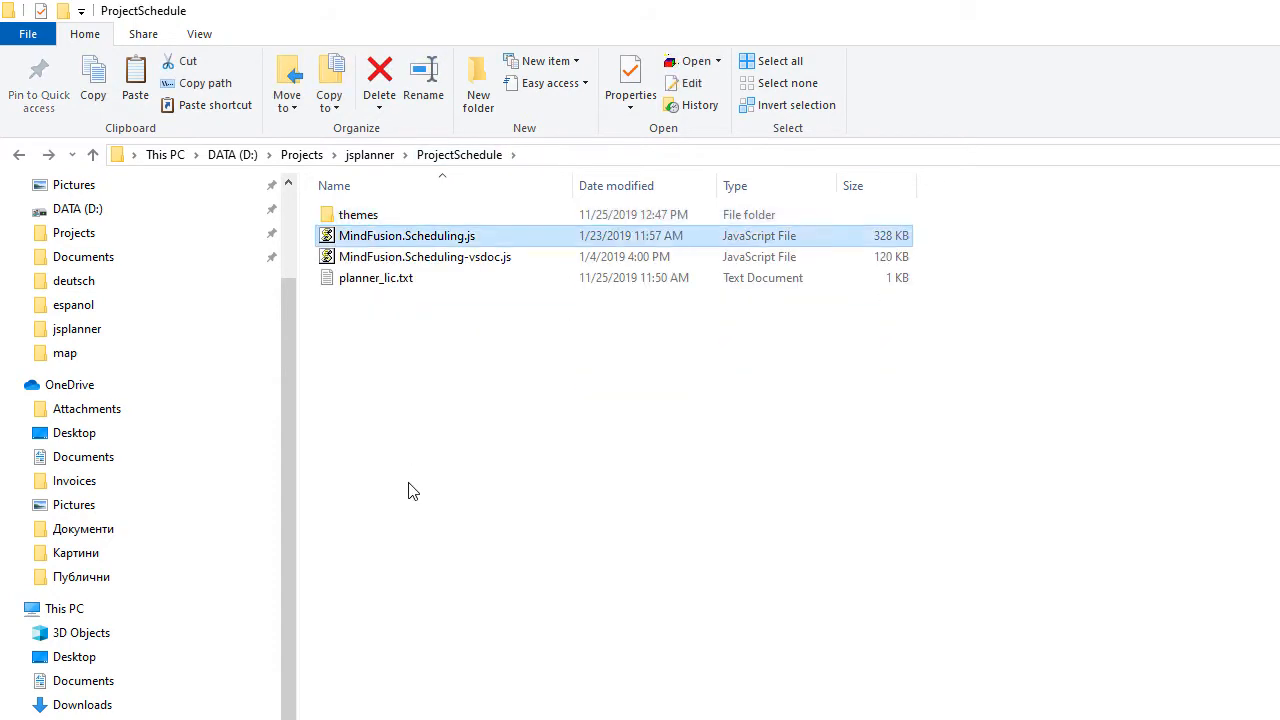
pyautogui.moveTo(444, 244)
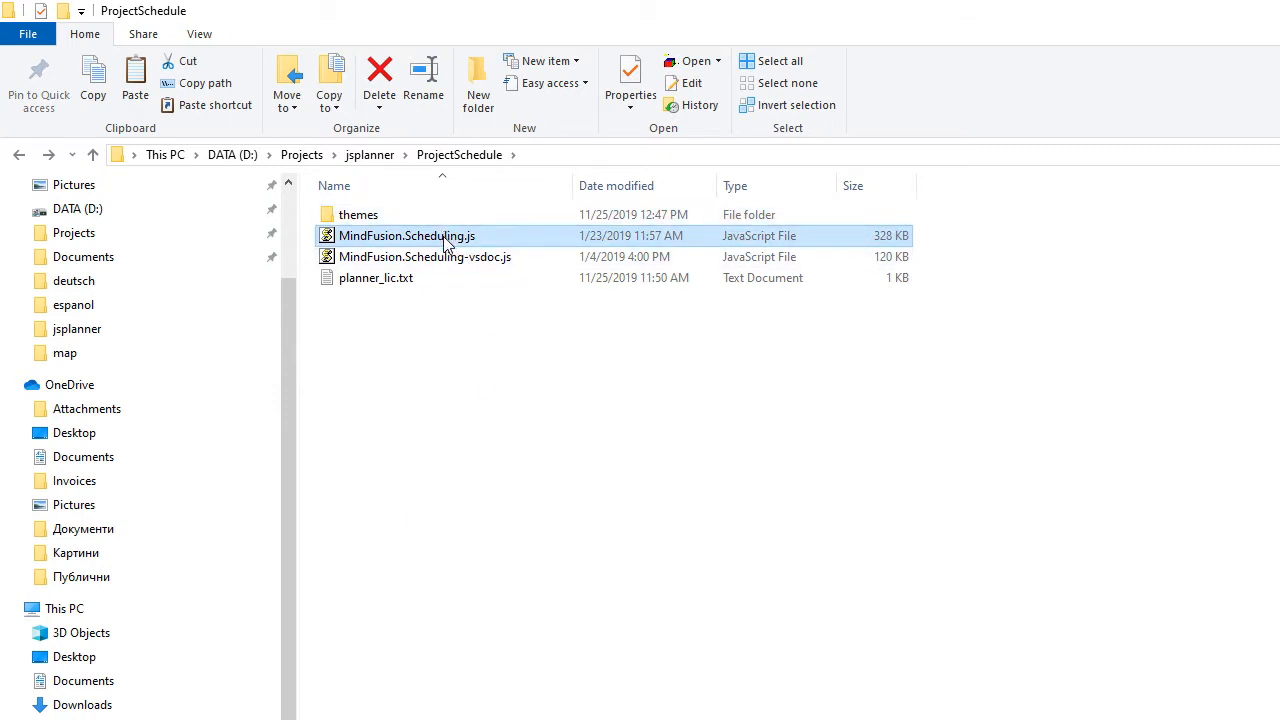
pyautogui.moveTo(400, 288)
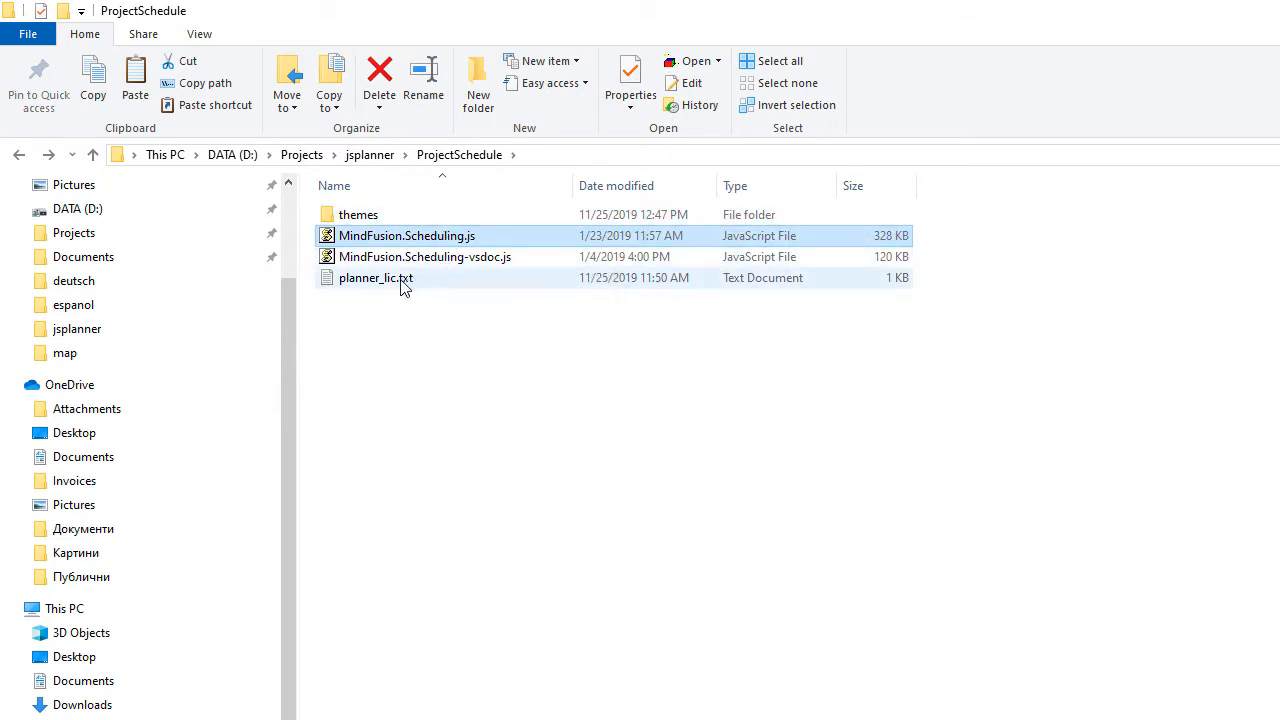
pyautogui.click(376, 276)
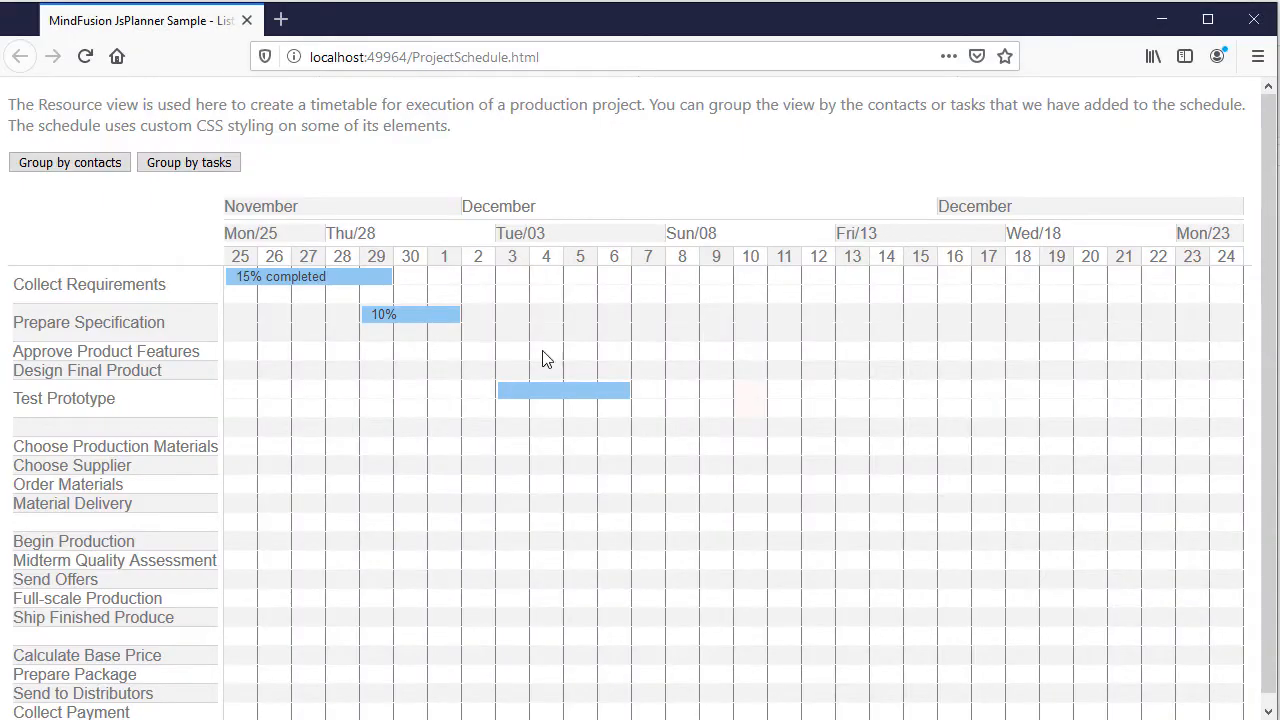
# Browse to mindfusion.eu and go to the JavaScript Scheduling product under Products.
pyautogui.click(504, 20)
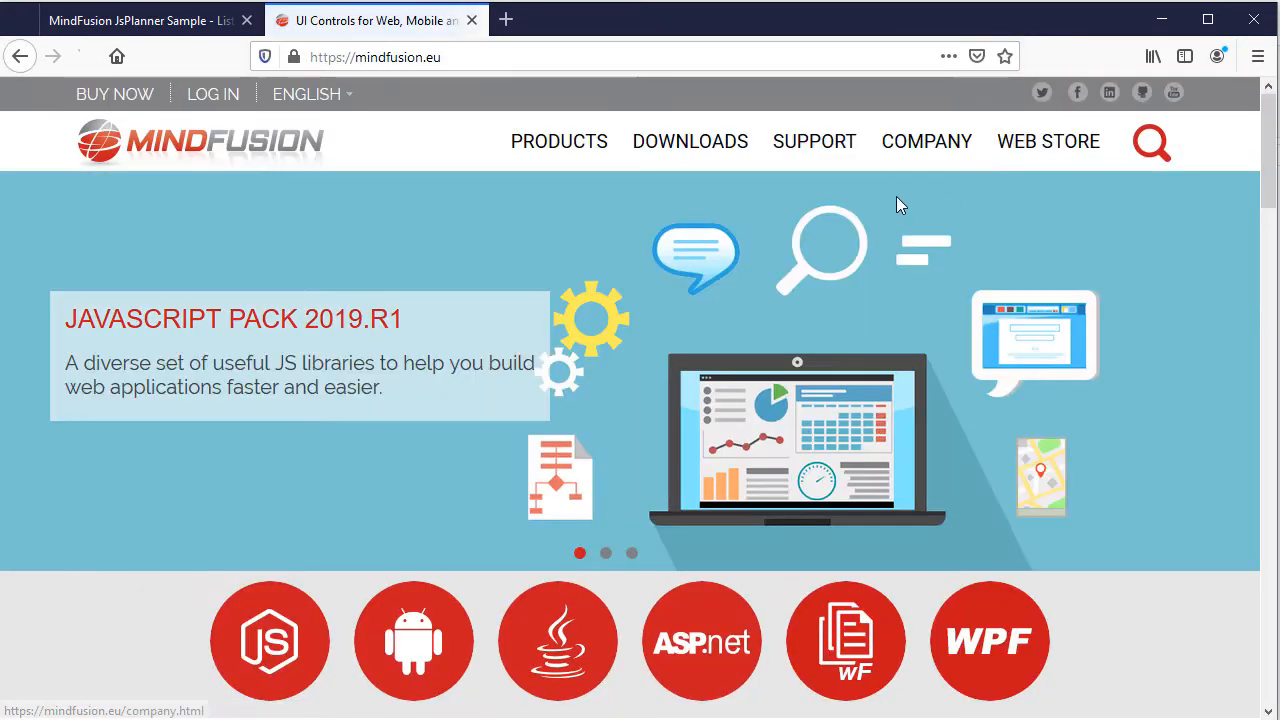
pyautogui.click(560, 140)
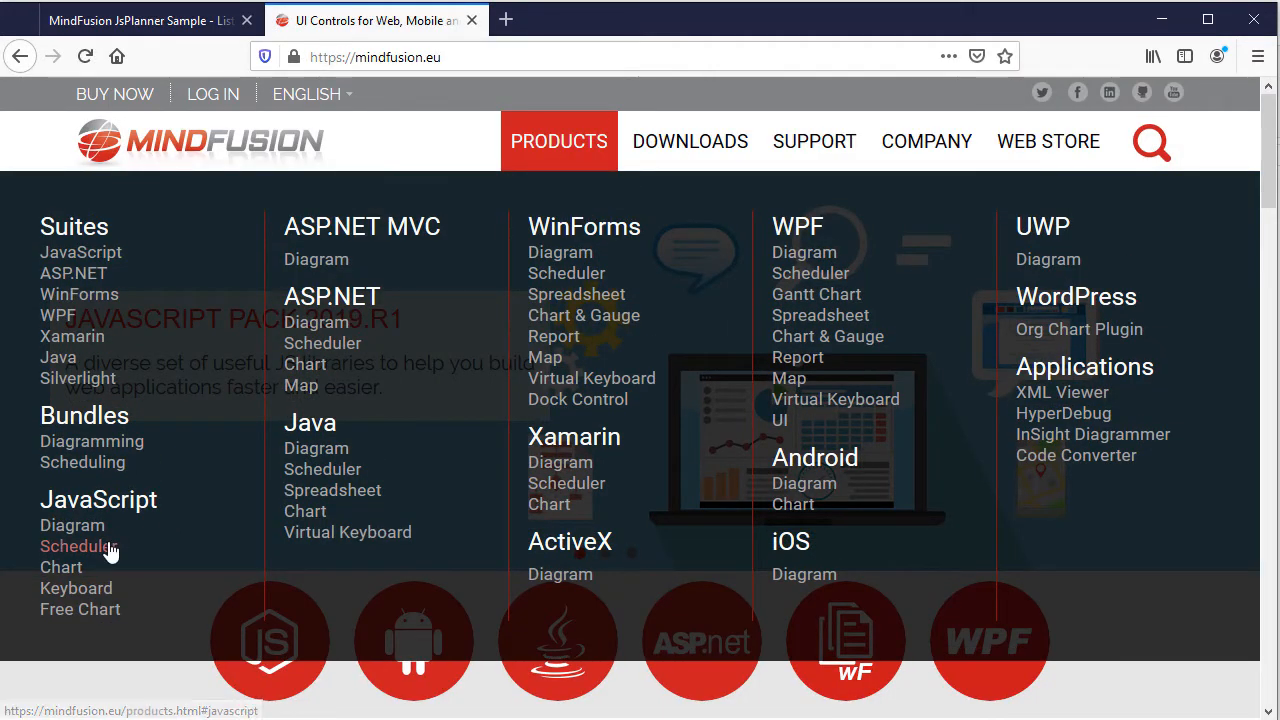
pyautogui.click(78, 546)
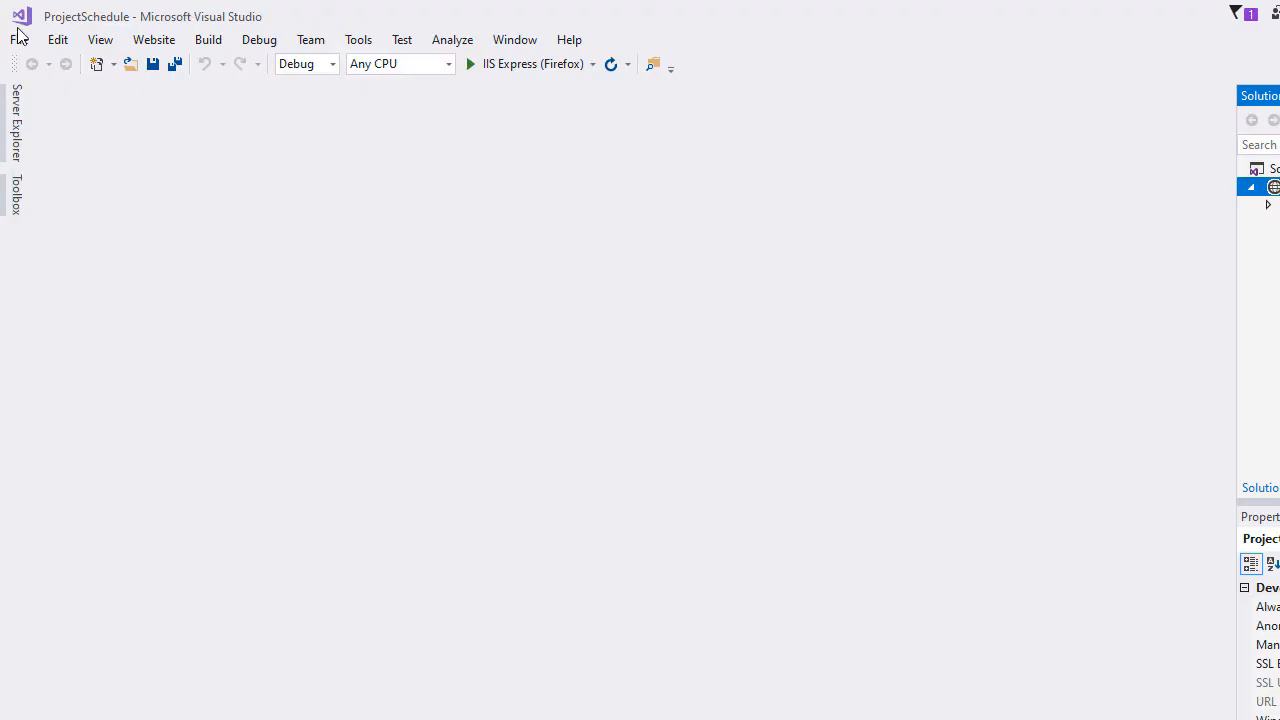
# Add a new HTML Page named ProjectSchedule.html to the ProjectSchedule website.
pyautogui.click(18, 40)
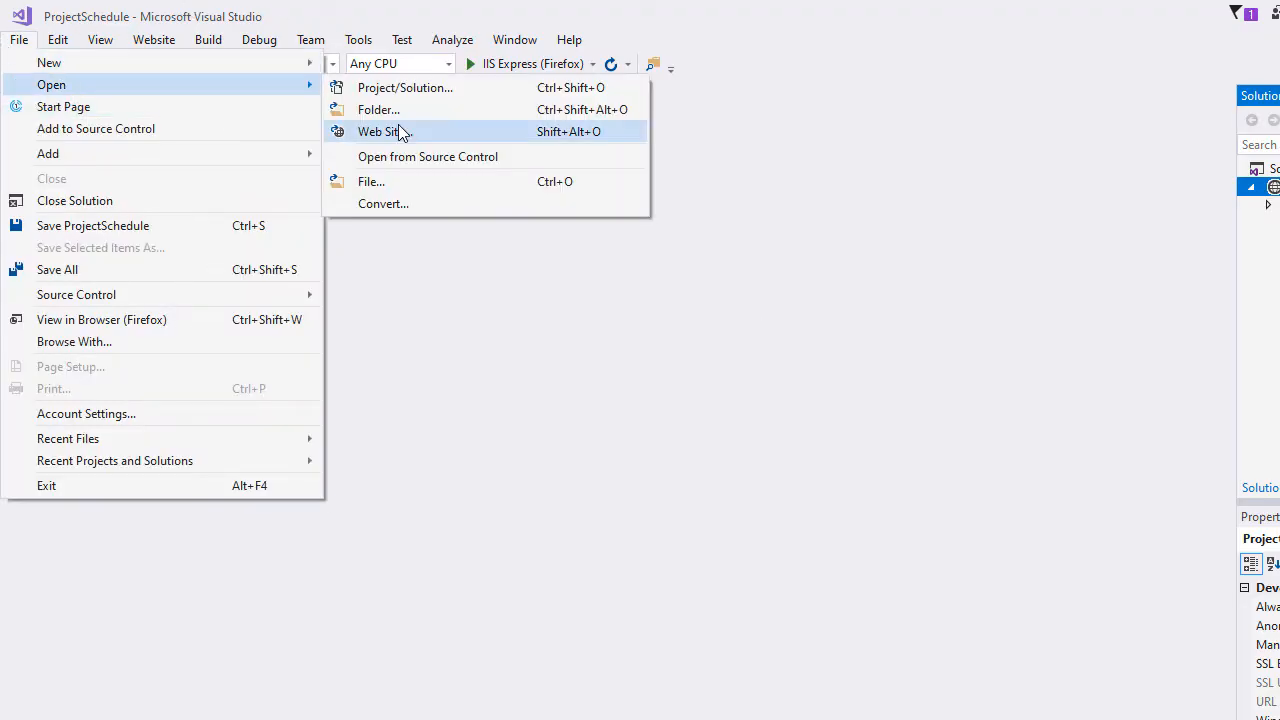
pyautogui.moveTo(380, 132)
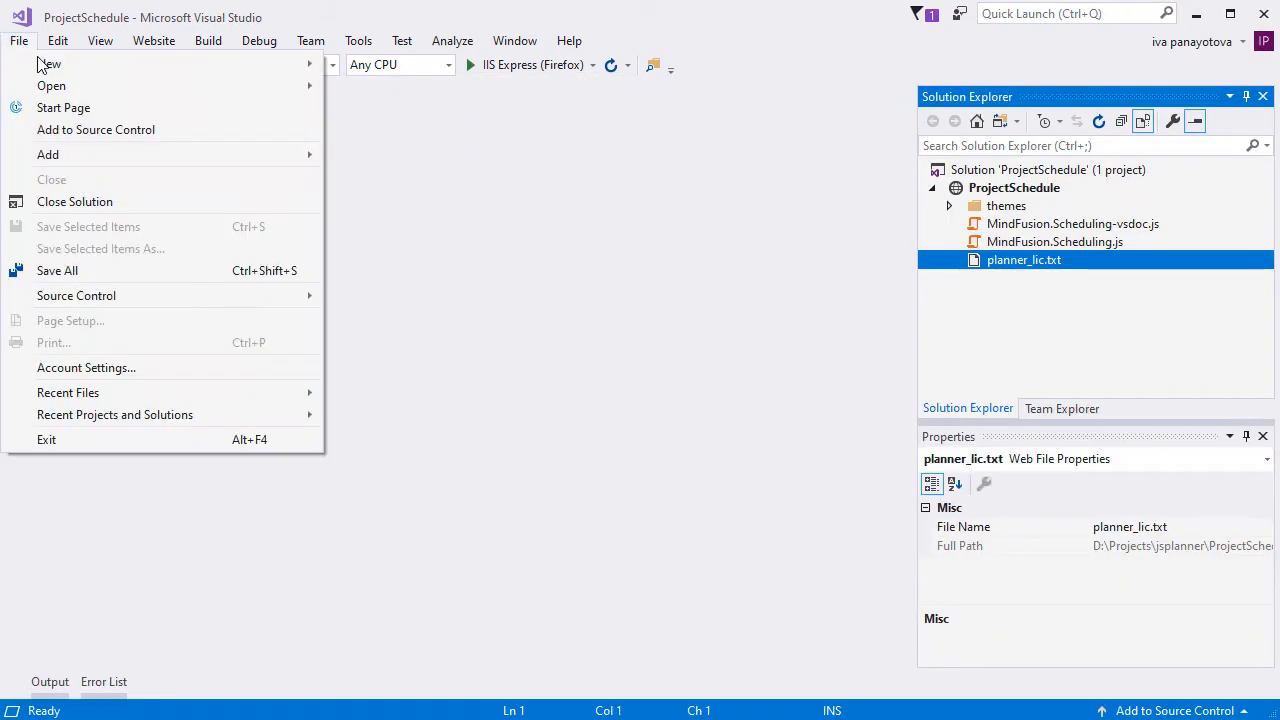
pyautogui.click(48, 154)
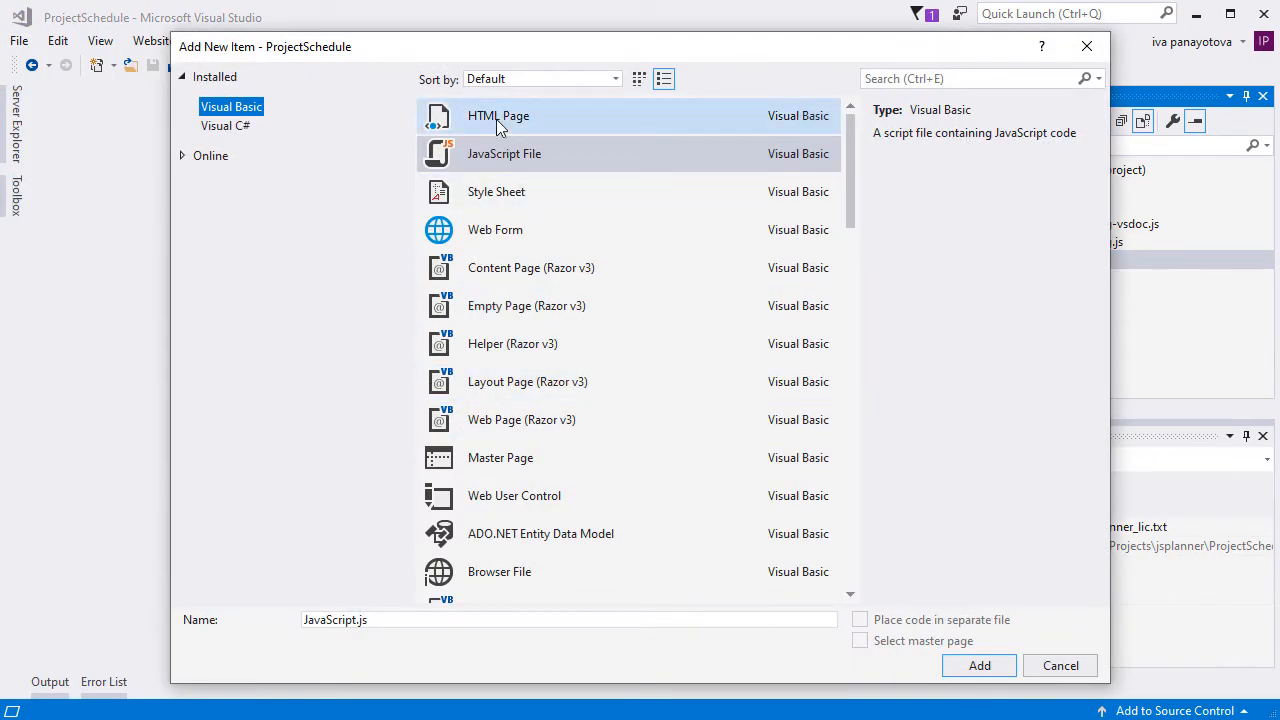
pyautogui.click(498, 114)
pyautogui.write('ProjectSchedule.html')
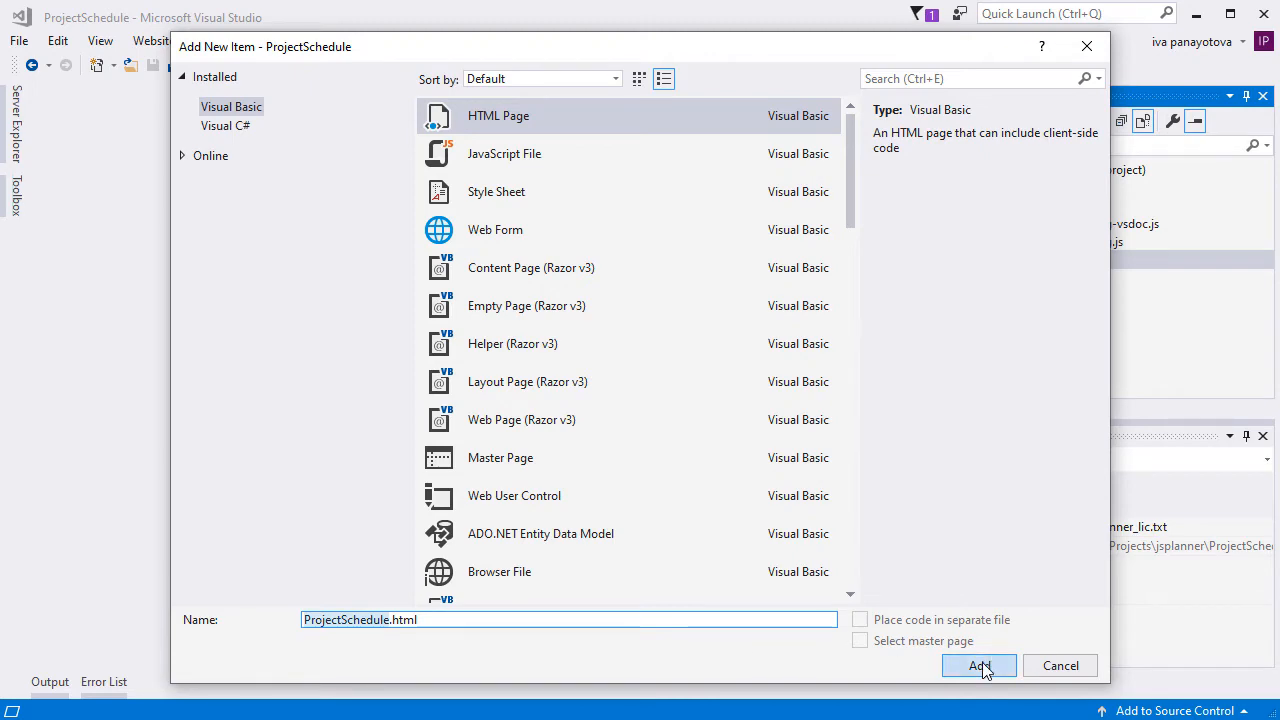
pyautogui.click(978, 664)
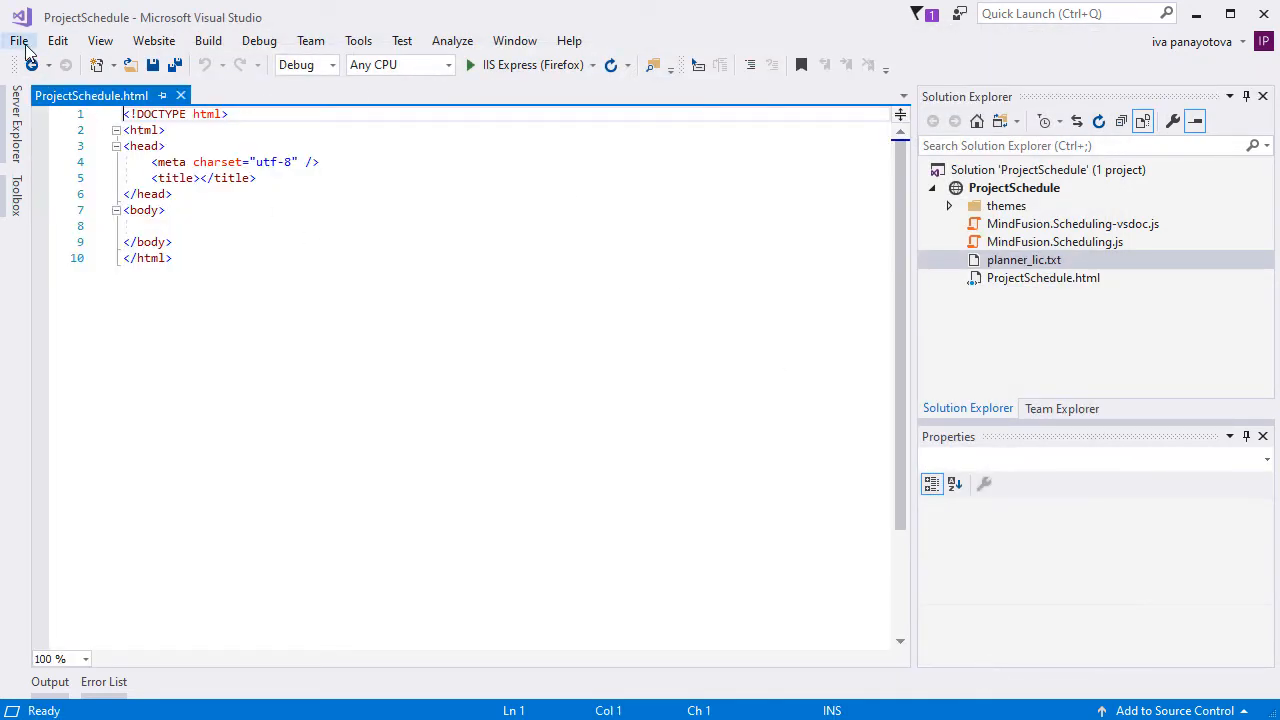
# Add a new JavaScript File named ProjectSchedule.js to the project.
pyautogui.click(18, 40)
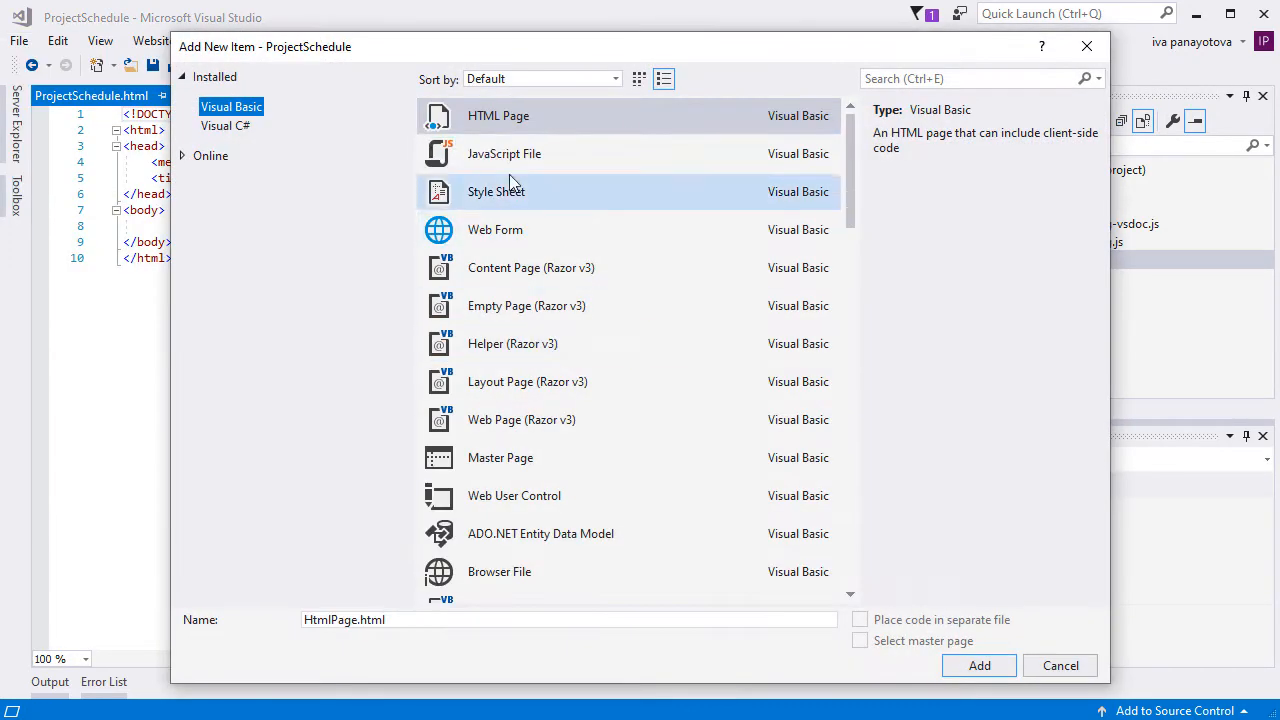
pyautogui.click(504, 152)
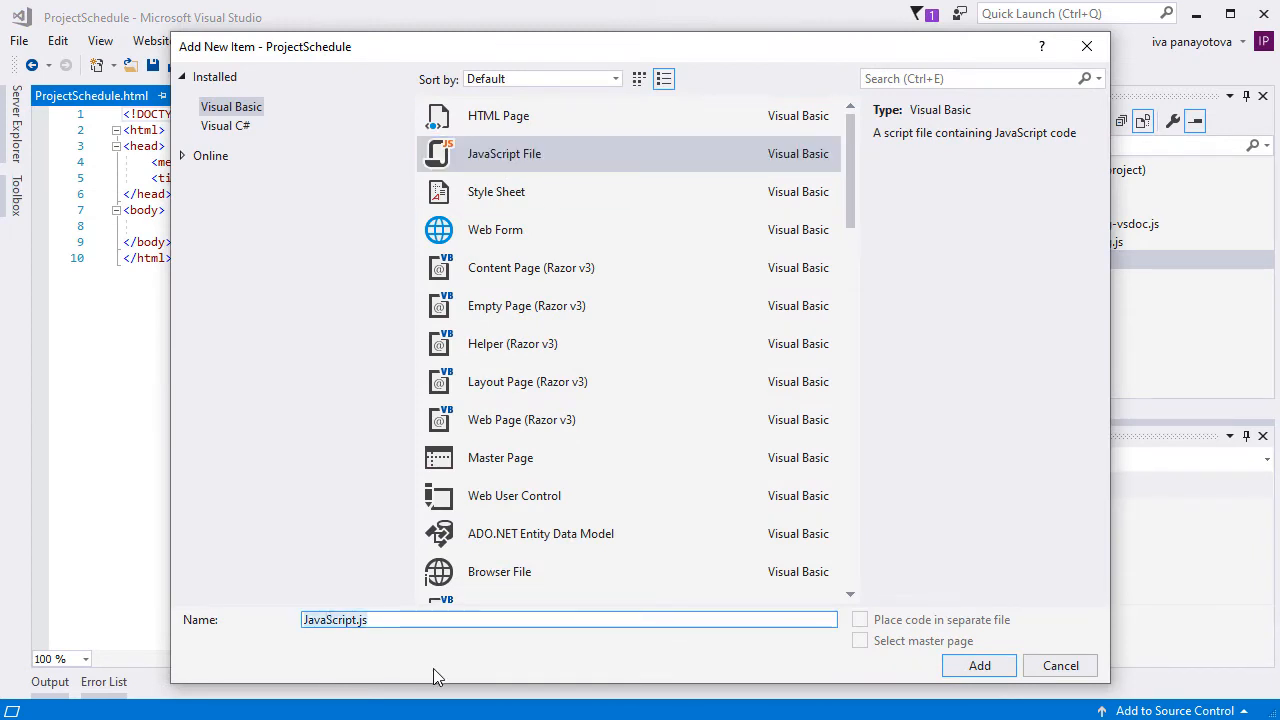
pyautogui.click(978, 664)
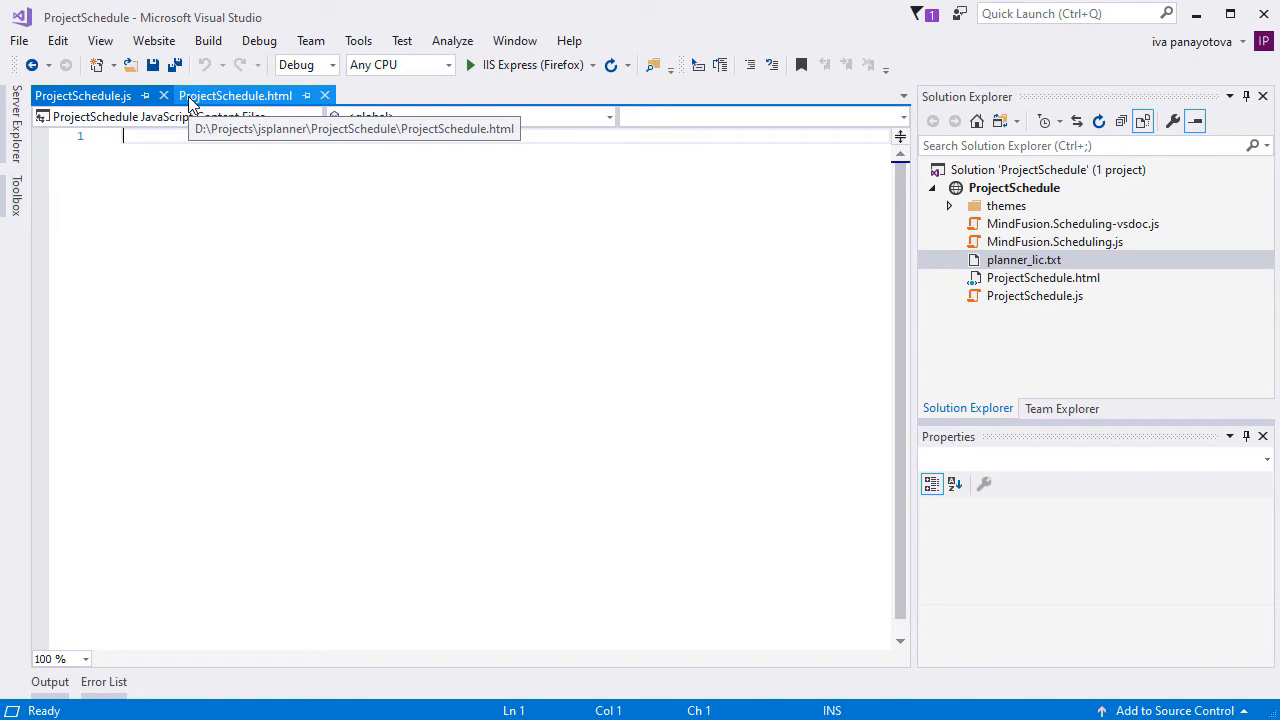
# Set the page title in ProjectSchedule.html to 'Project Schedule'.
pyautogui.click(236, 96)
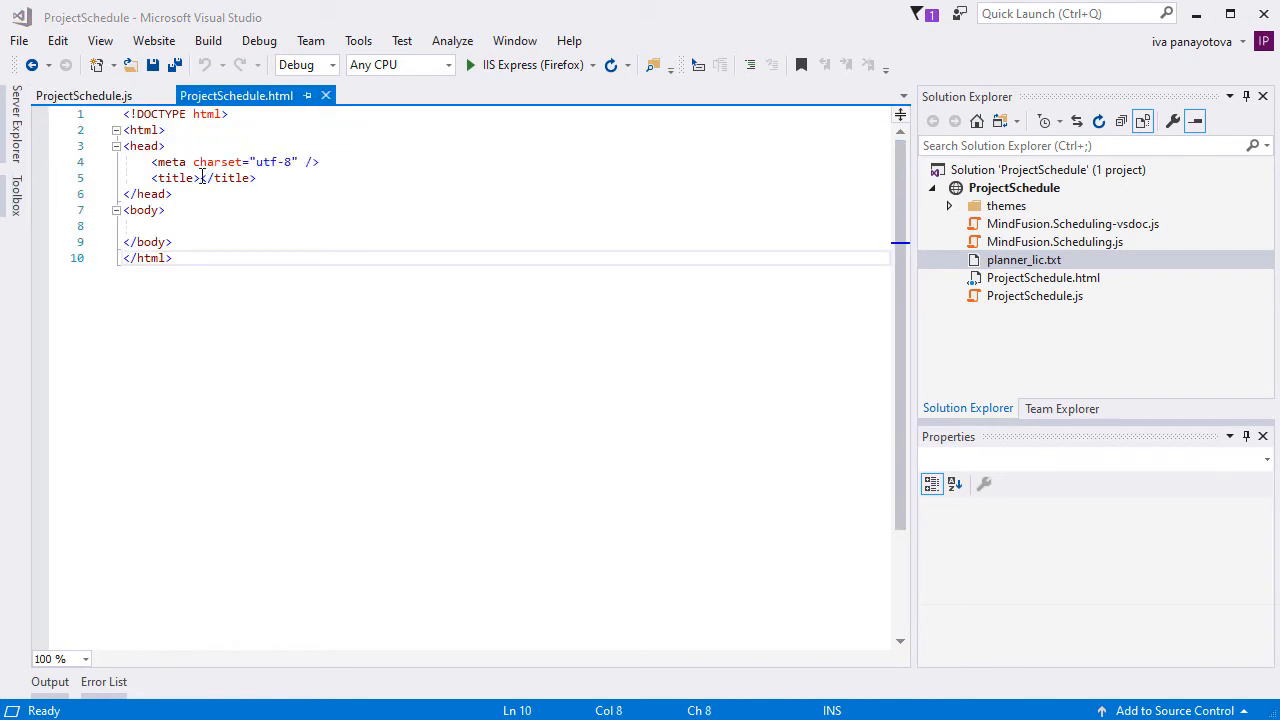
pyautogui.write('Res')
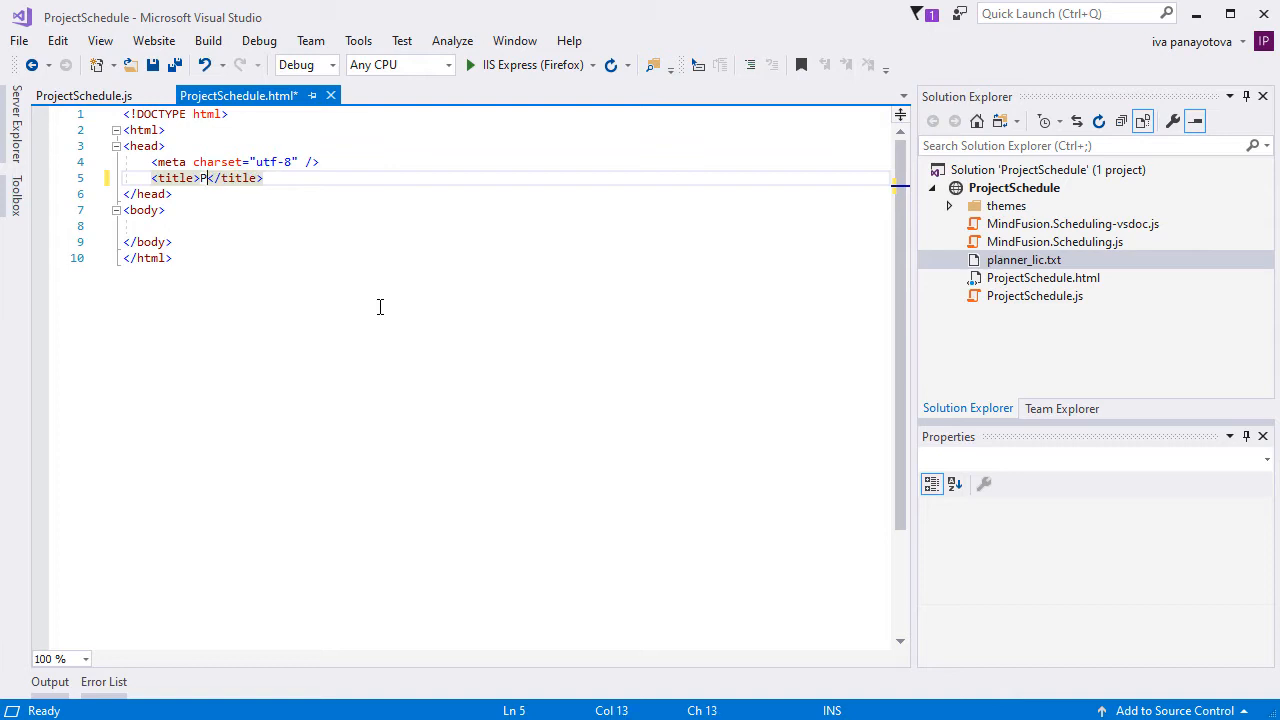
pyautogui.write('roject Sche')
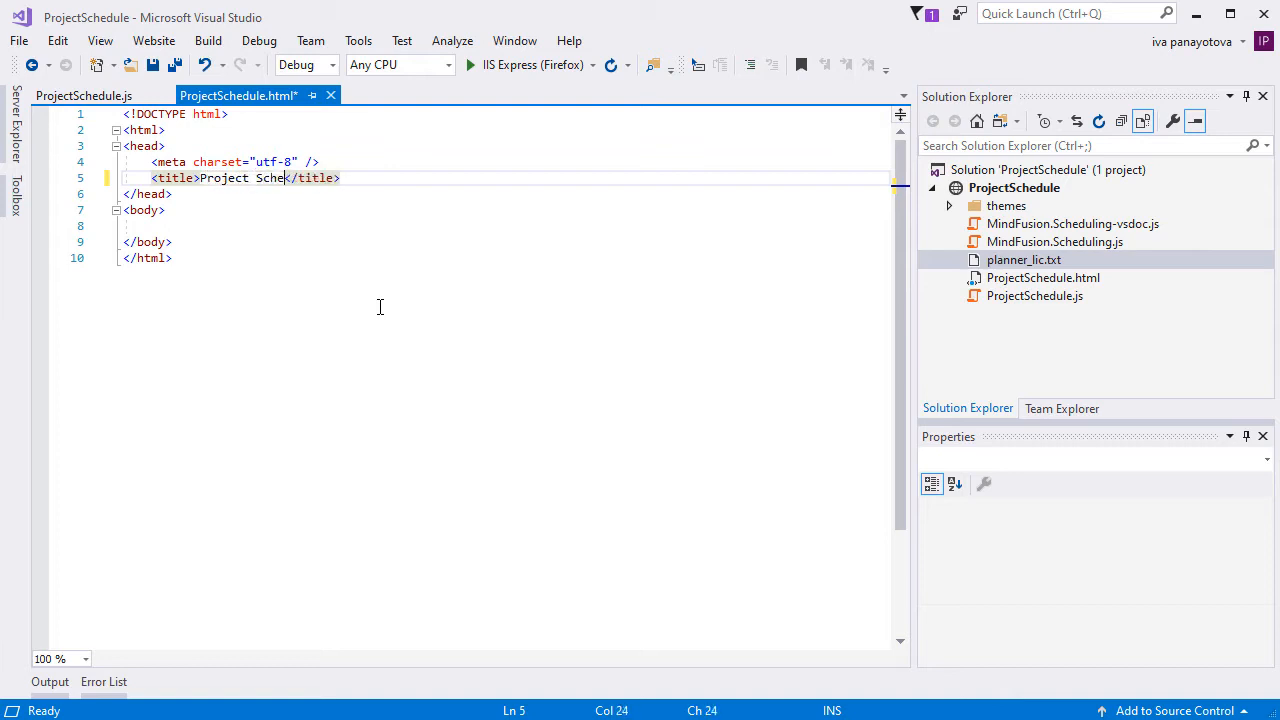
pyautogui.write('dule')
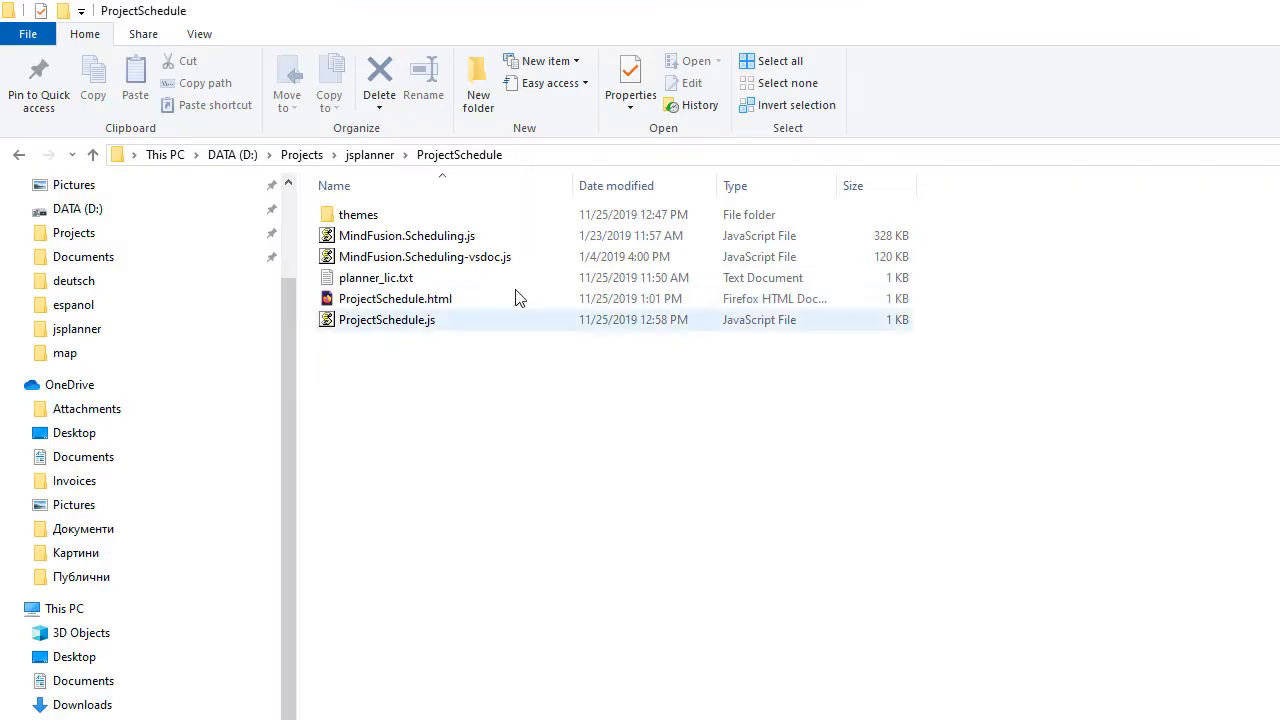
# Browse the project's themes folder and locate the light.css stylesheet.
pyautogui.doubleClick(358, 214)
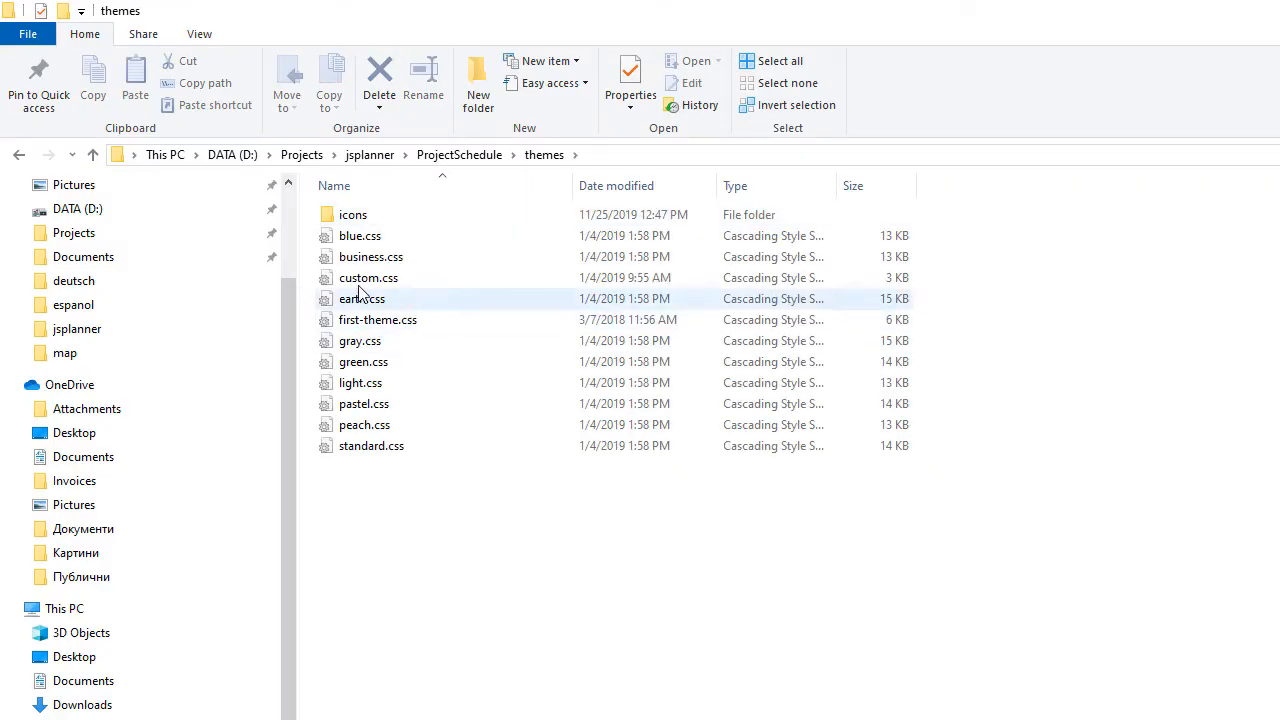
pyautogui.moveTo(360, 384)
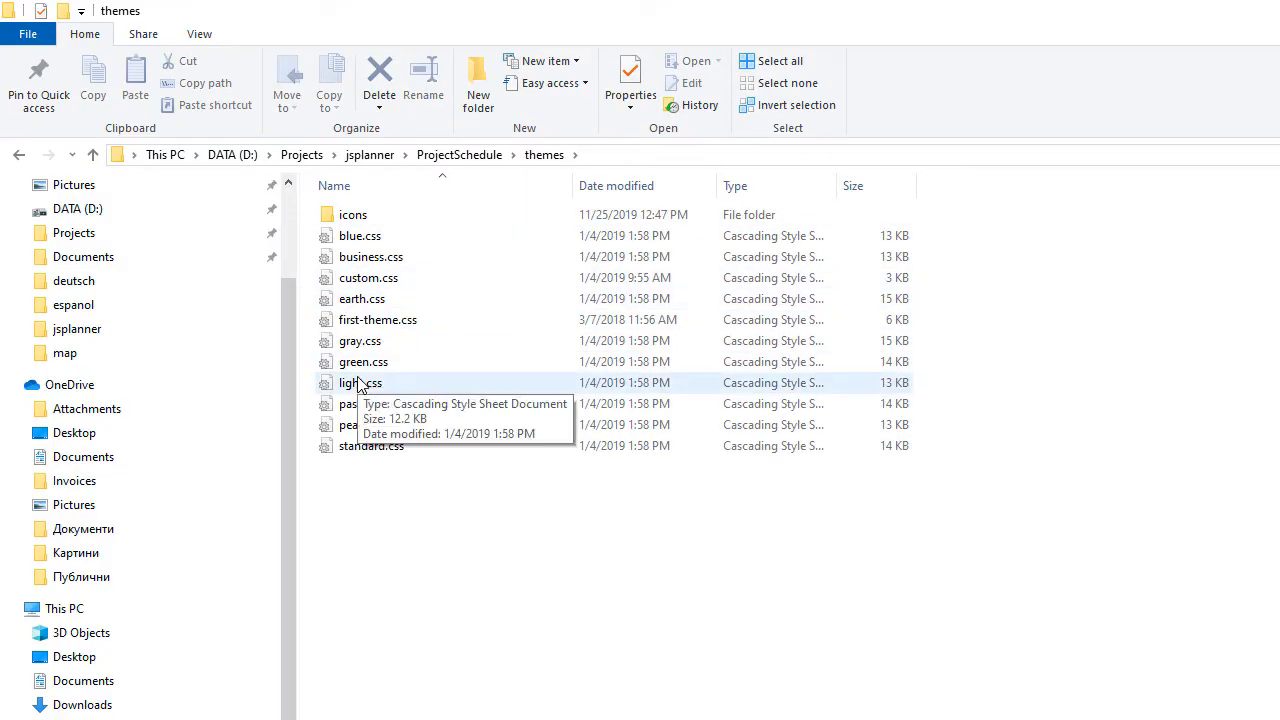
pyautogui.click(360, 382)
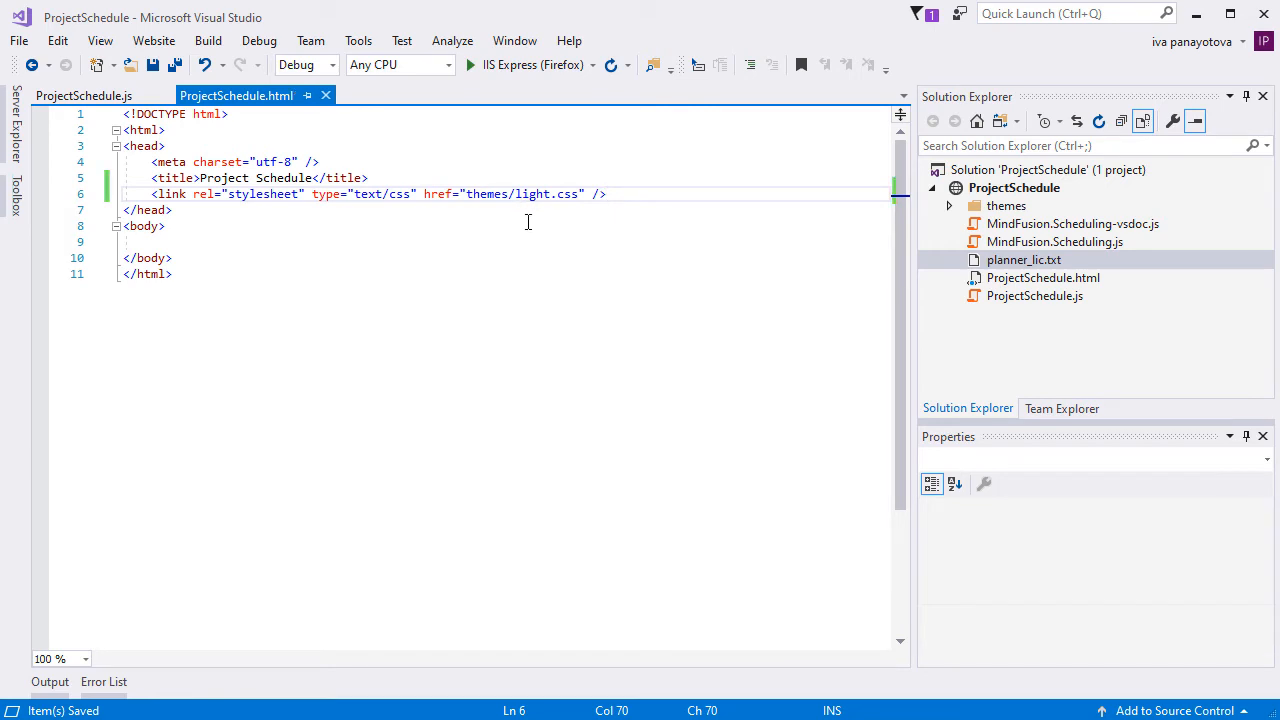
# Add a calendar div and script references to MindFusion.Scheduling.js and ProjectSchedule.js in the body, saved.
pyautogui.click(186, 242)
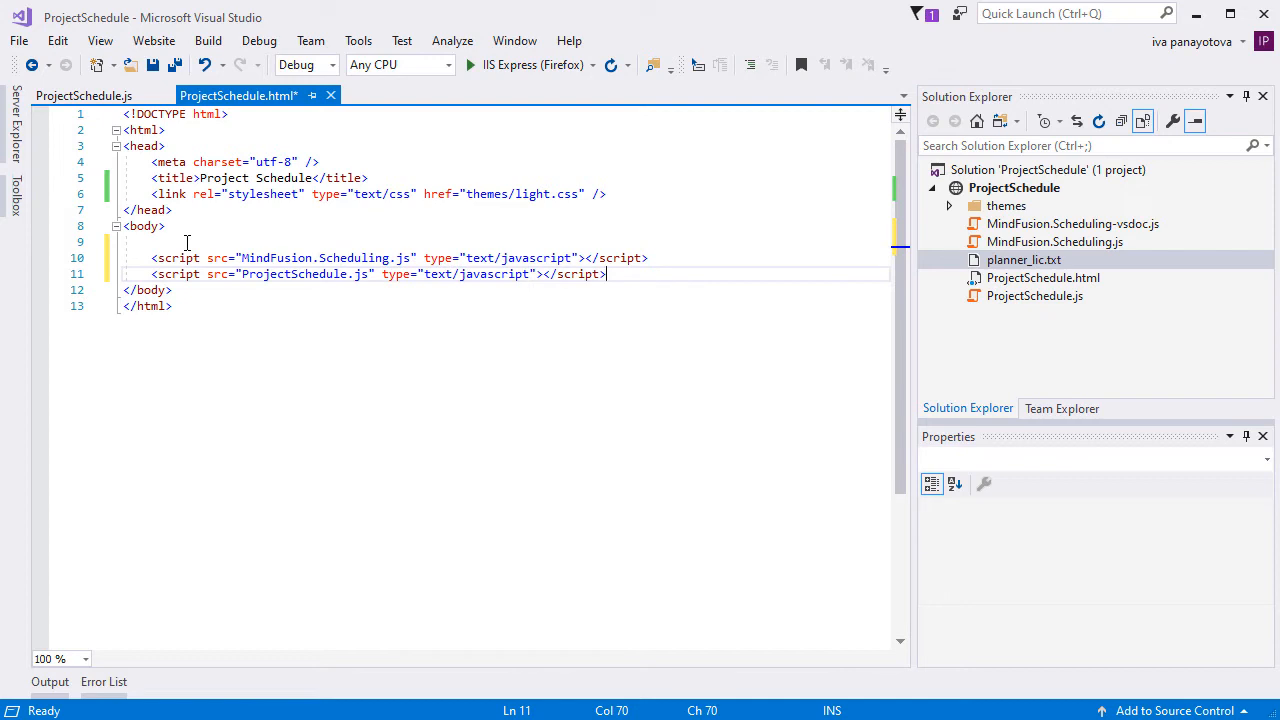
pyautogui.press('ctrl+s')
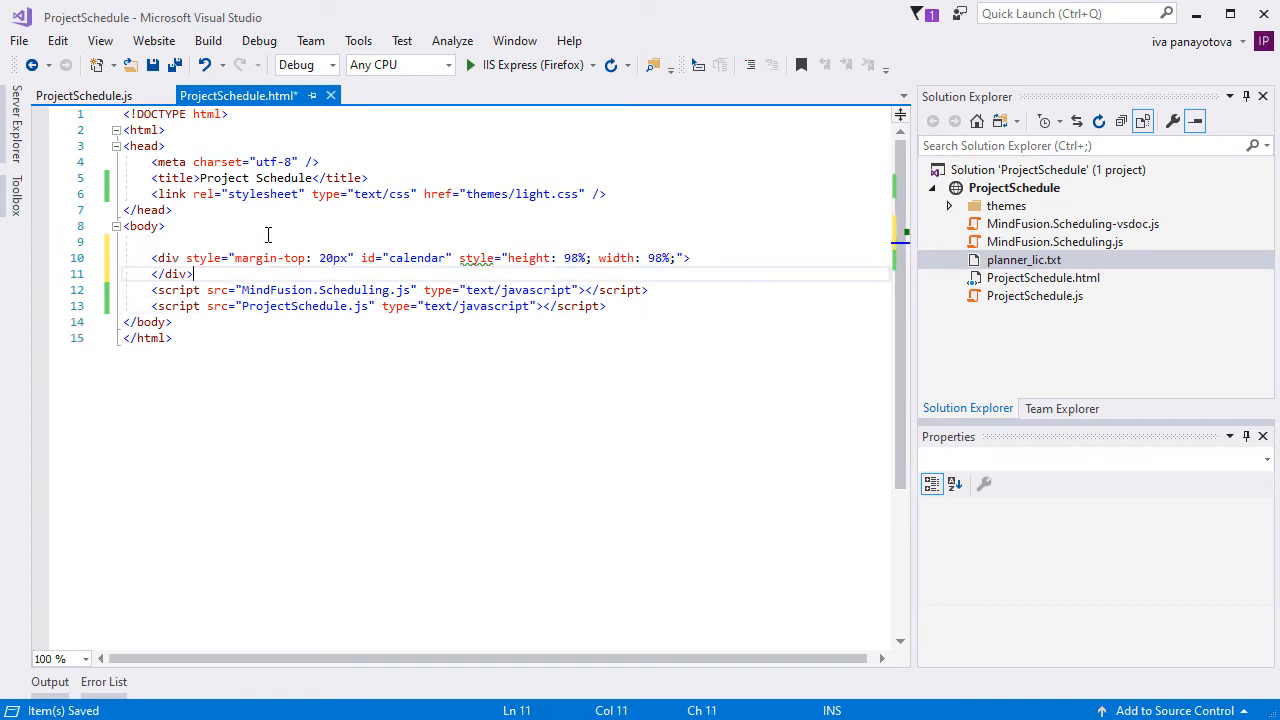
pyautogui.press('enter')
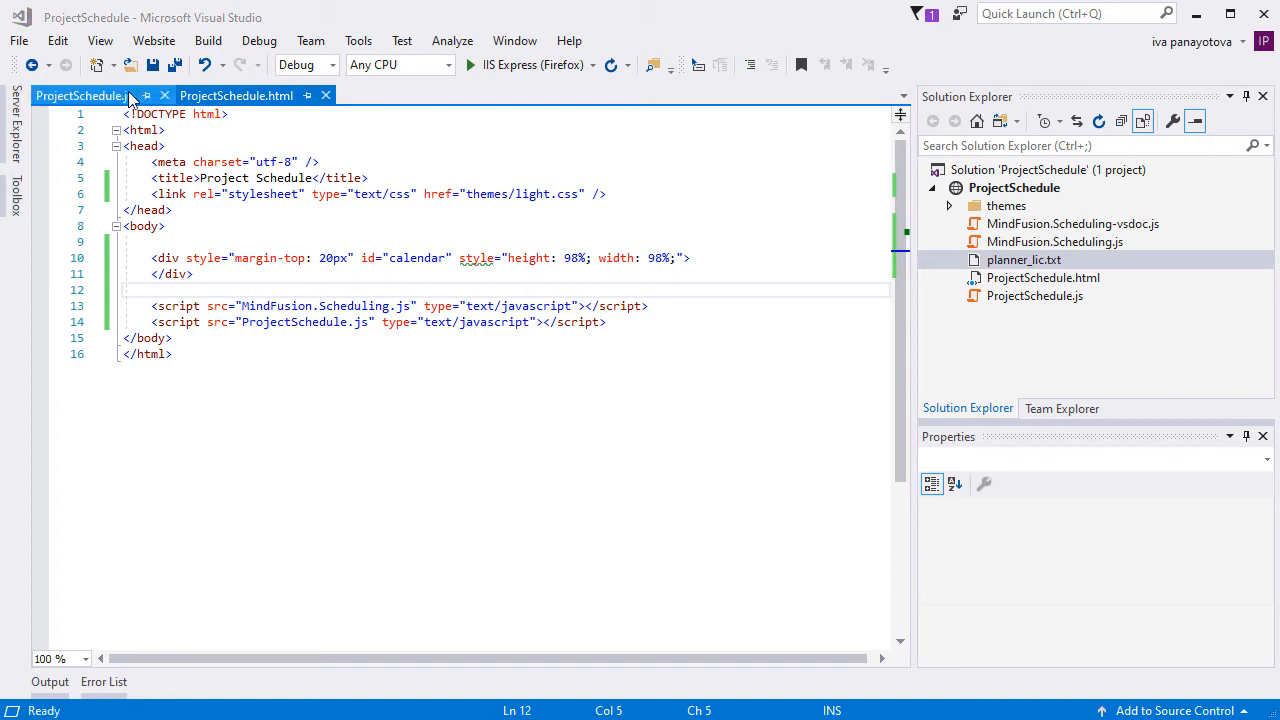
# Write the Calendar creation script with ResourceView, theme 'light' and a render() call.
pyautogui.click(84, 96)
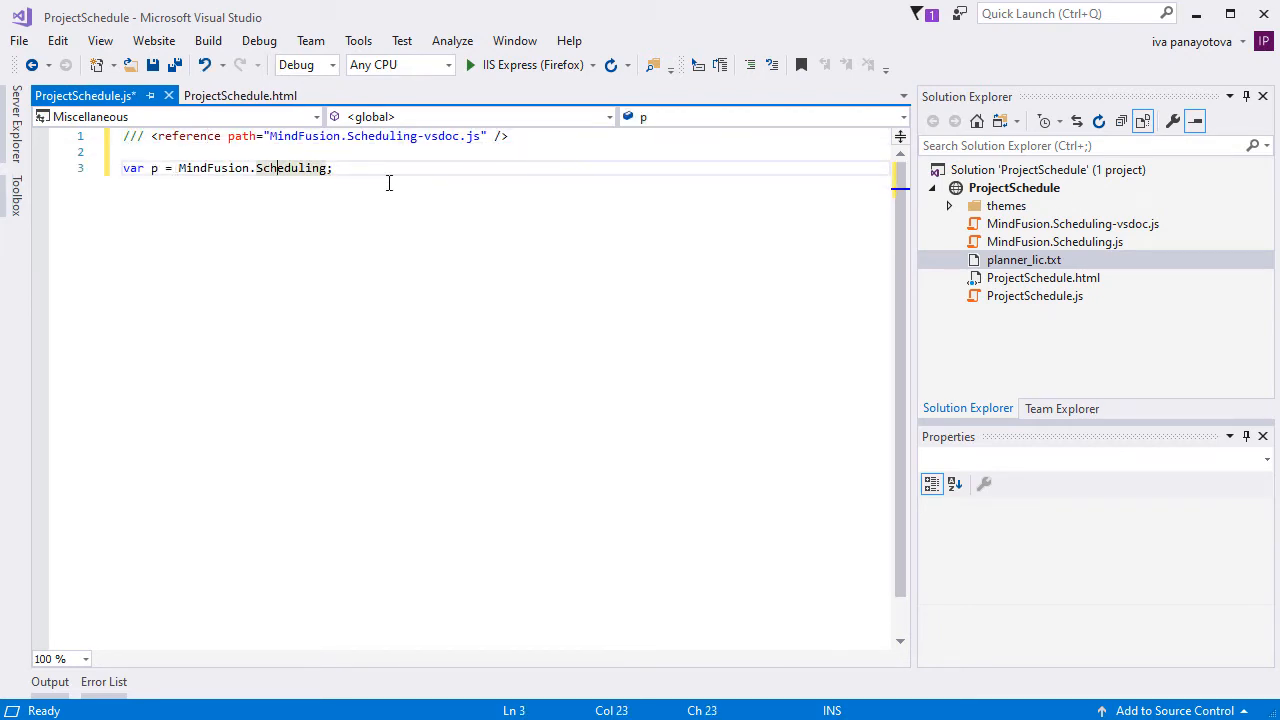
pyautogui.press('ctrl+s')
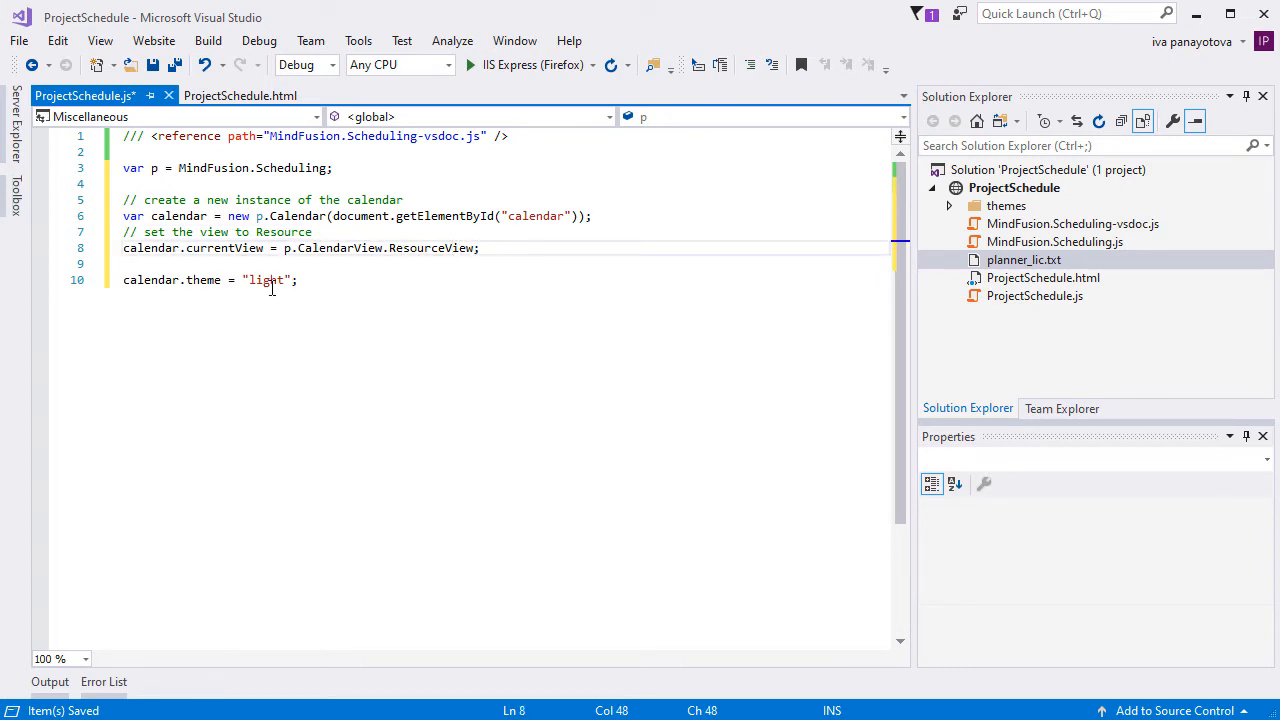
pyautogui.click(240, 96)
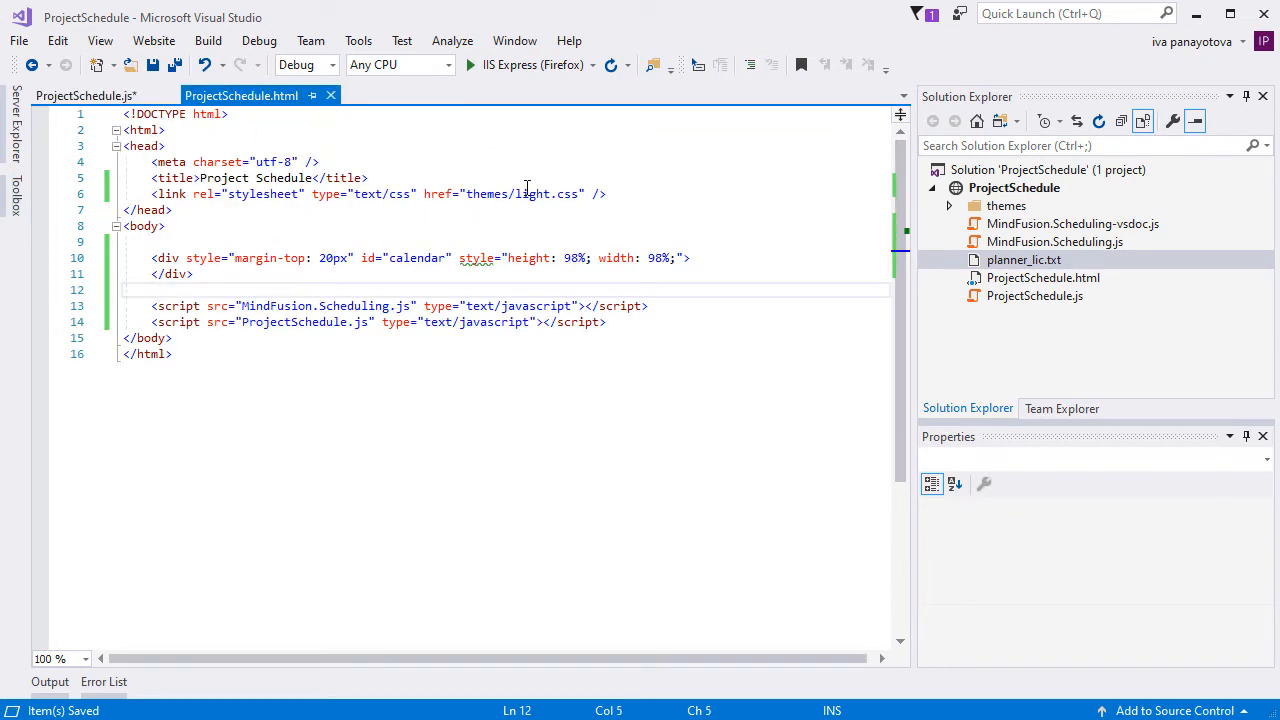
pyautogui.click(84, 96)
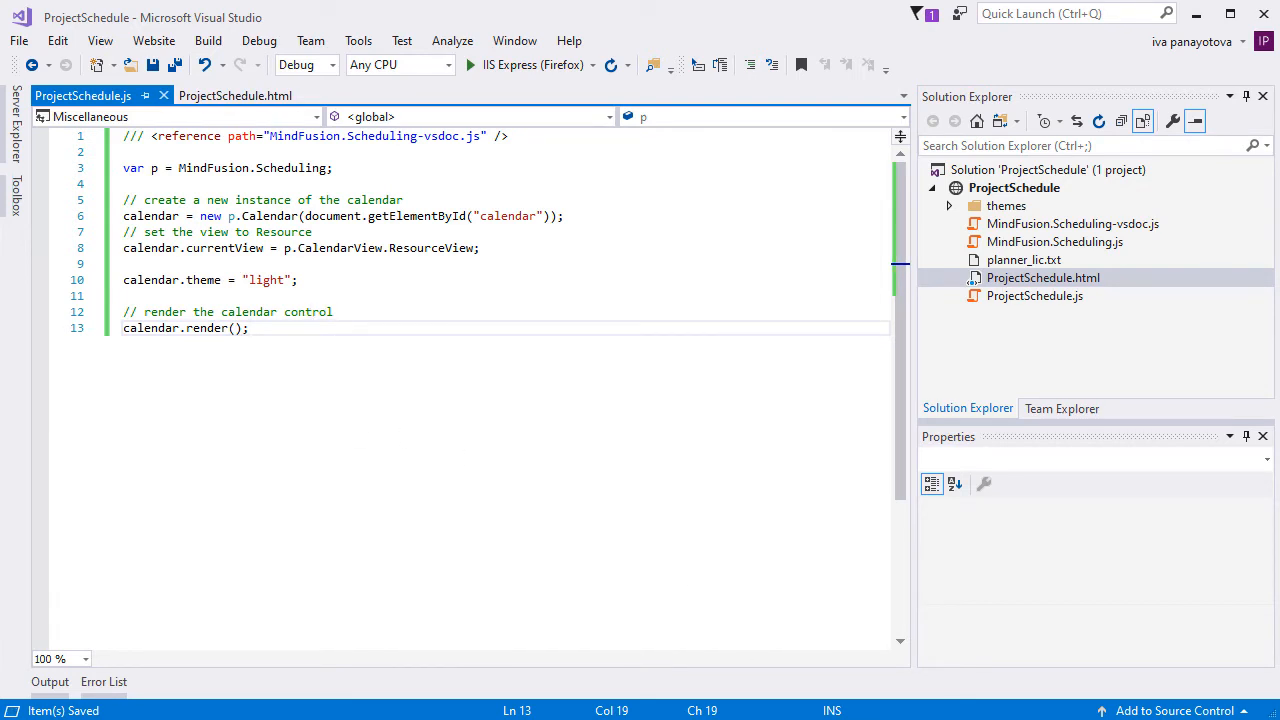
# Preview ProjectSchedule.html in Firefox via View in Browser.
pyautogui.rightClick(1044, 276)
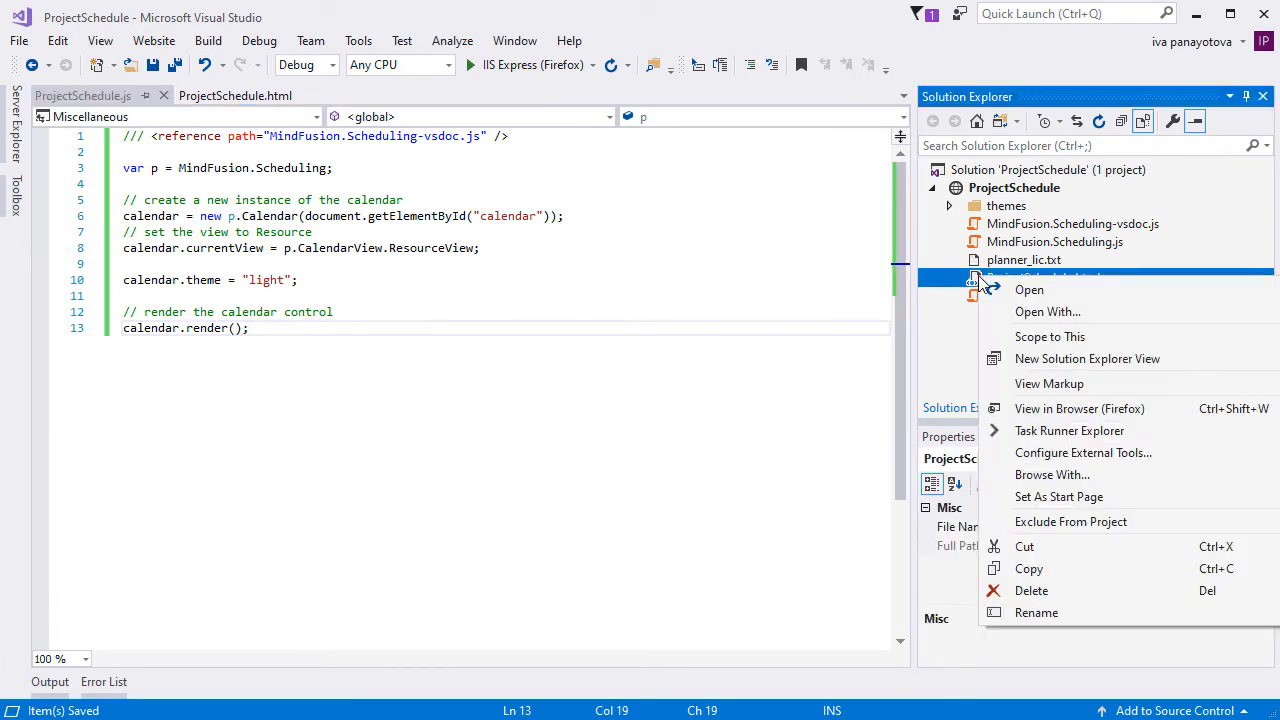
pyautogui.click(1080, 408)
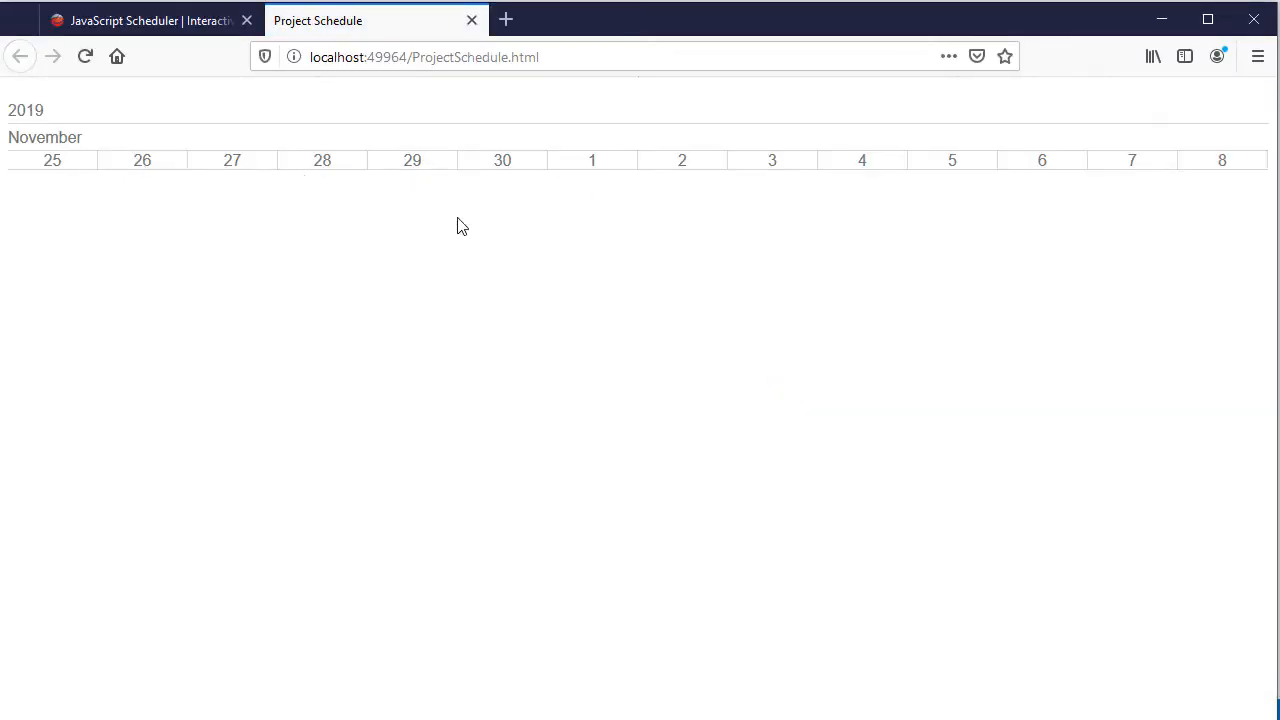
pyautogui.moveTo(456, 304)
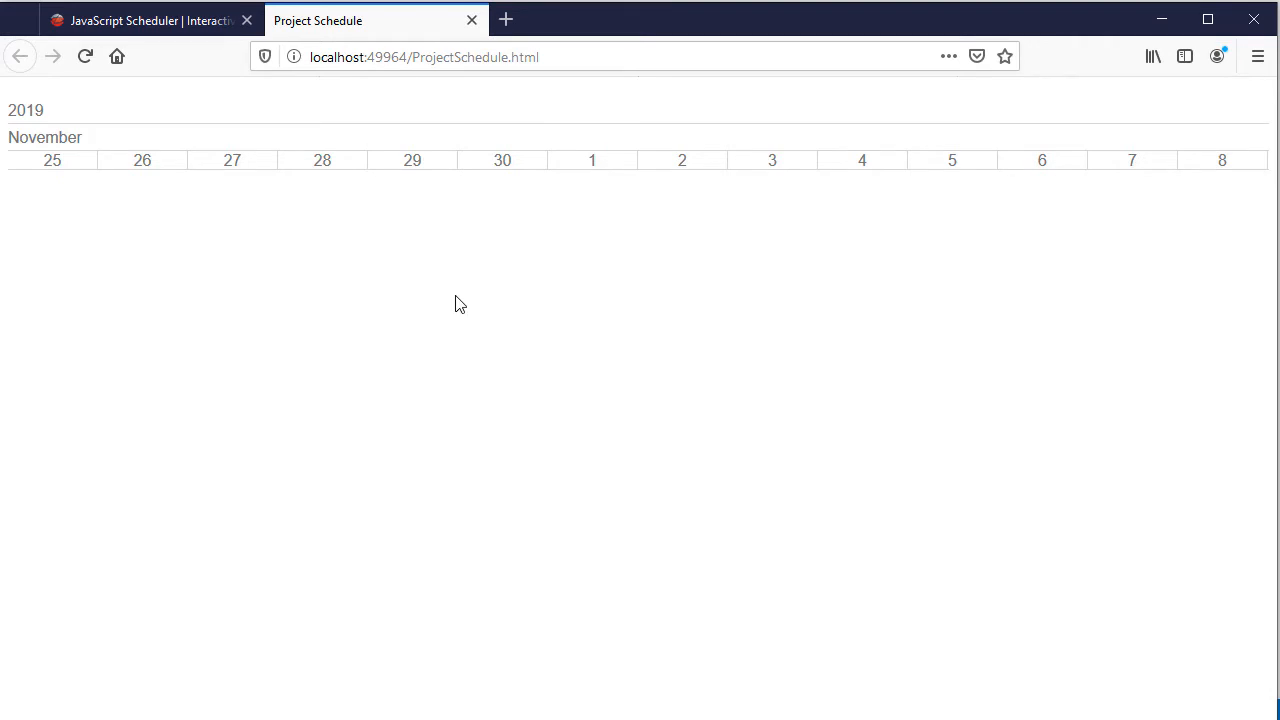
pyautogui.moveTo(560, 164)
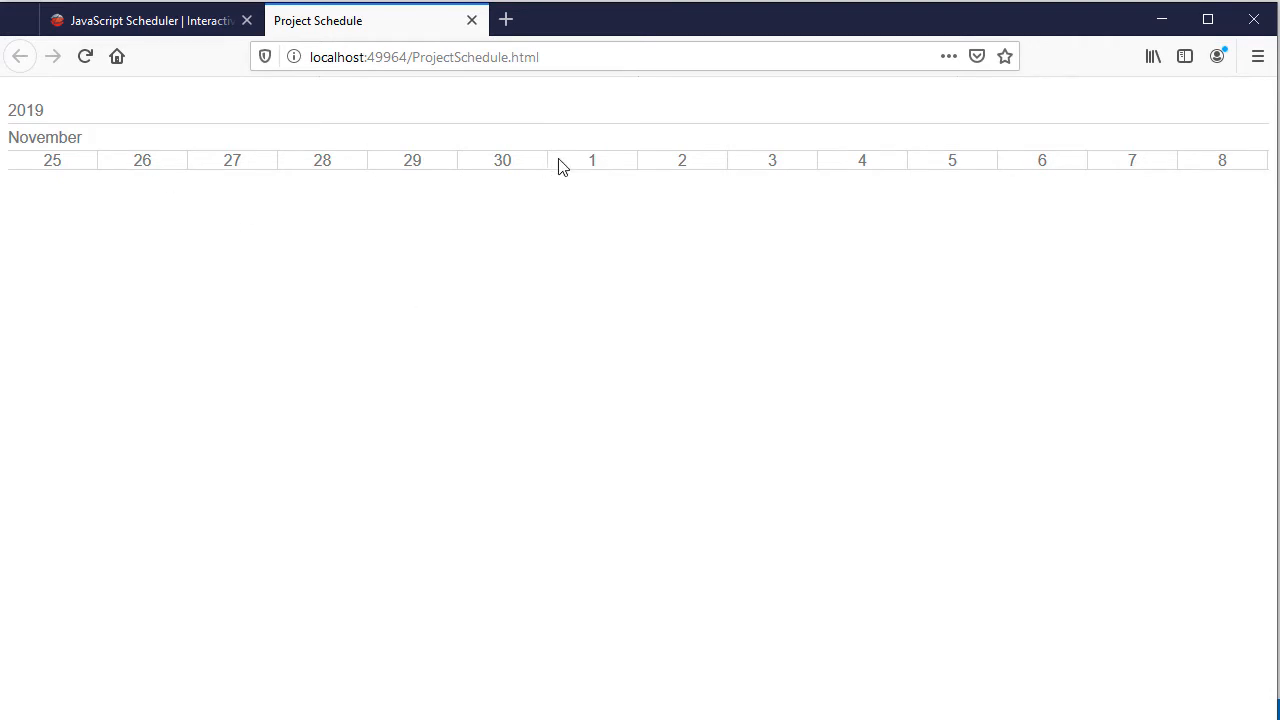
pyautogui.moveTo(276, 224)
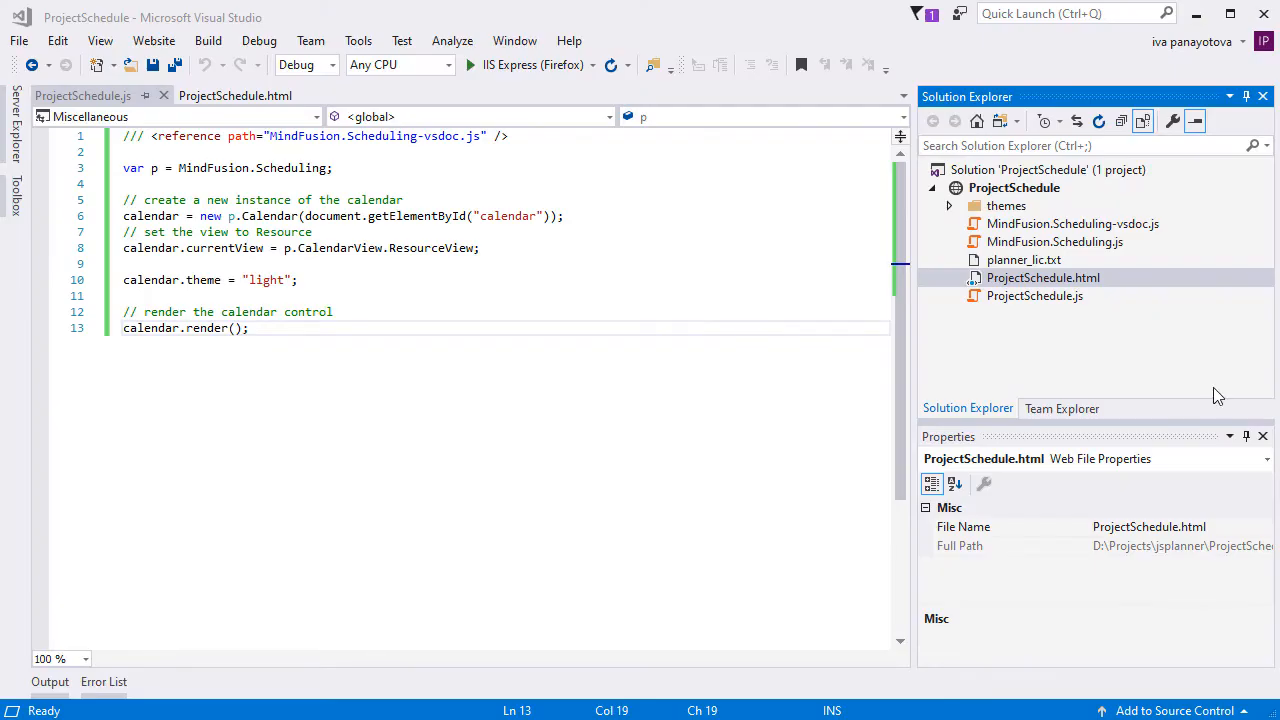
# Add the five project tasks and an empty-subject divider task to calendar.schedule.tasks.
pyautogui.click(260, 328)
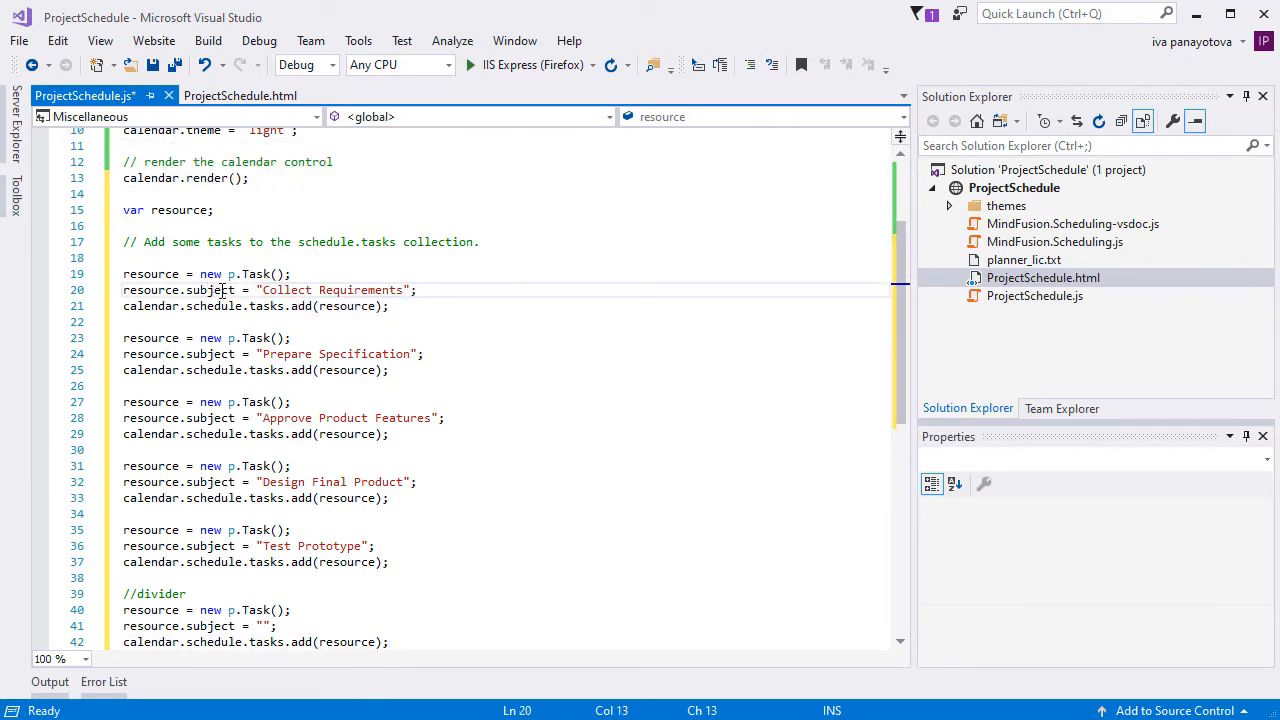
pyautogui.moveTo(428, 380)
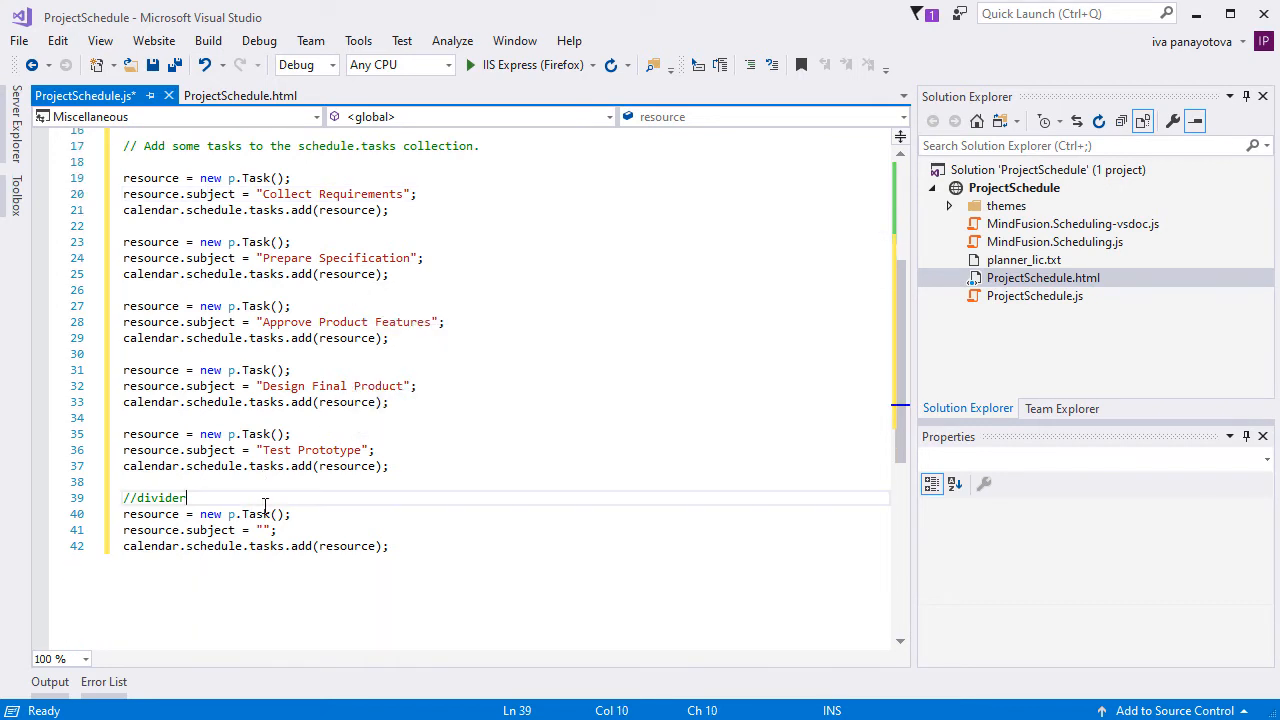
pyautogui.click(278, 514)
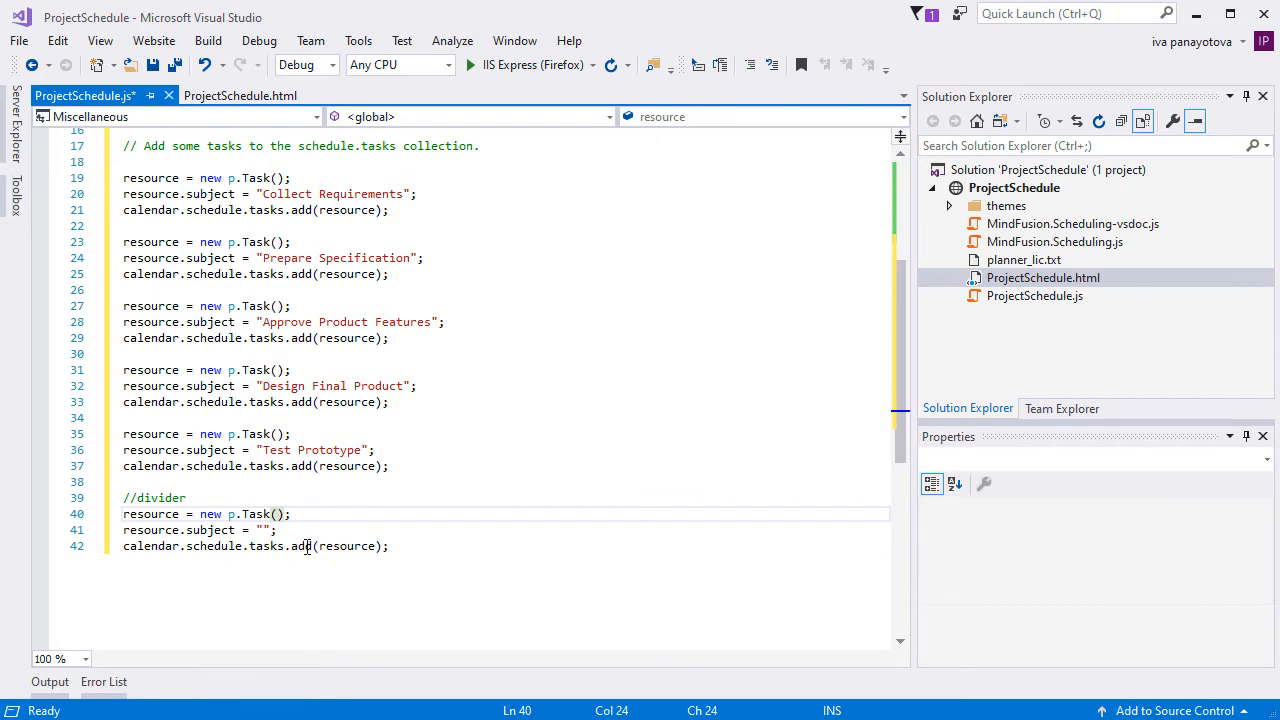
pyautogui.moveTo(384, 512)
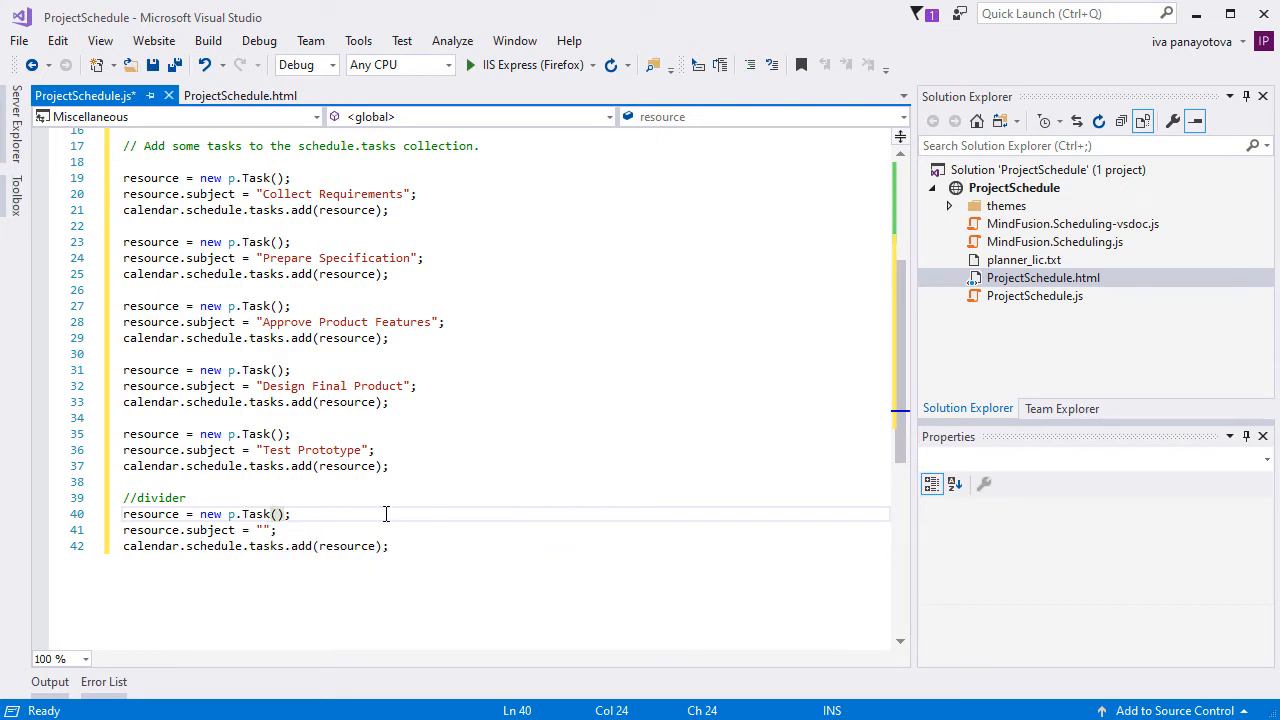
pyautogui.moveTo(388, 506)
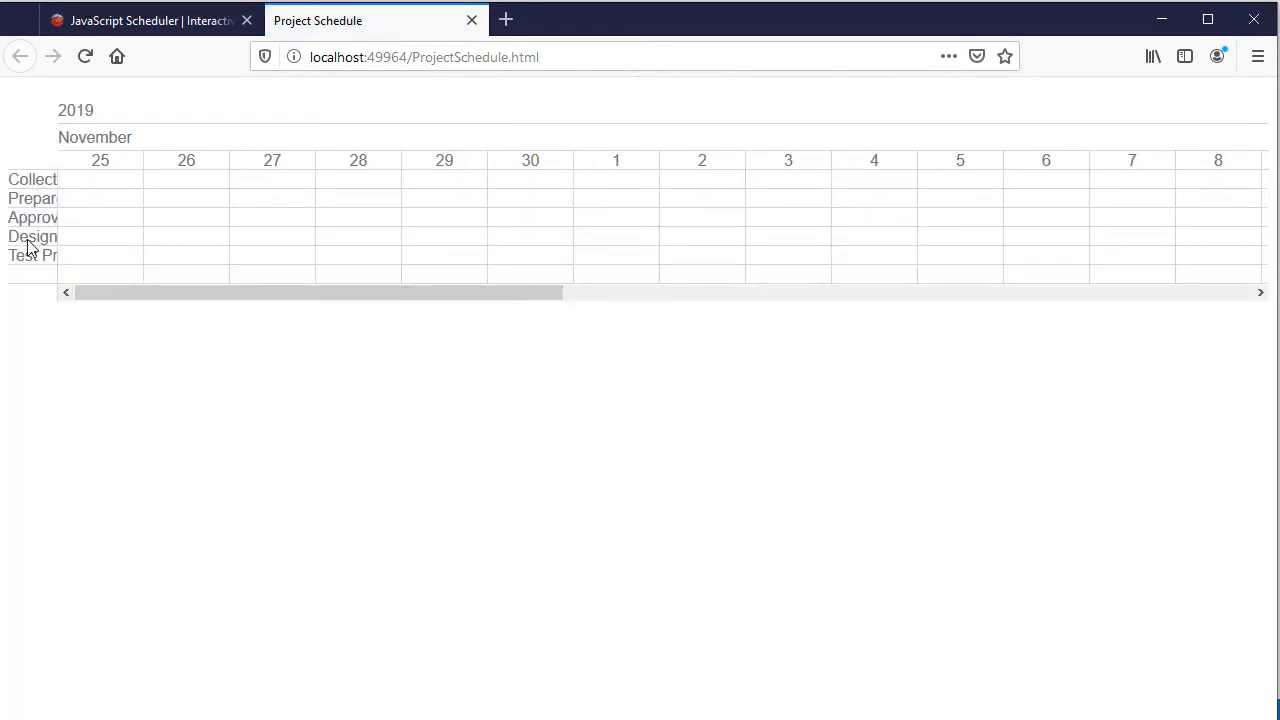
pyautogui.moveTo(120, 204)
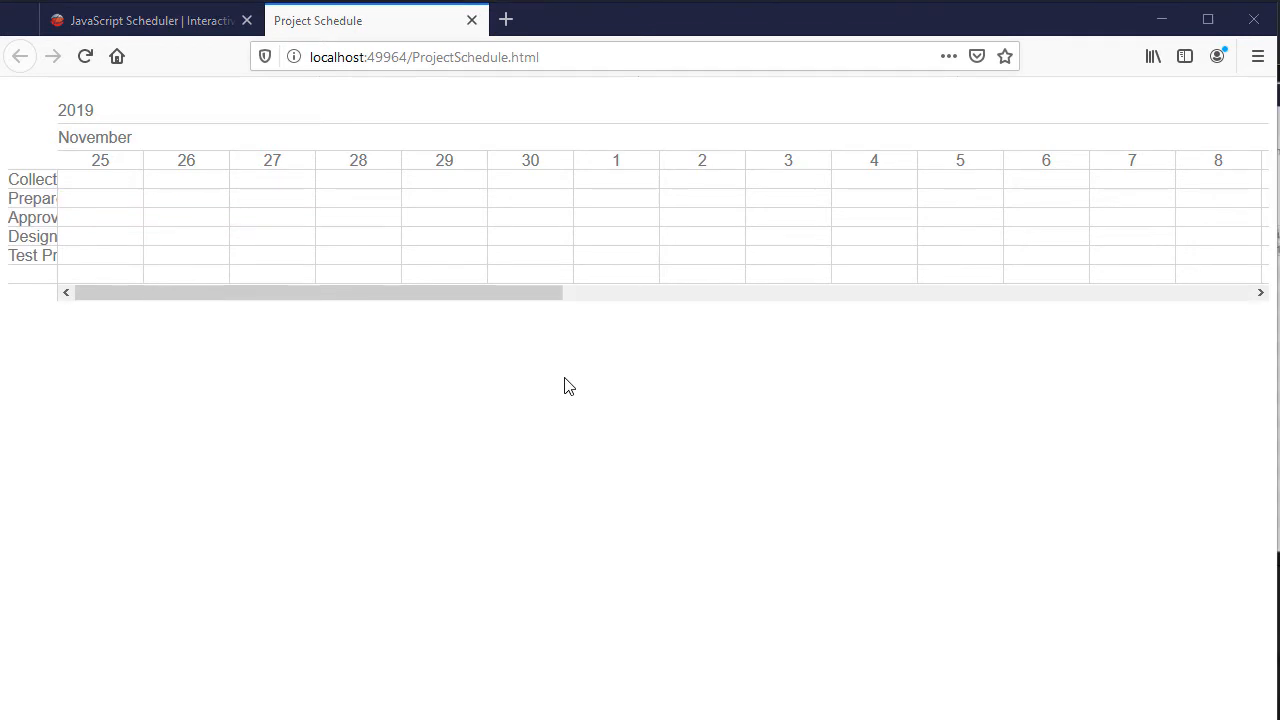
pyautogui.moveTo(30, 190)
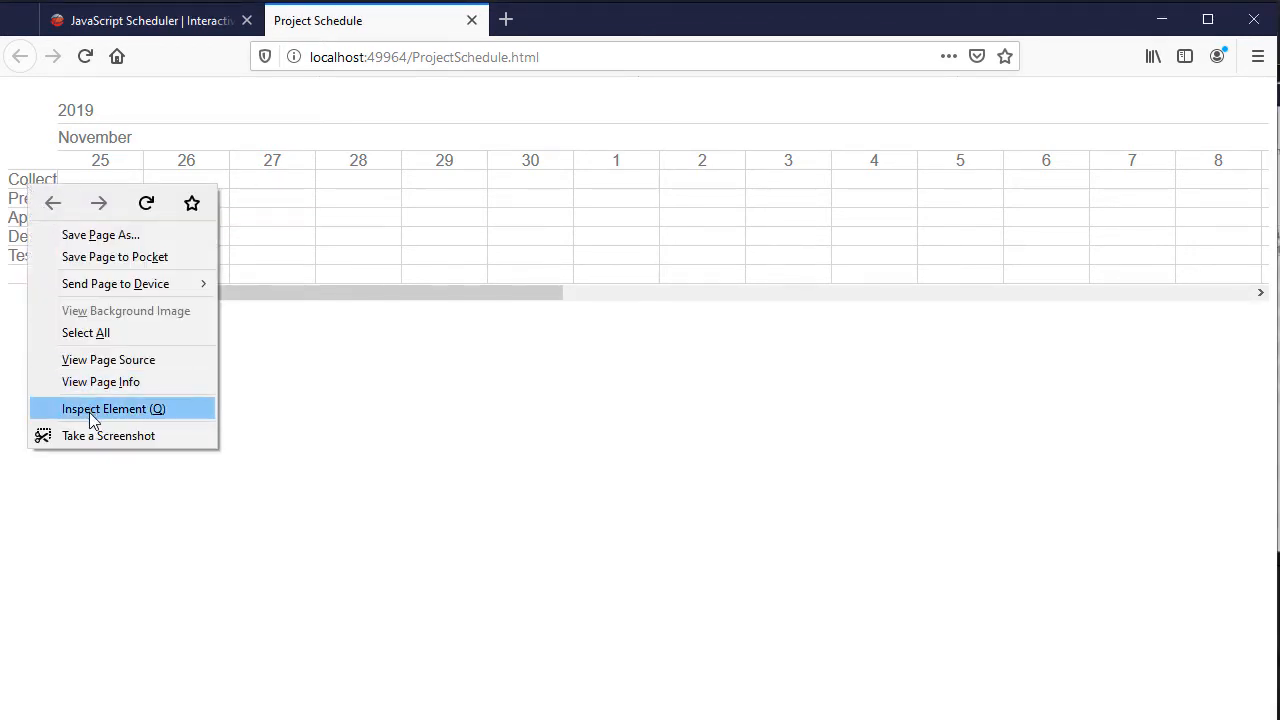
# Inspect the task-name rows' markup and the November month label styles in the Inspector.
pyautogui.click(112, 408)
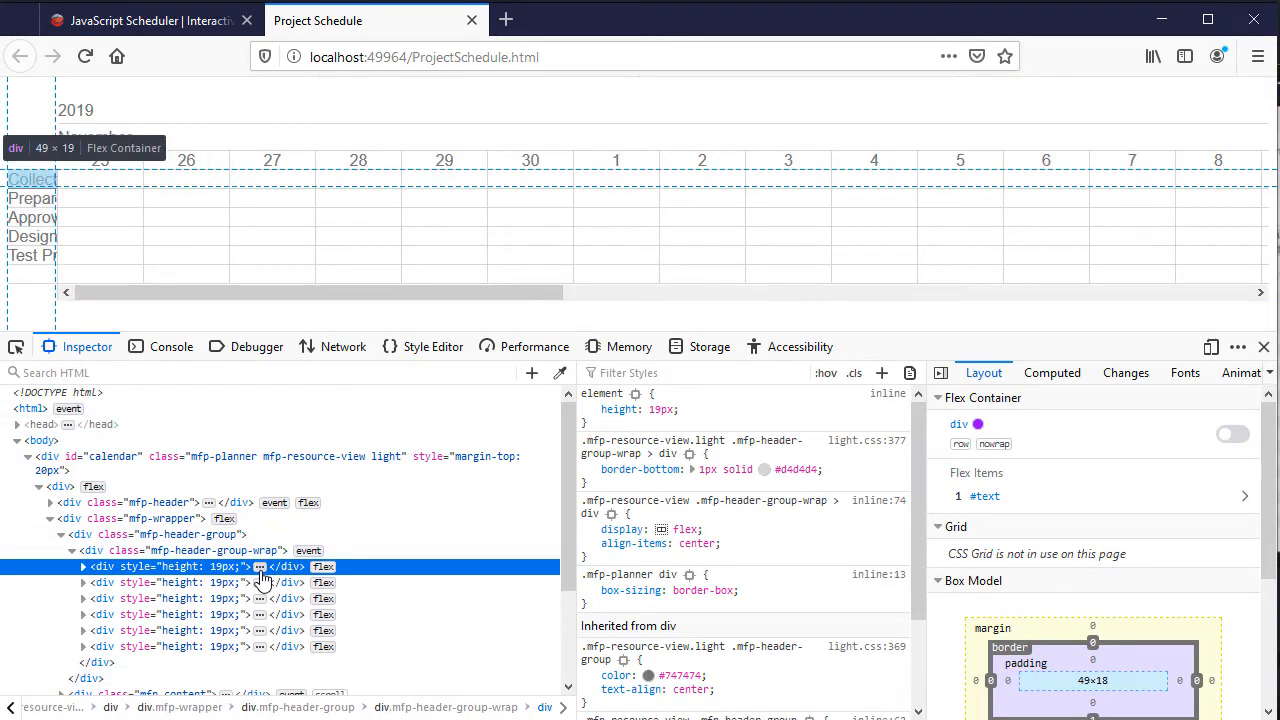
pyautogui.click(84, 568)
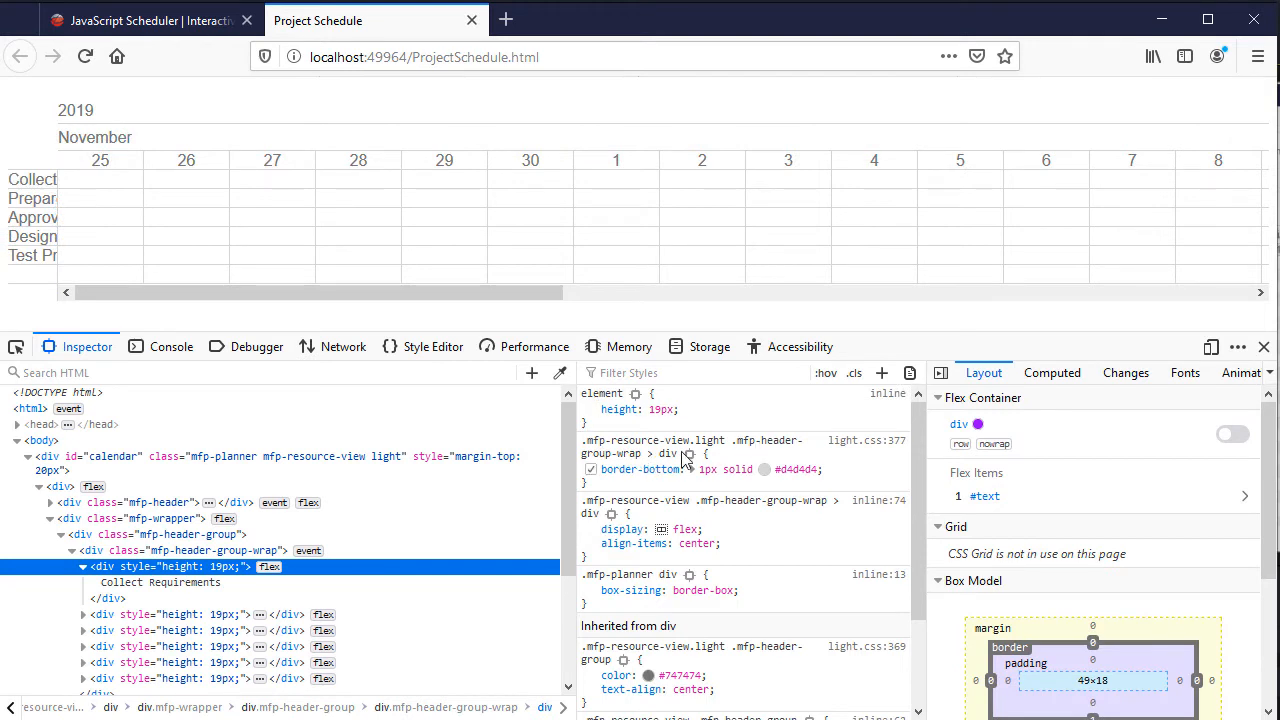
pyautogui.moveTo(640, 454)
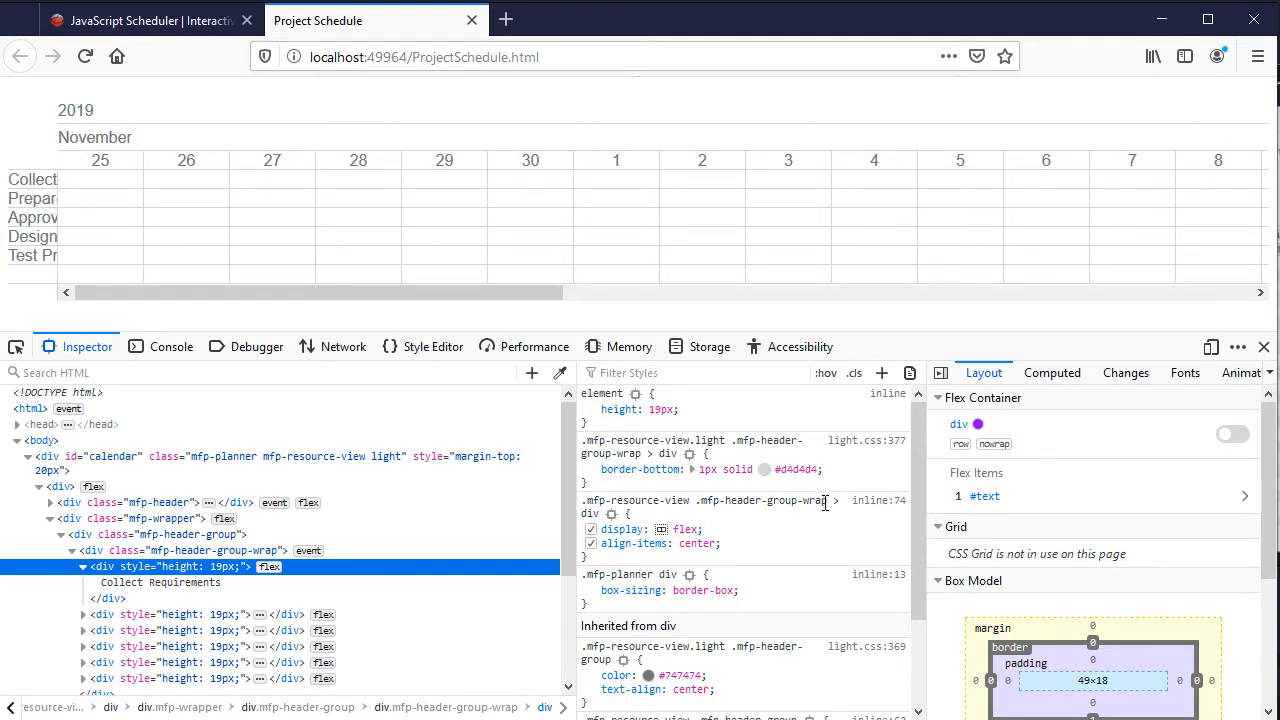
pyautogui.click(176, 534)
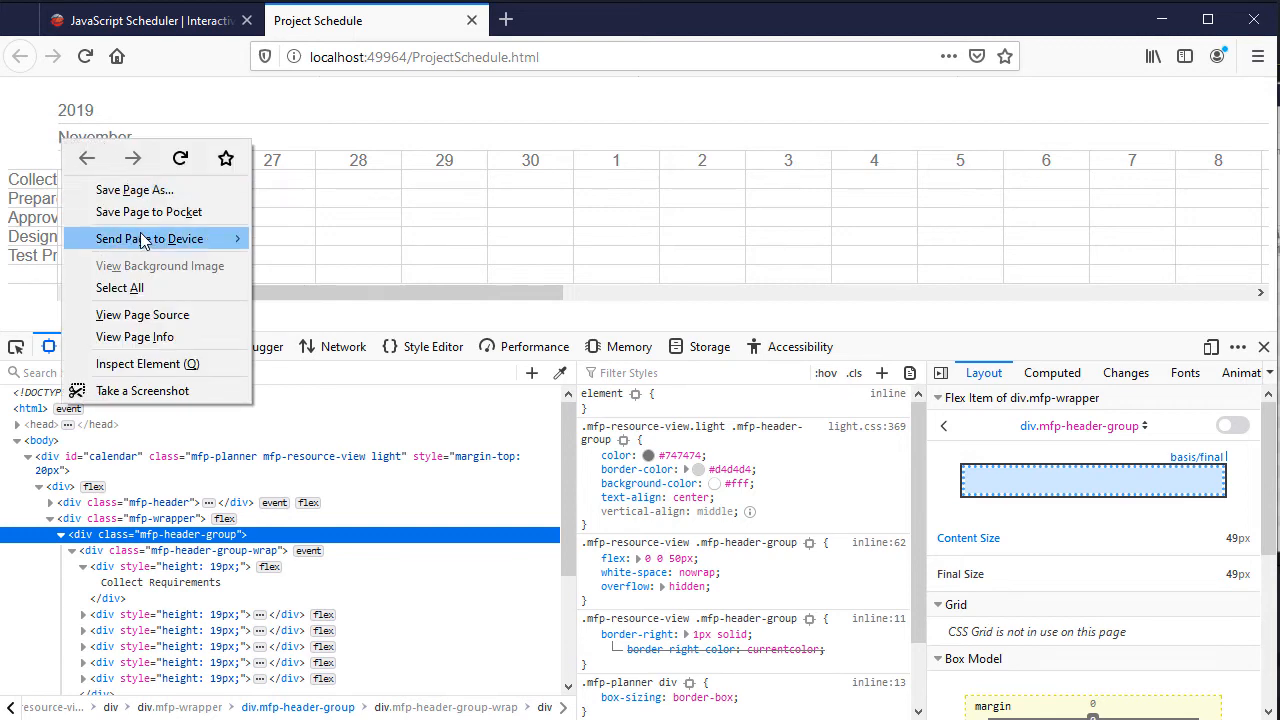
pyautogui.click(148, 364)
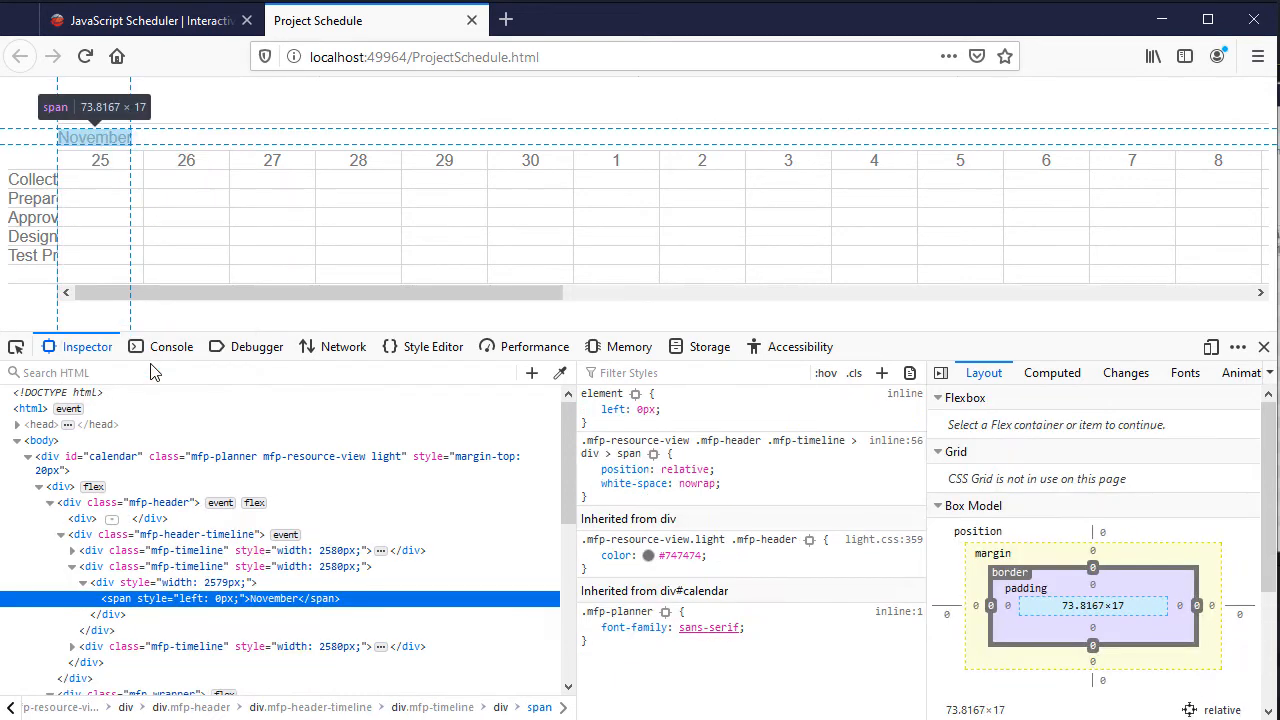
pyautogui.moveTo(100, 148)
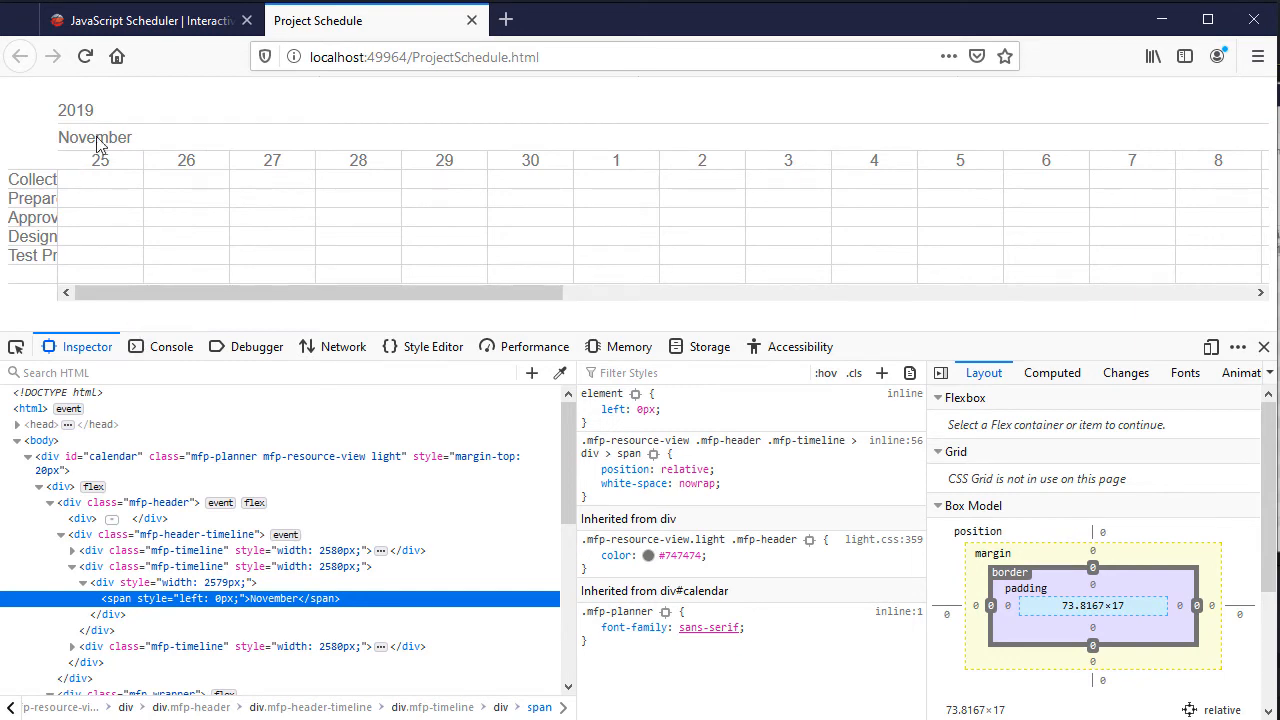
pyautogui.rightClick(100, 140)
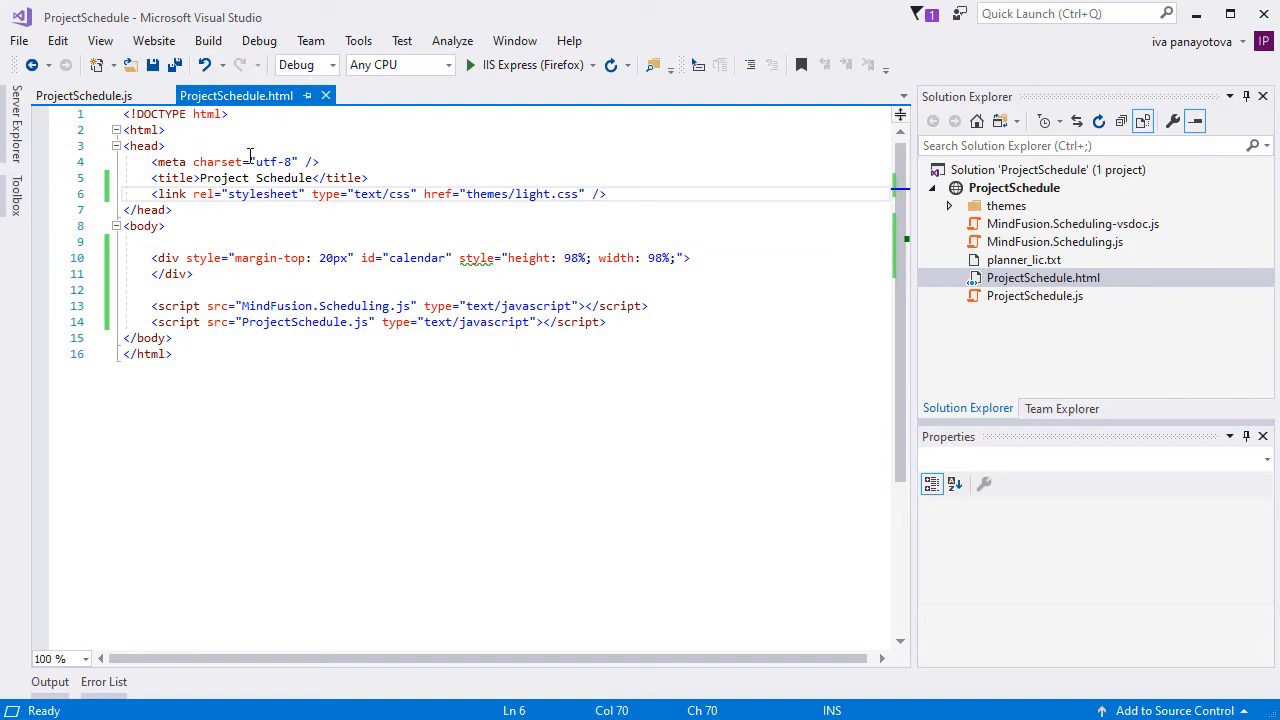
# Add the mfp header margin, width, overflow and padding style block, remove the duplicate </style>, and save.
pyautogui.click(624, 194)
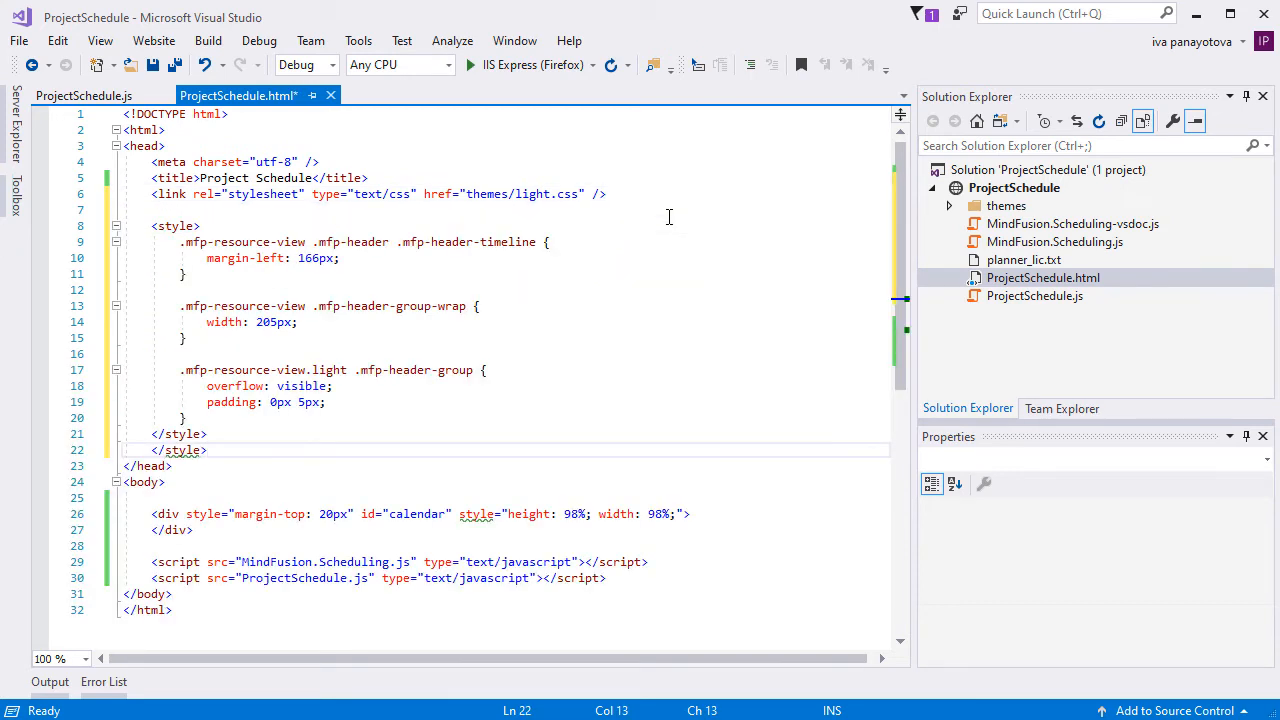
pyautogui.press('Enter')
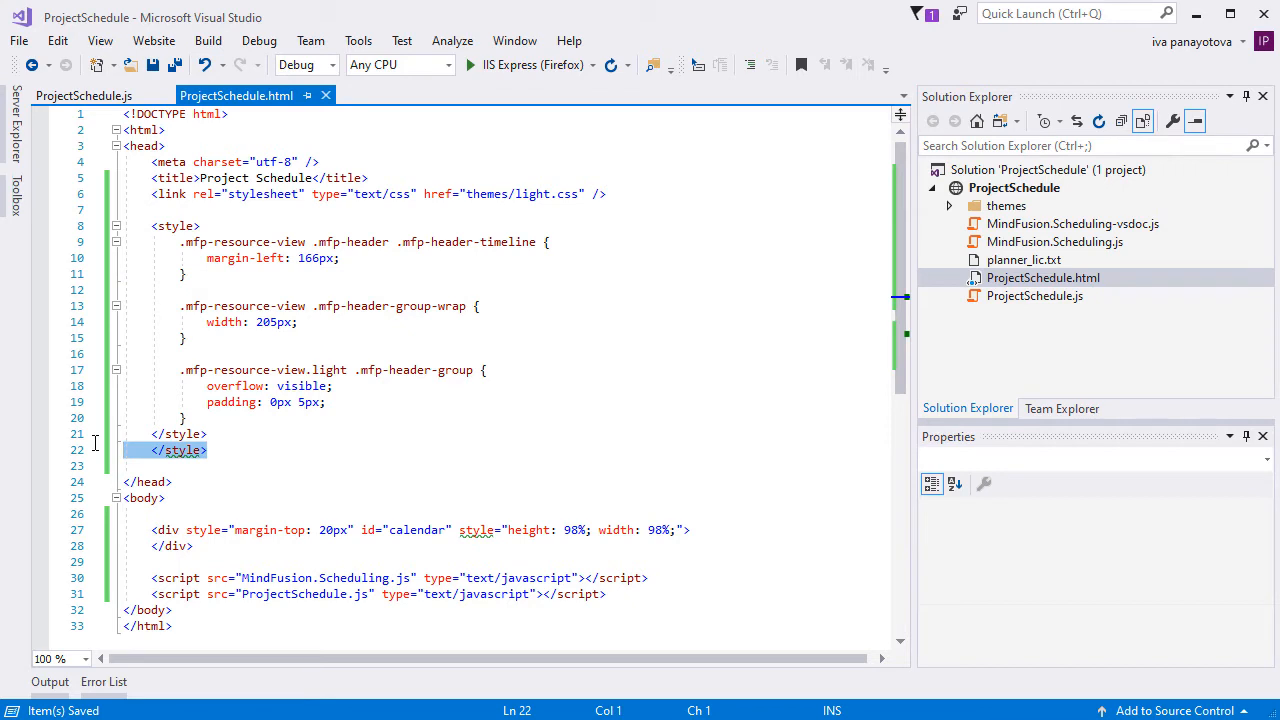
pyautogui.press('Delete')
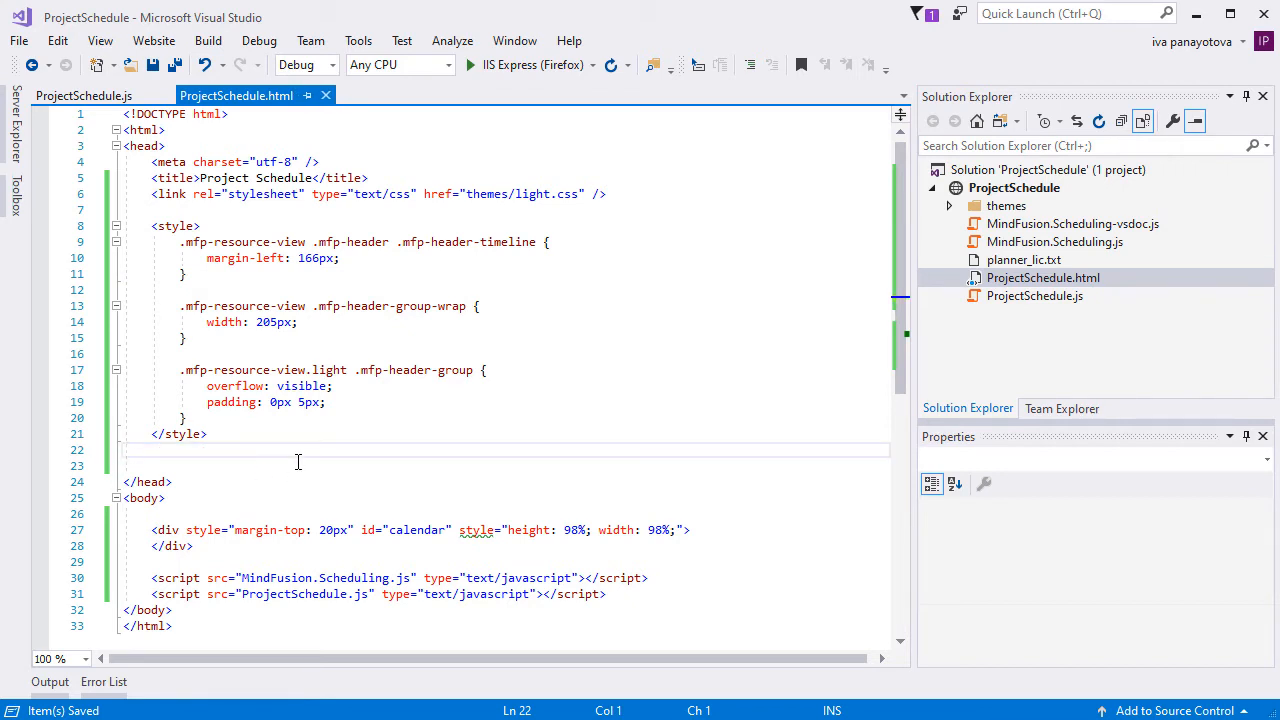
pyautogui.click(468, 64)
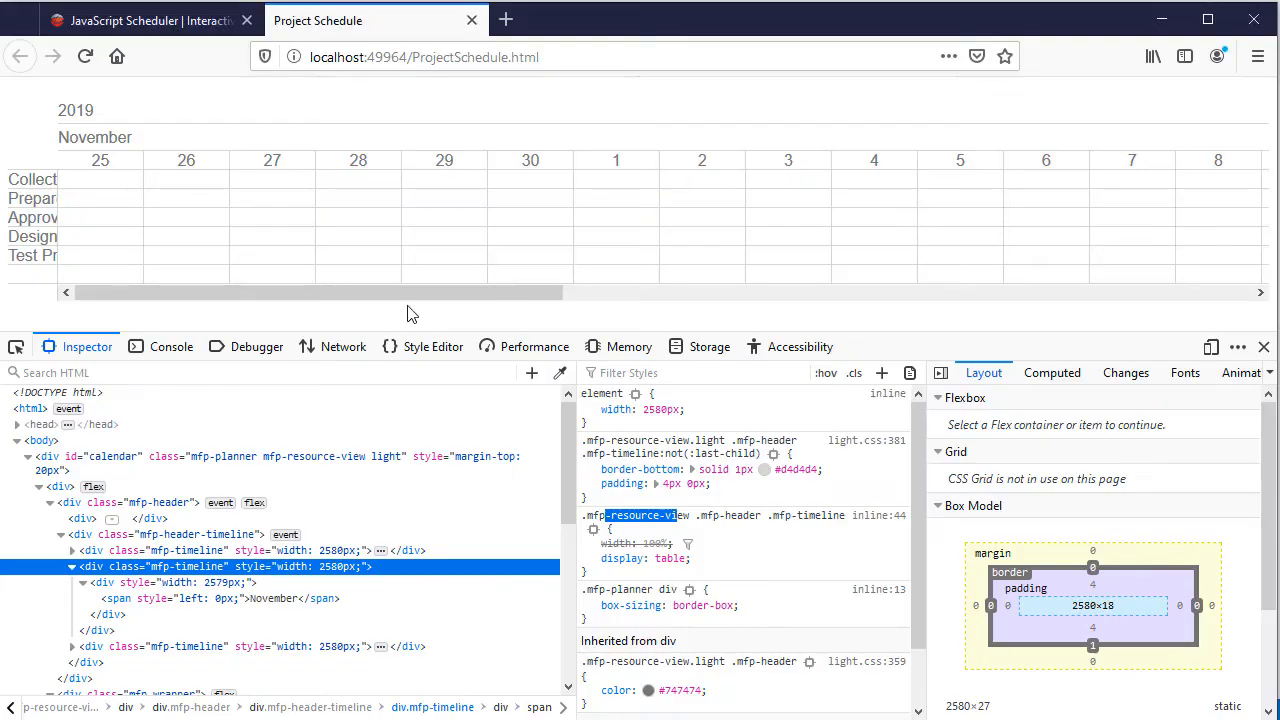
pyautogui.moveTo(700, 192)
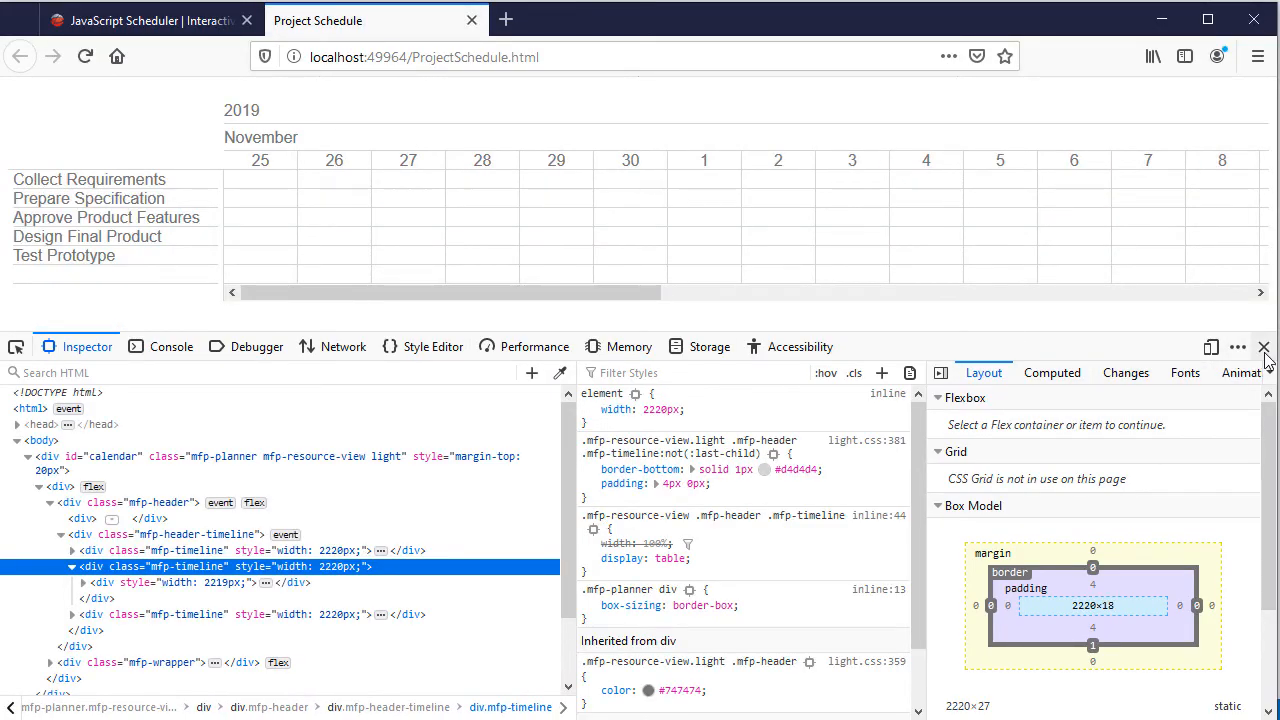
# Close the Inspector after verifying full task names, then go to the JavaScript Scheduler page.
pyautogui.click(1264, 348)
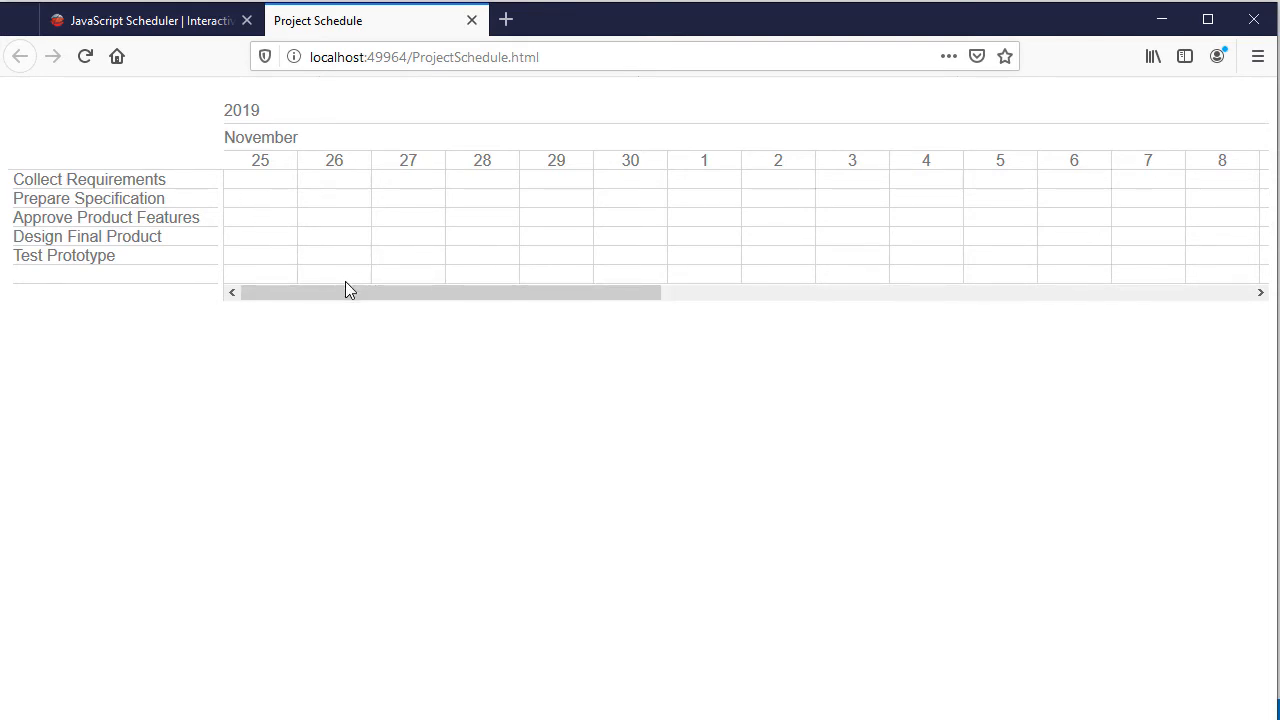
pyautogui.click(150, 20)
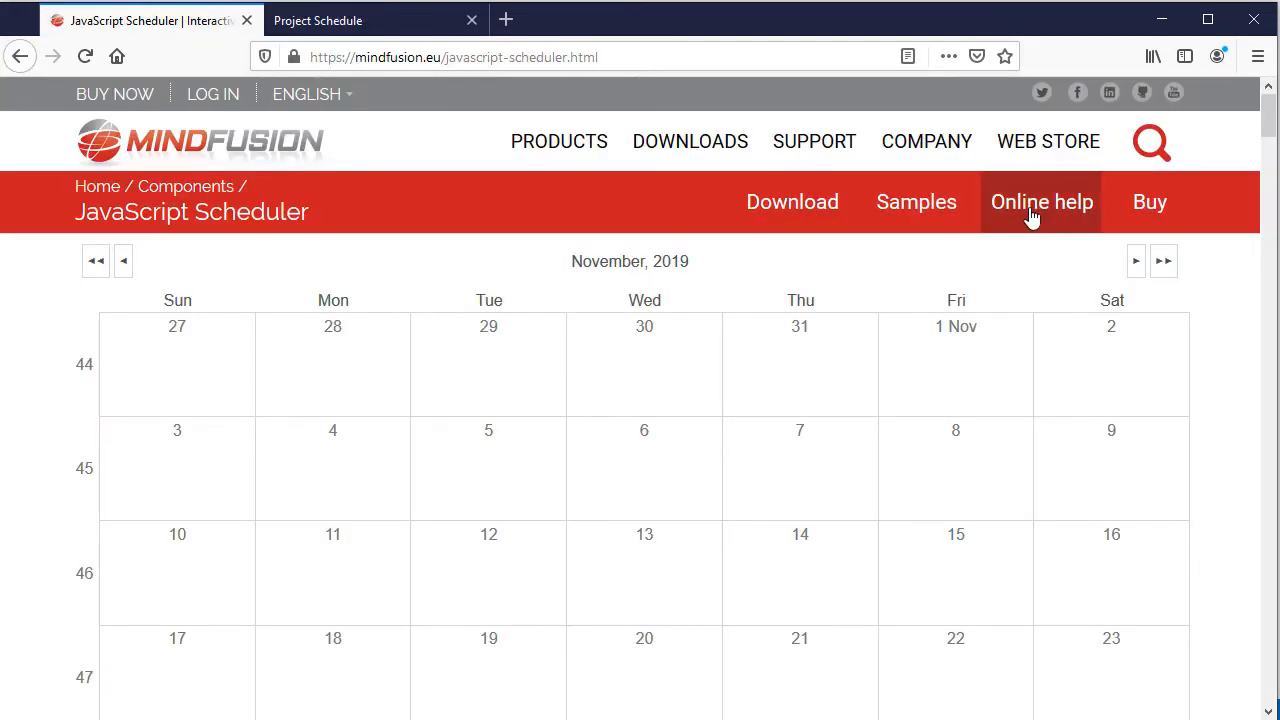
# Search the online documentation for resourceViewSettings and browse its members.
pyautogui.click(1042, 200)
pyautogui.write('resourcevi')
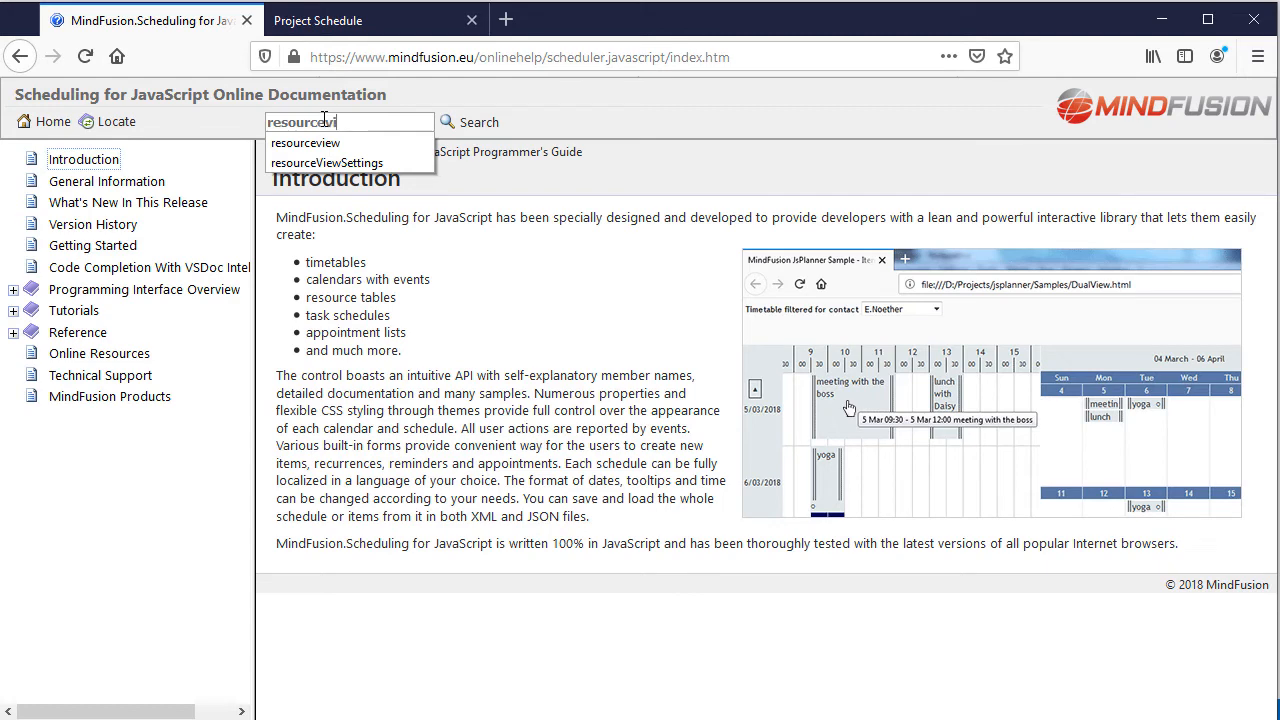
pyautogui.click(326, 162)
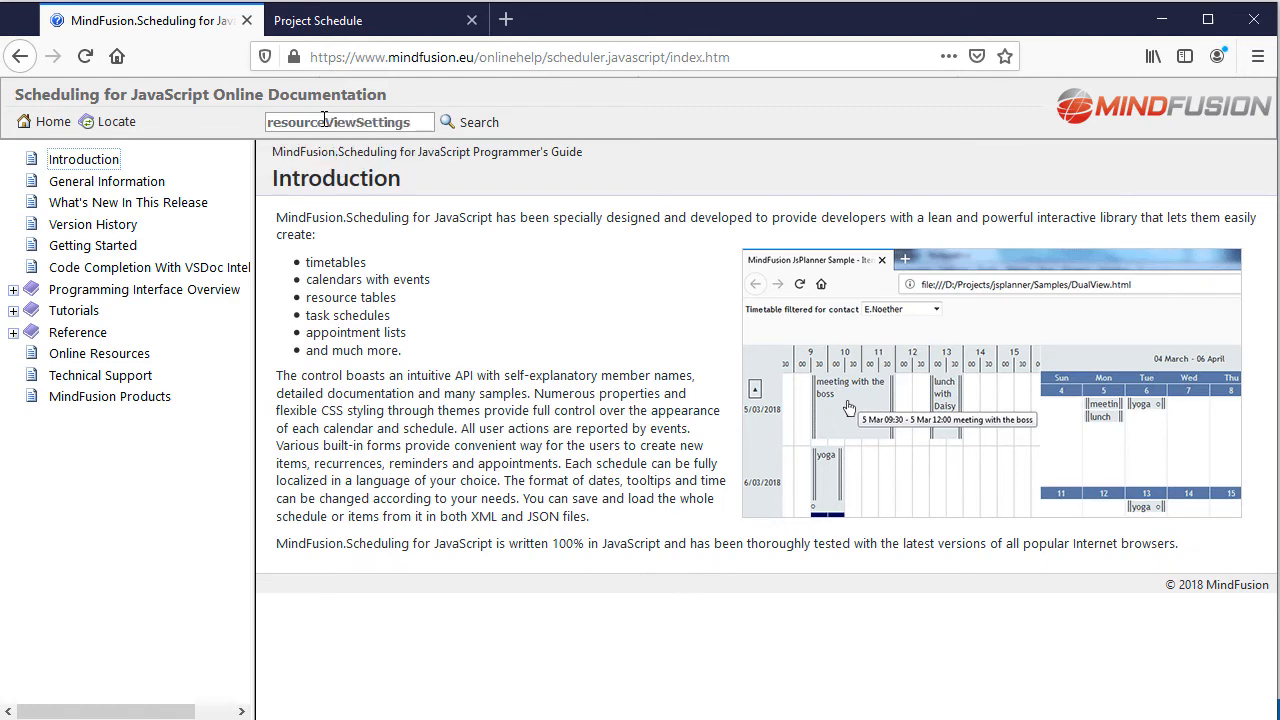
pyautogui.click(480, 122)
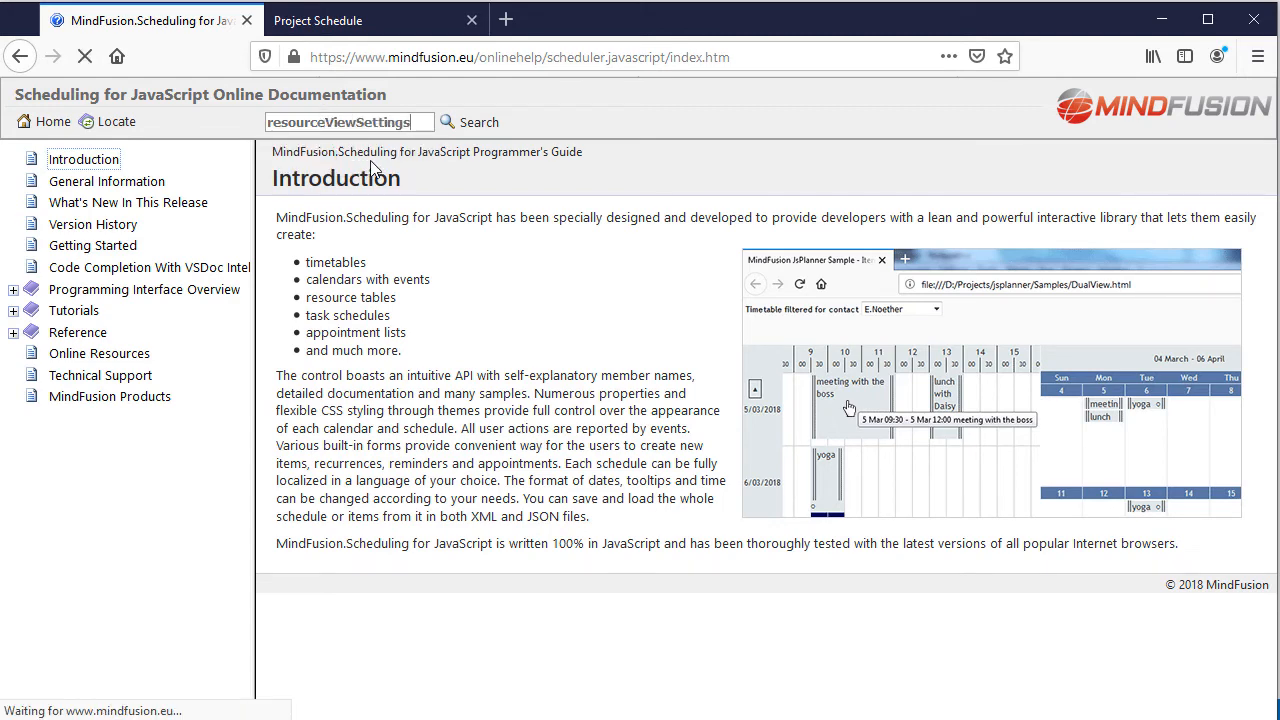
pyautogui.click(480, 122)
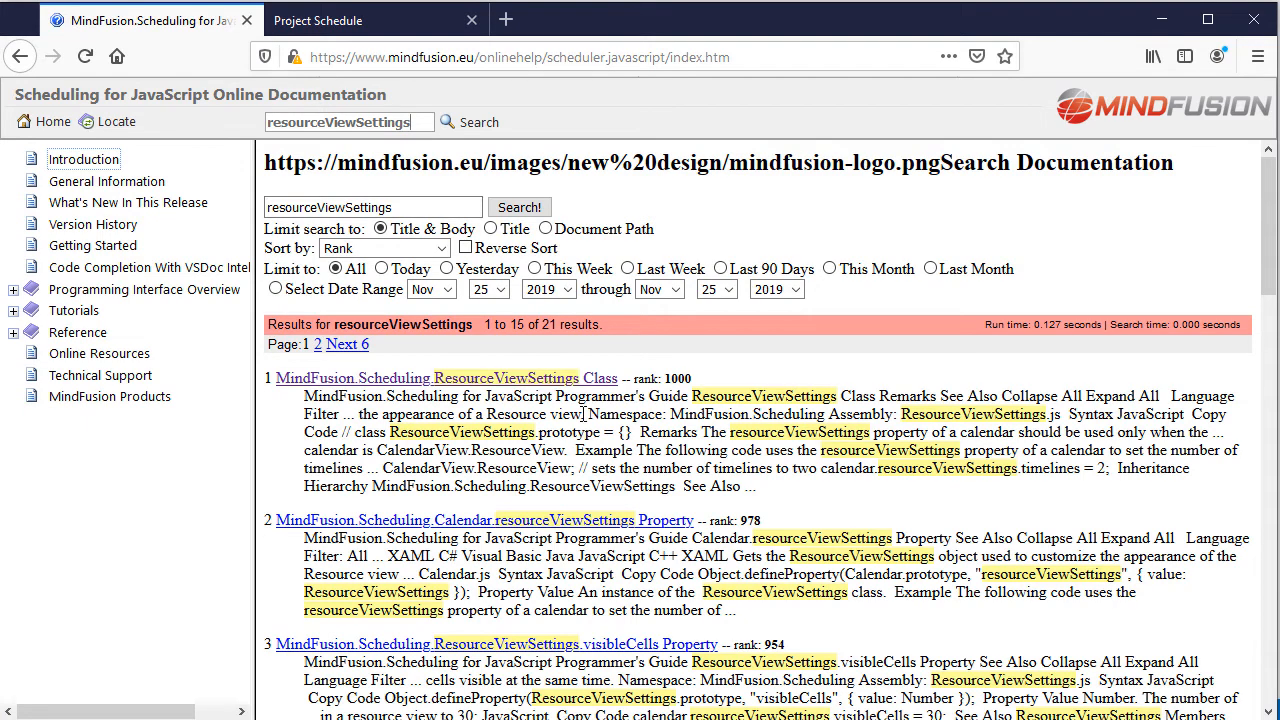
pyautogui.scroll(-3)
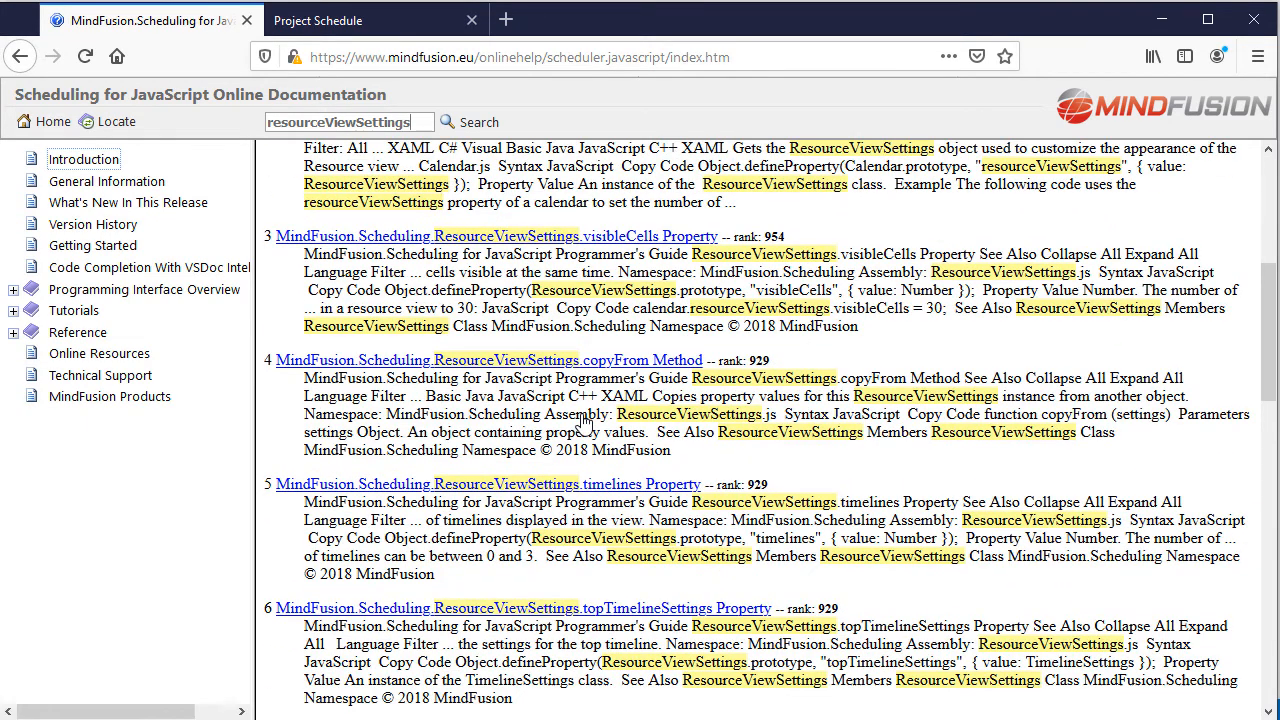
pyautogui.scroll(-3)
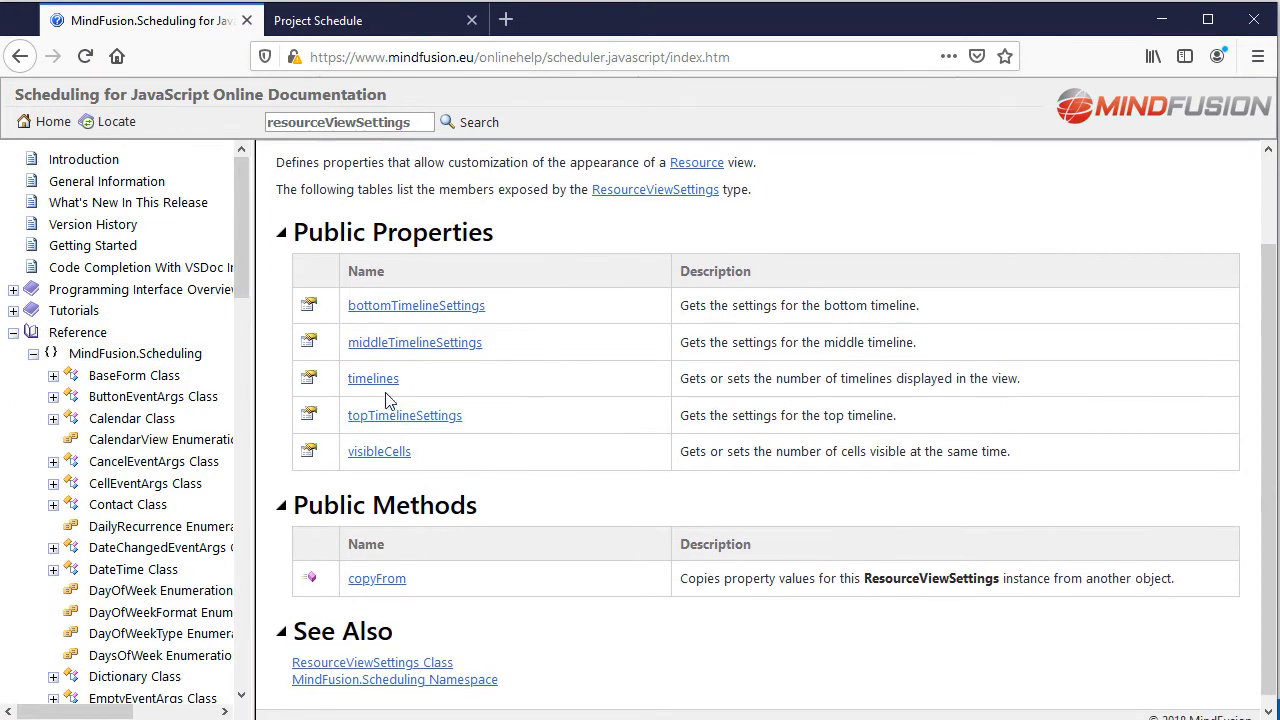
pyautogui.moveTo(414, 342)
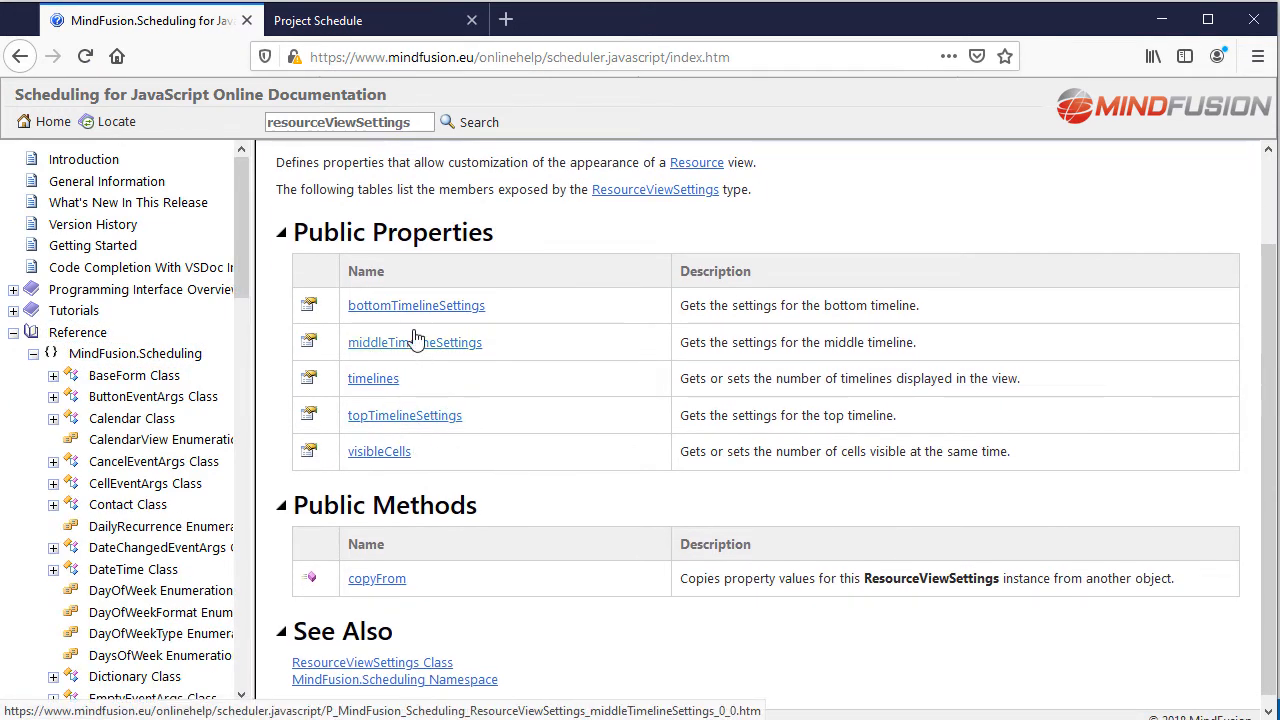
pyautogui.moveTo(418, 458)
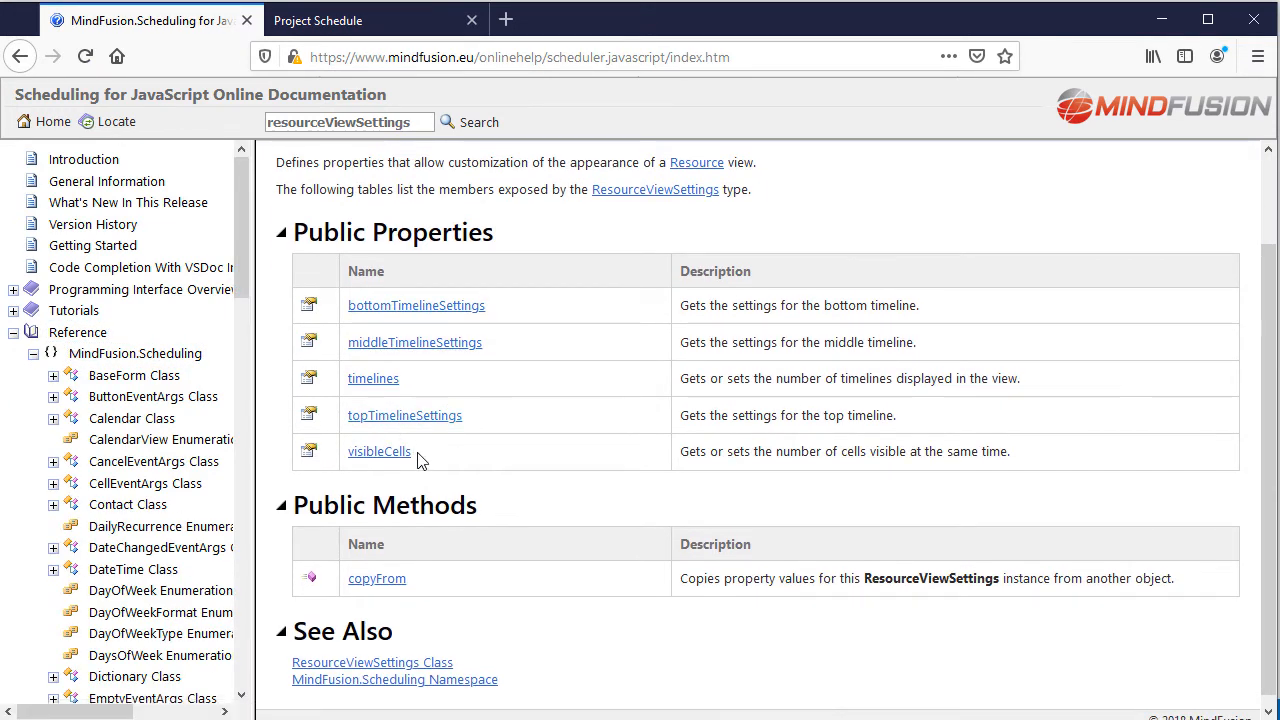
pyautogui.click(376, 20)
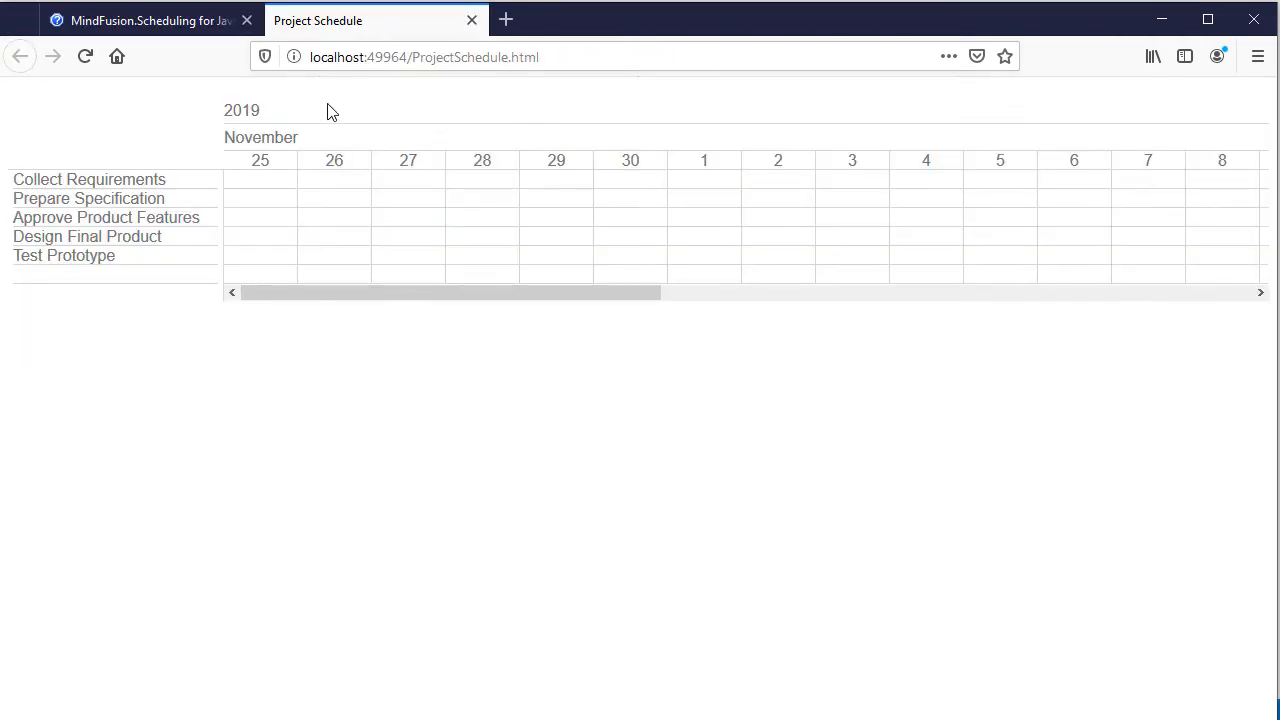
pyautogui.moveTo(276, 162)
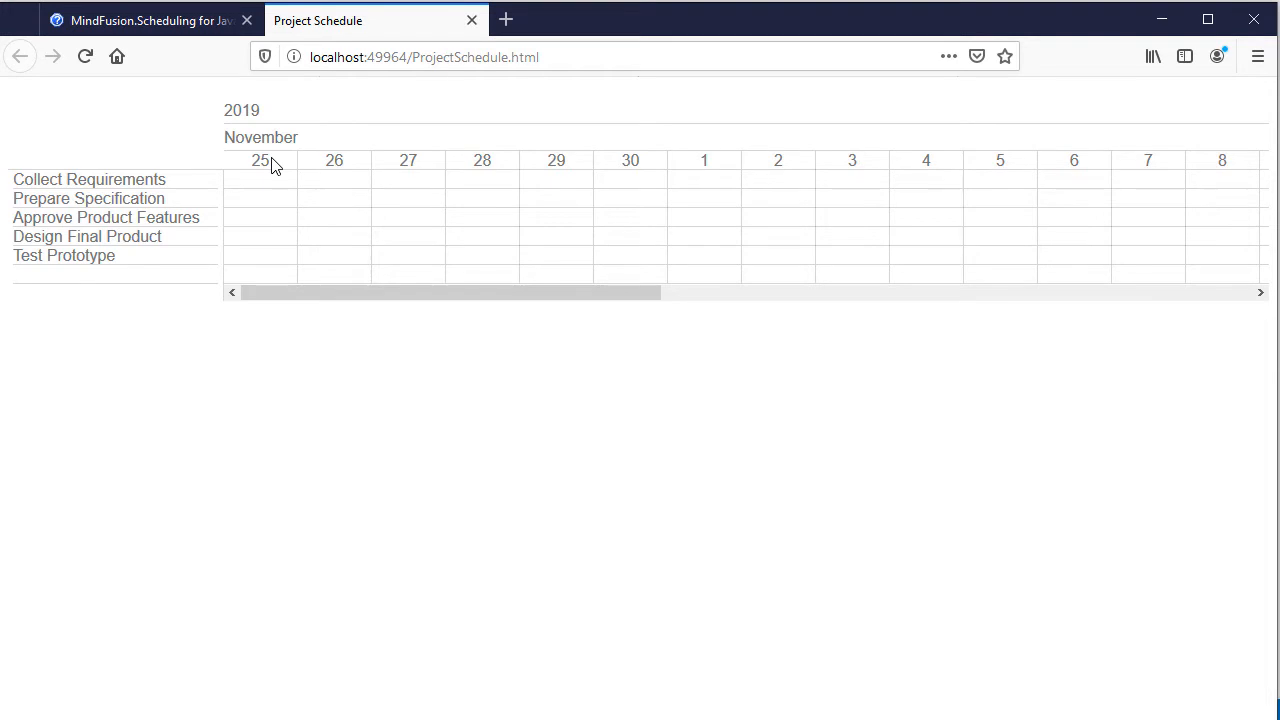
pyautogui.click(148, 20)
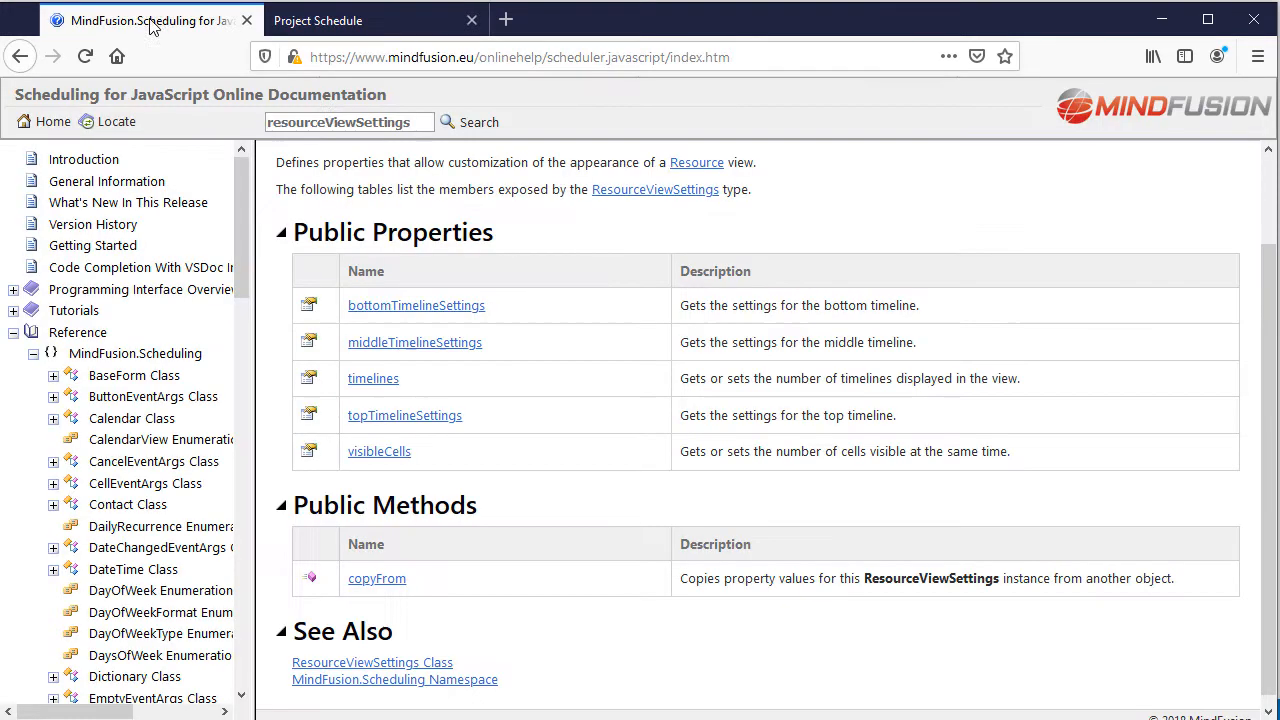
# Follow bottomTimelineSettings to TimelineSettings.unit and reach the TimeUnit enumeration reference.
pyautogui.click(416, 304)
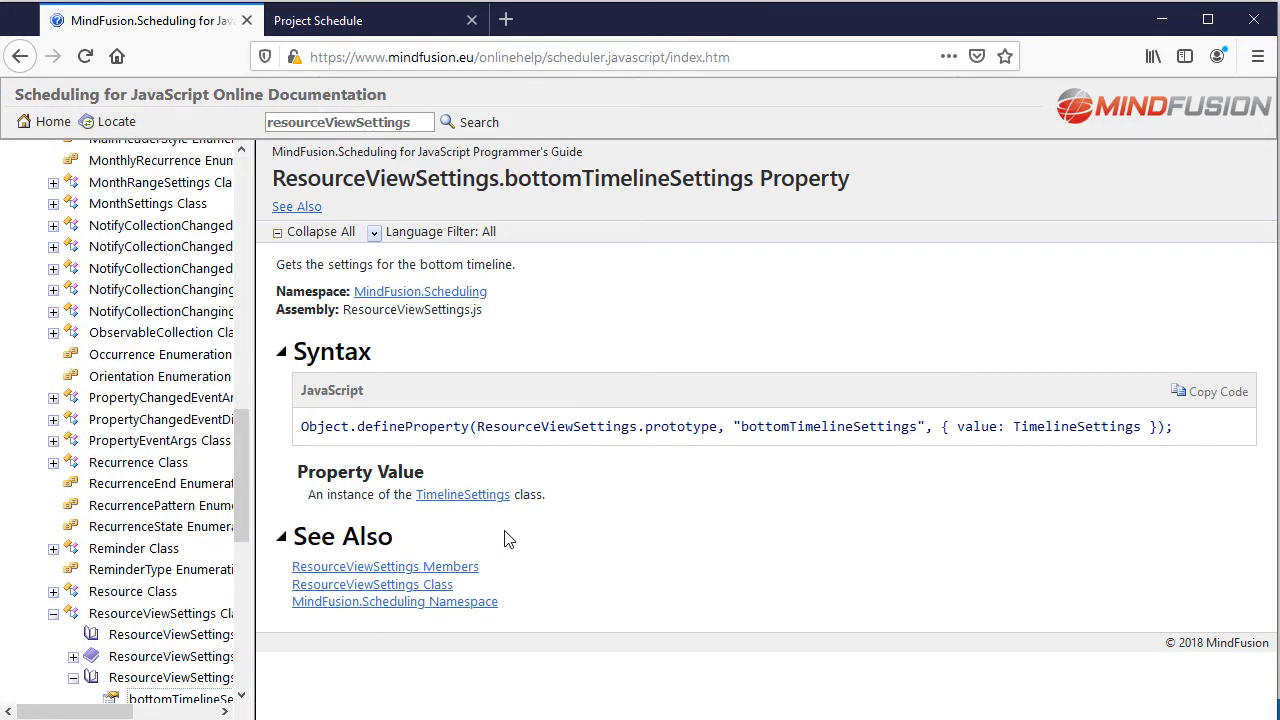
pyautogui.click(462, 494)
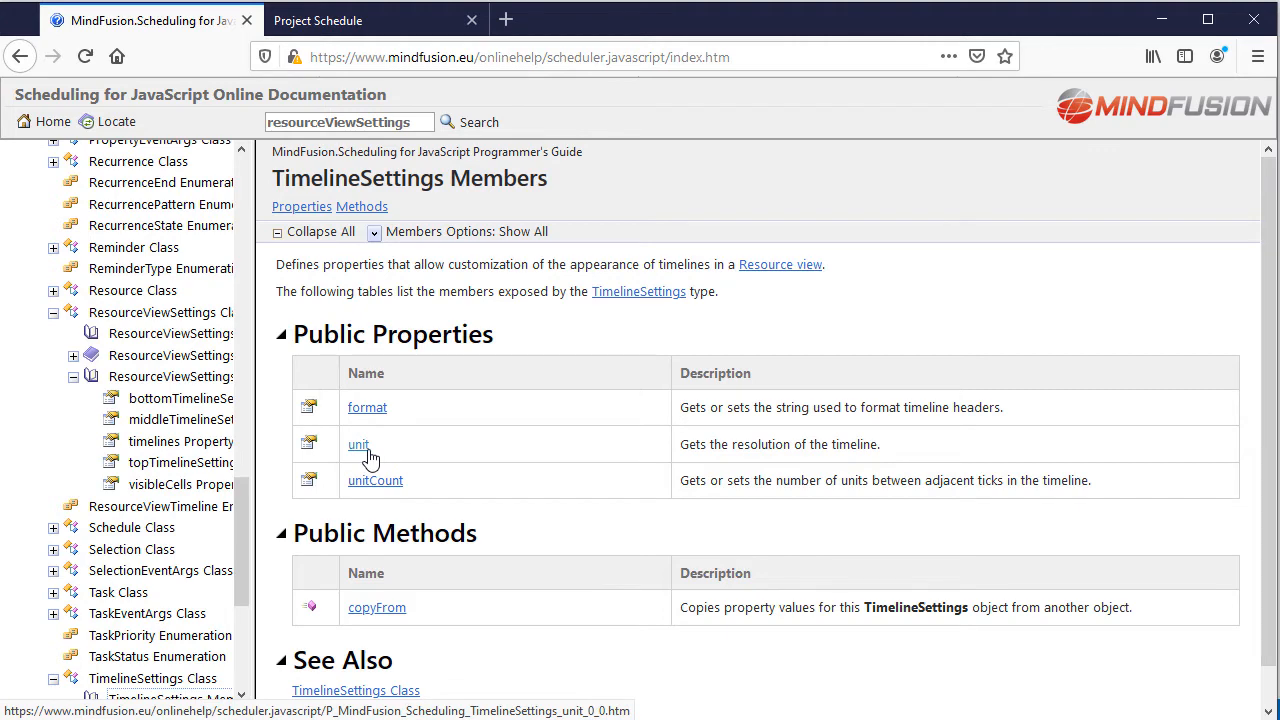
pyautogui.moveTo(360, 456)
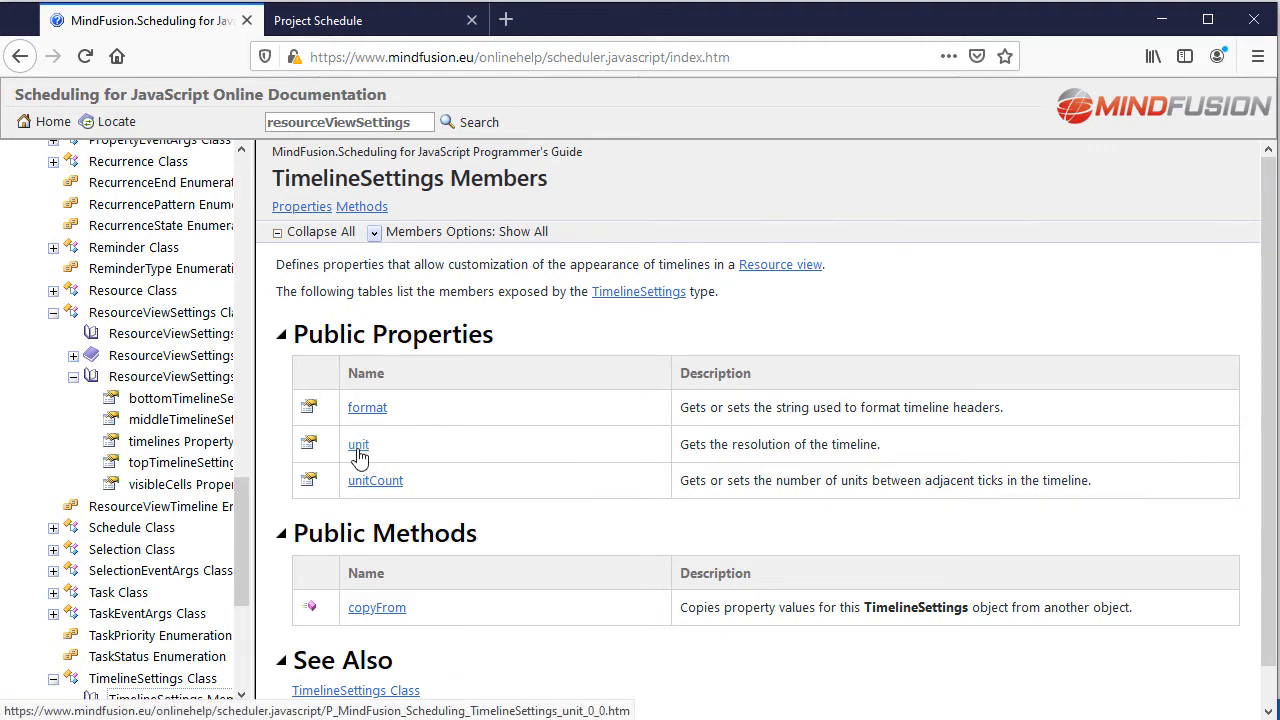
pyautogui.click(358, 444)
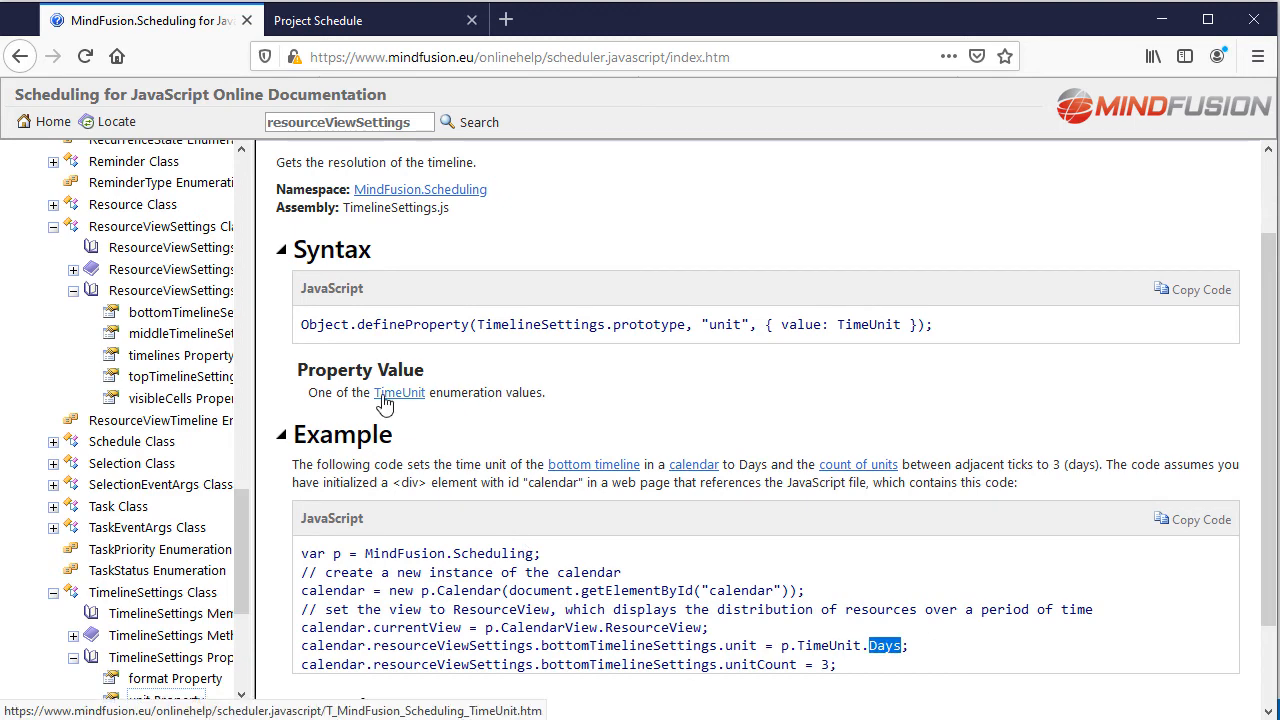
pyautogui.click(400, 392)
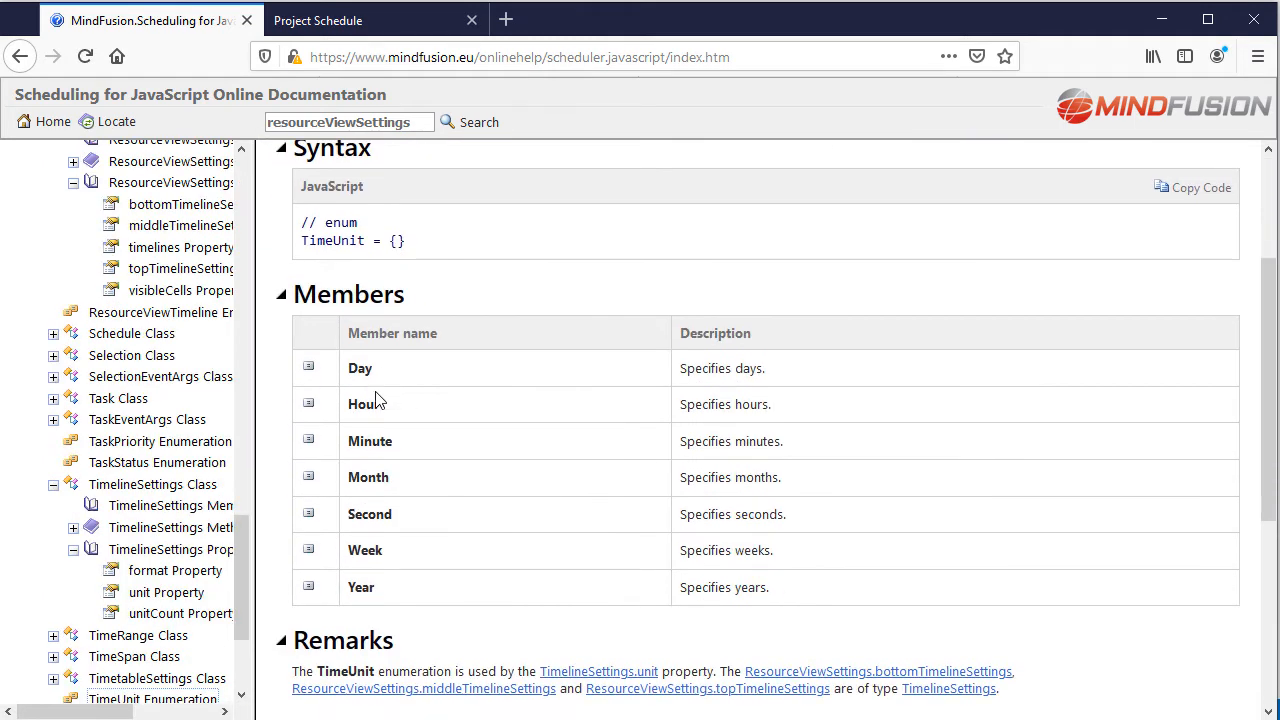
pyautogui.moveTo(410, 400)
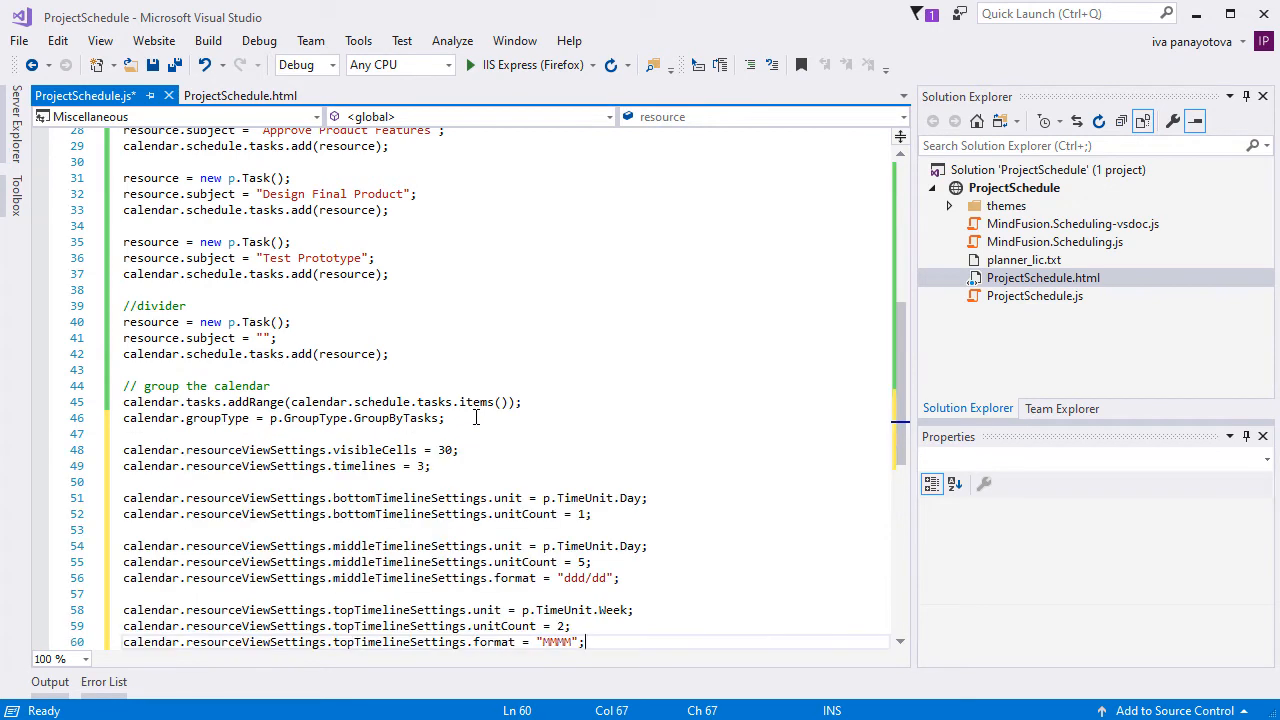
# Set resourceViewSettings to 30 visible cells with day, five-day weekday and two-week month timelines, and save.
pyautogui.scroll(-3)
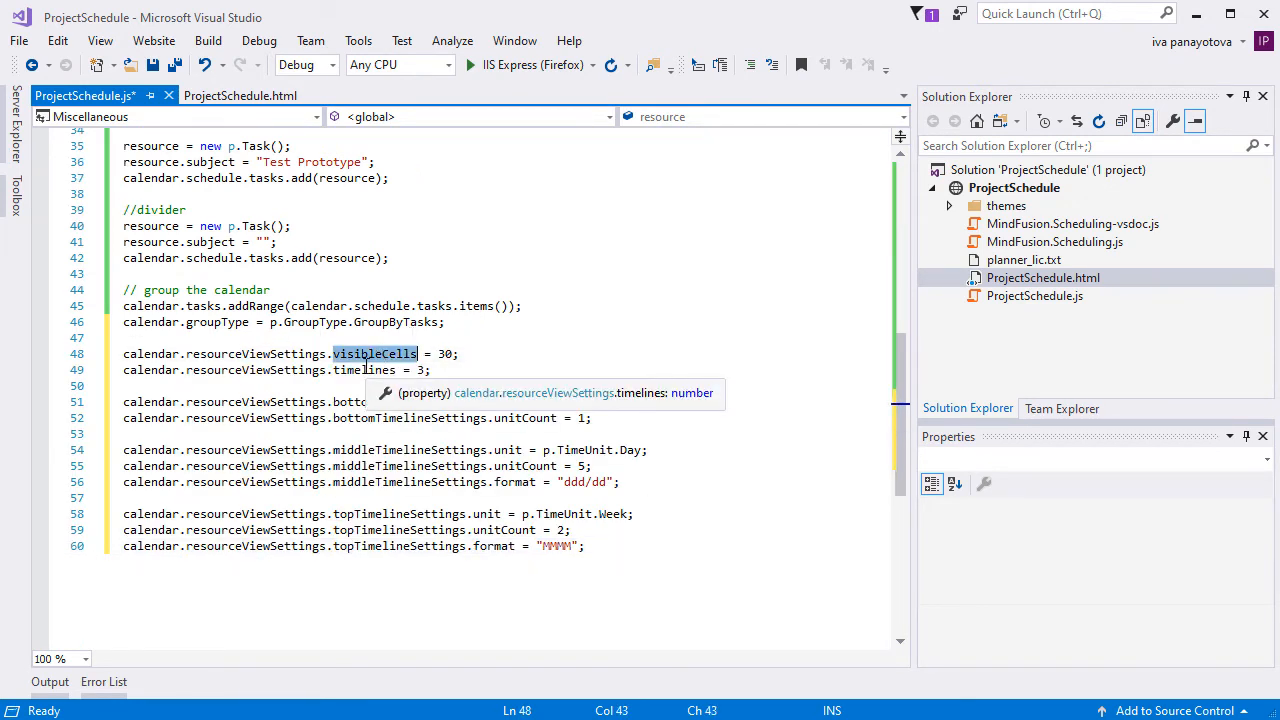
pyautogui.click(364, 370)
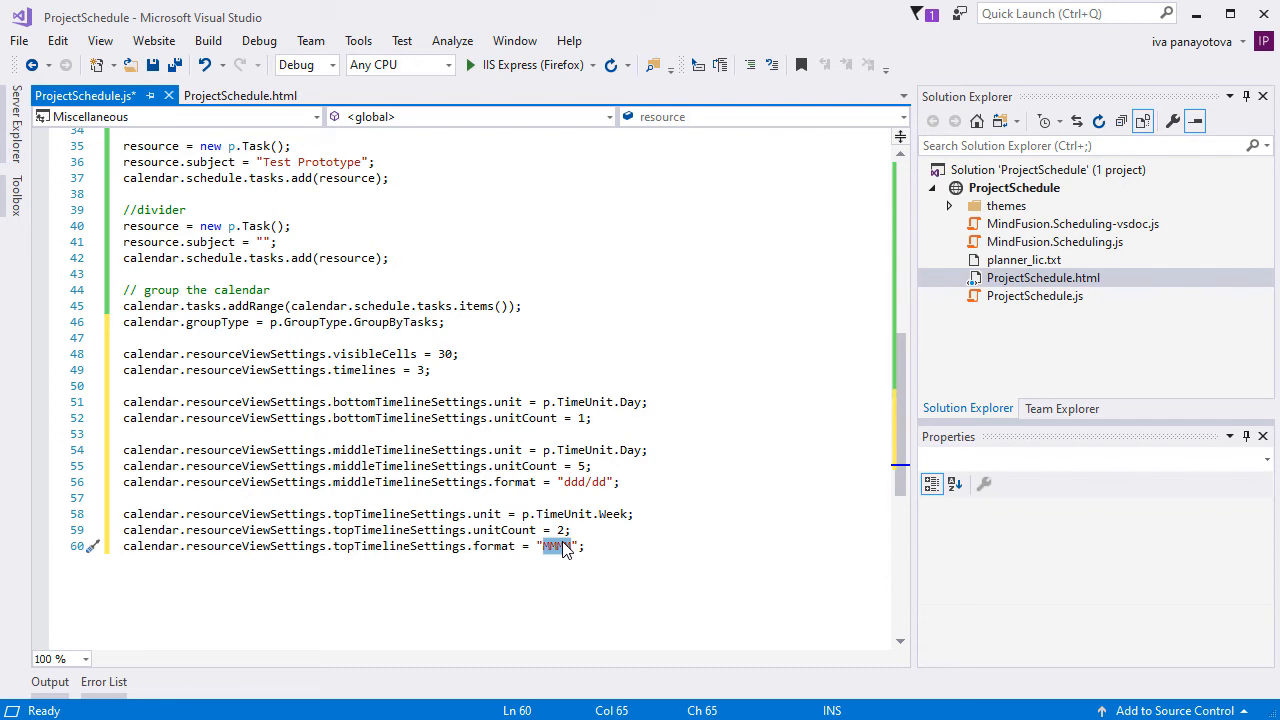
pyautogui.press('ctrl+s')
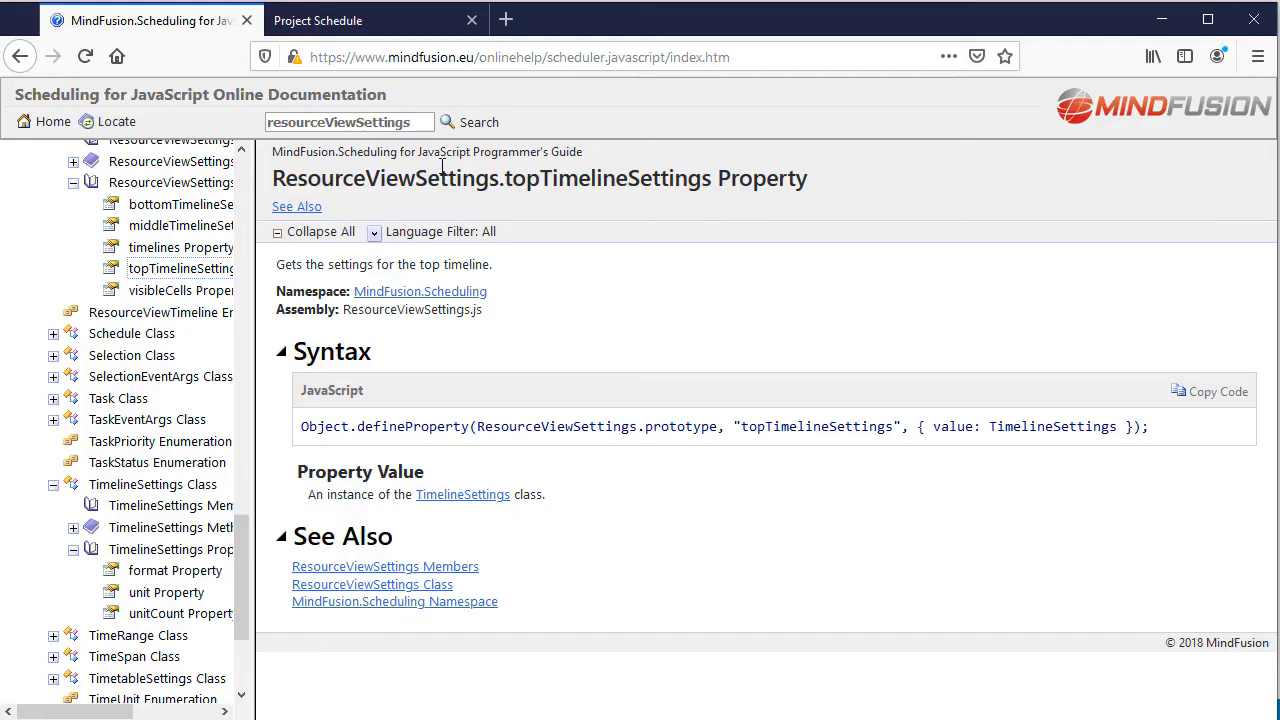
pyautogui.click(376, 20)
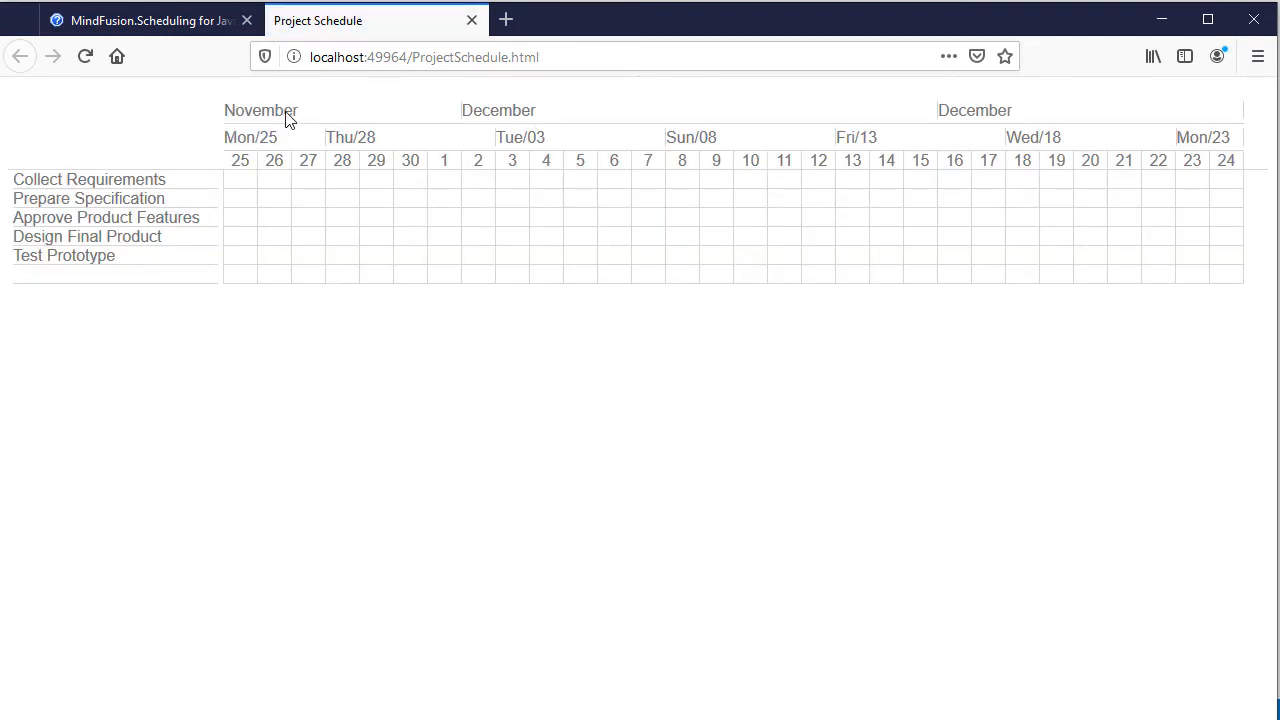
pyautogui.moveTo(948, 124)
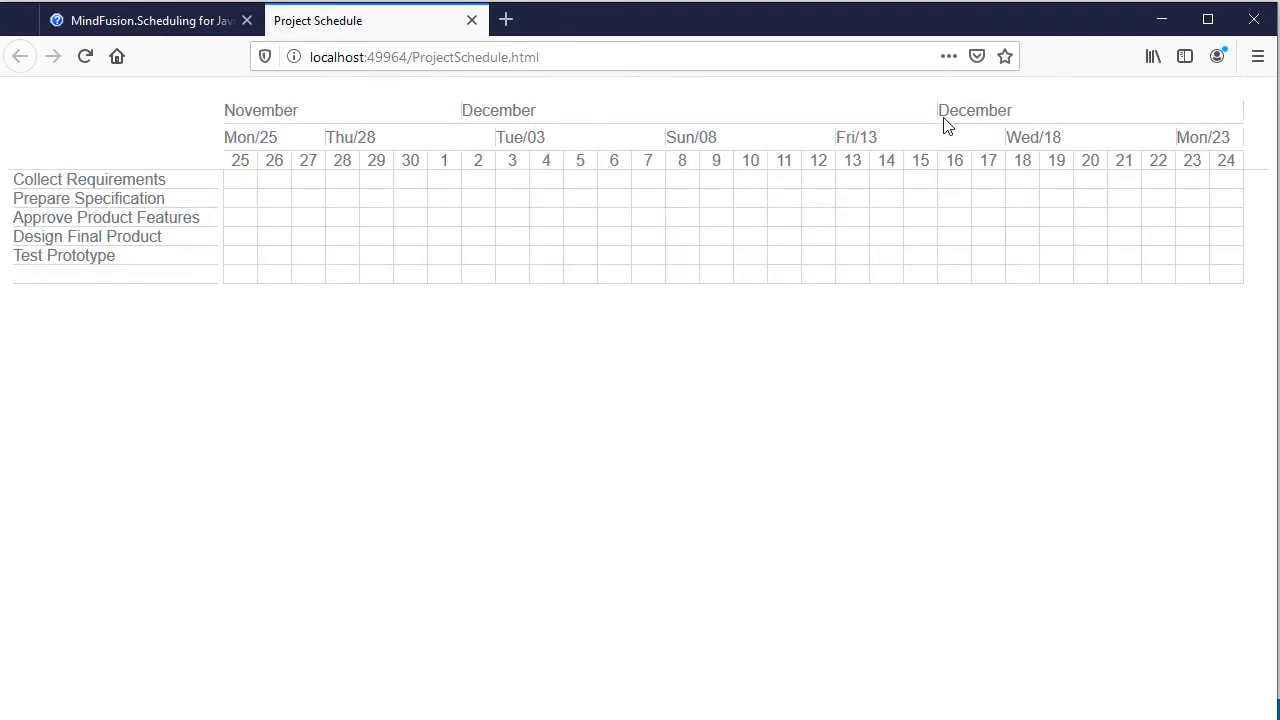
pyautogui.moveTo(610, 148)
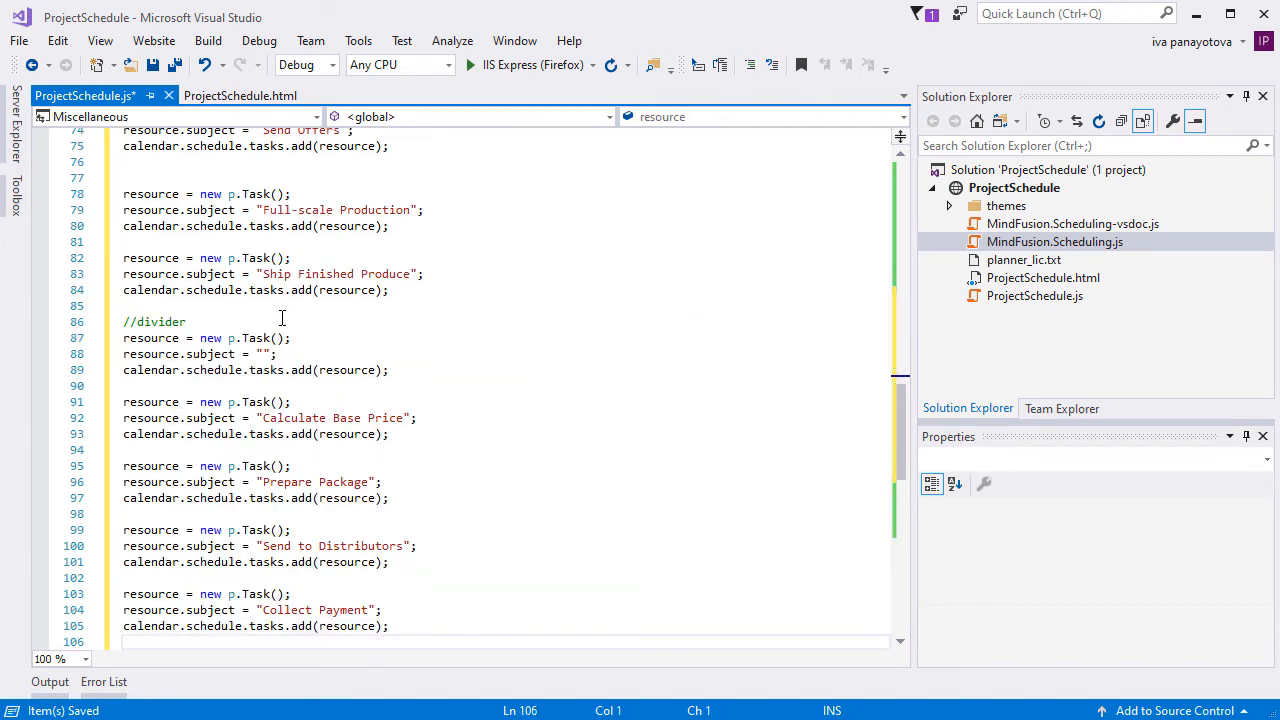
# Create a '15% done' appointment on Choose Production Materials spanning November 26–29 and save it.
pyautogui.click(284, 258)
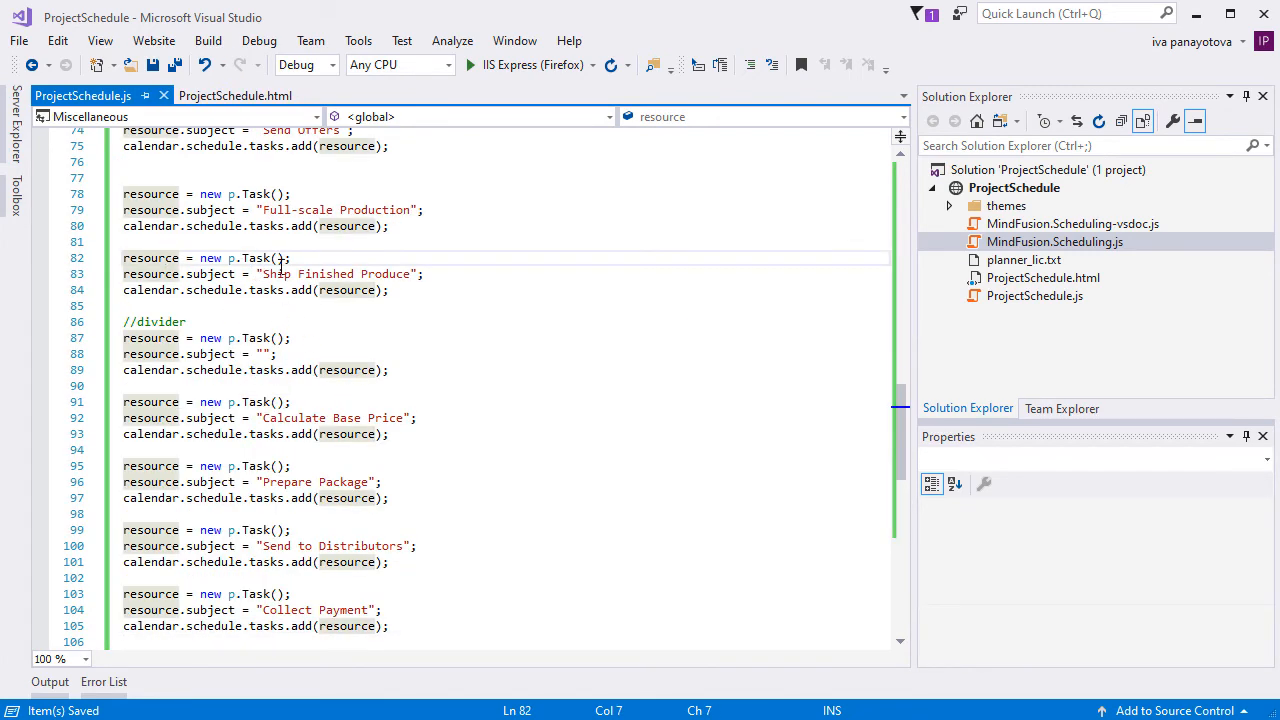
pyautogui.click(442, 64)
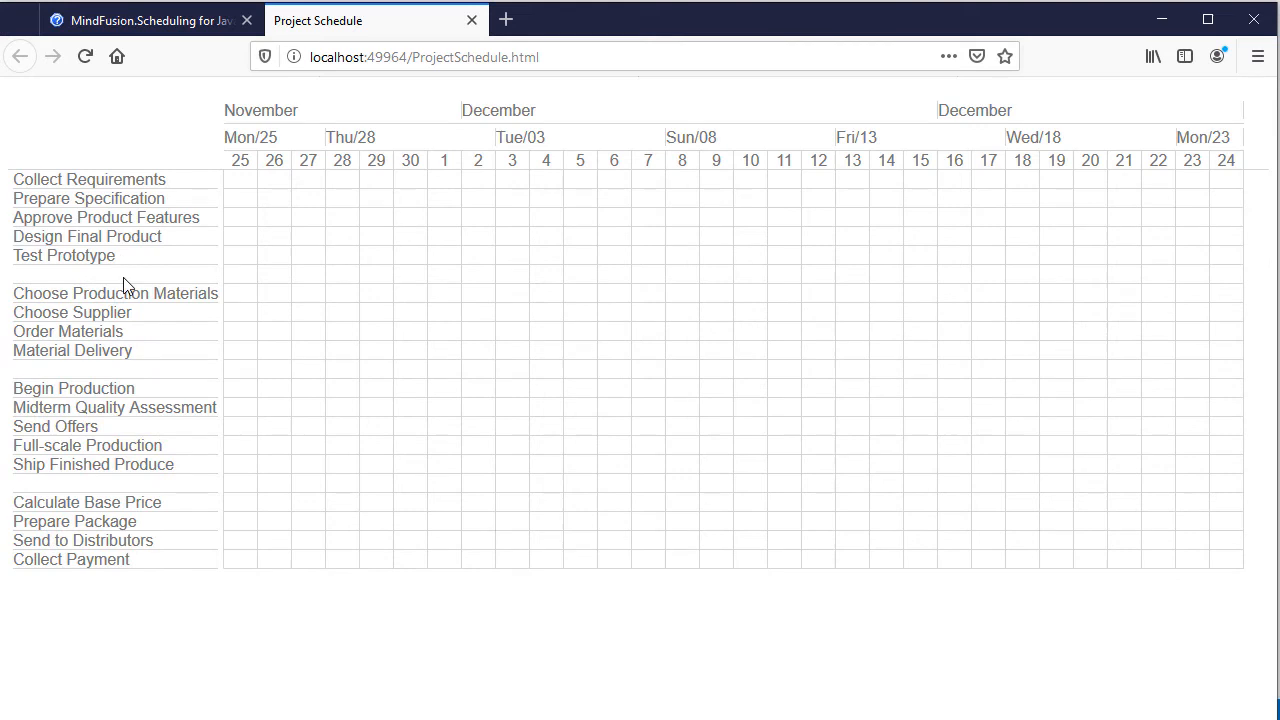
pyautogui.moveTo(284, 290)
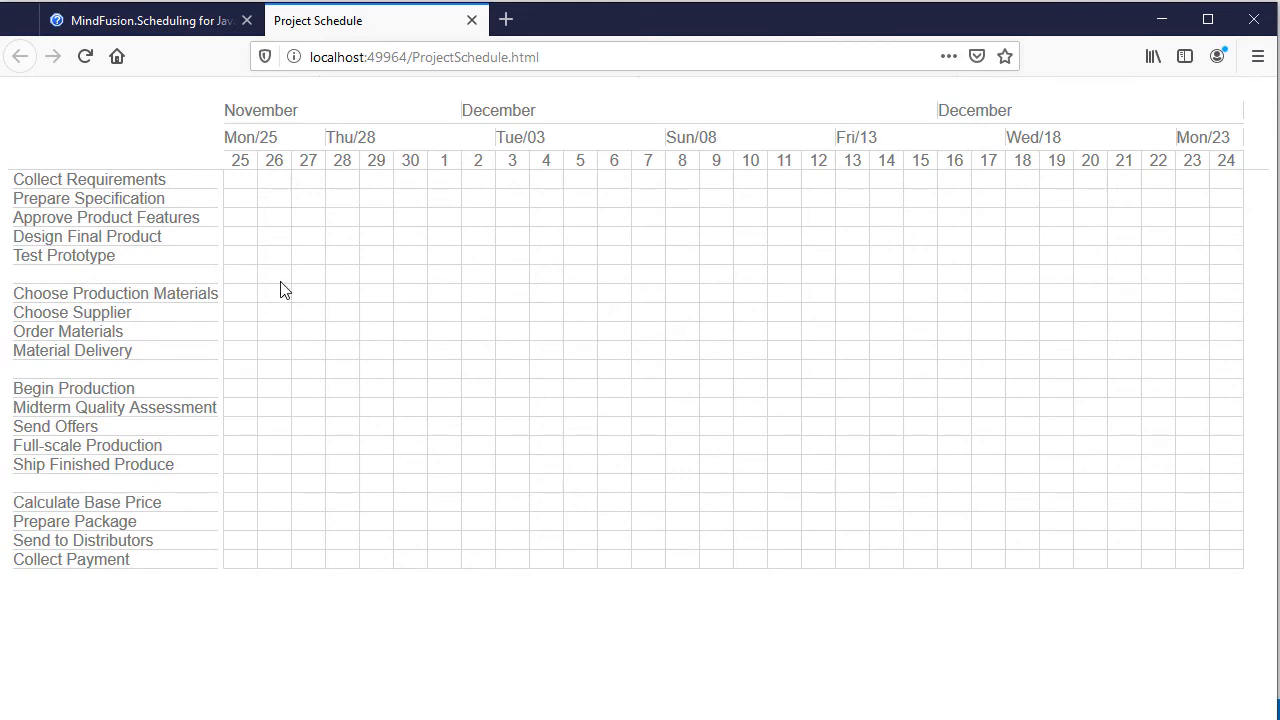
pyautogui.moveTo(274, 292); pyautogui.dragTo(410, 292)
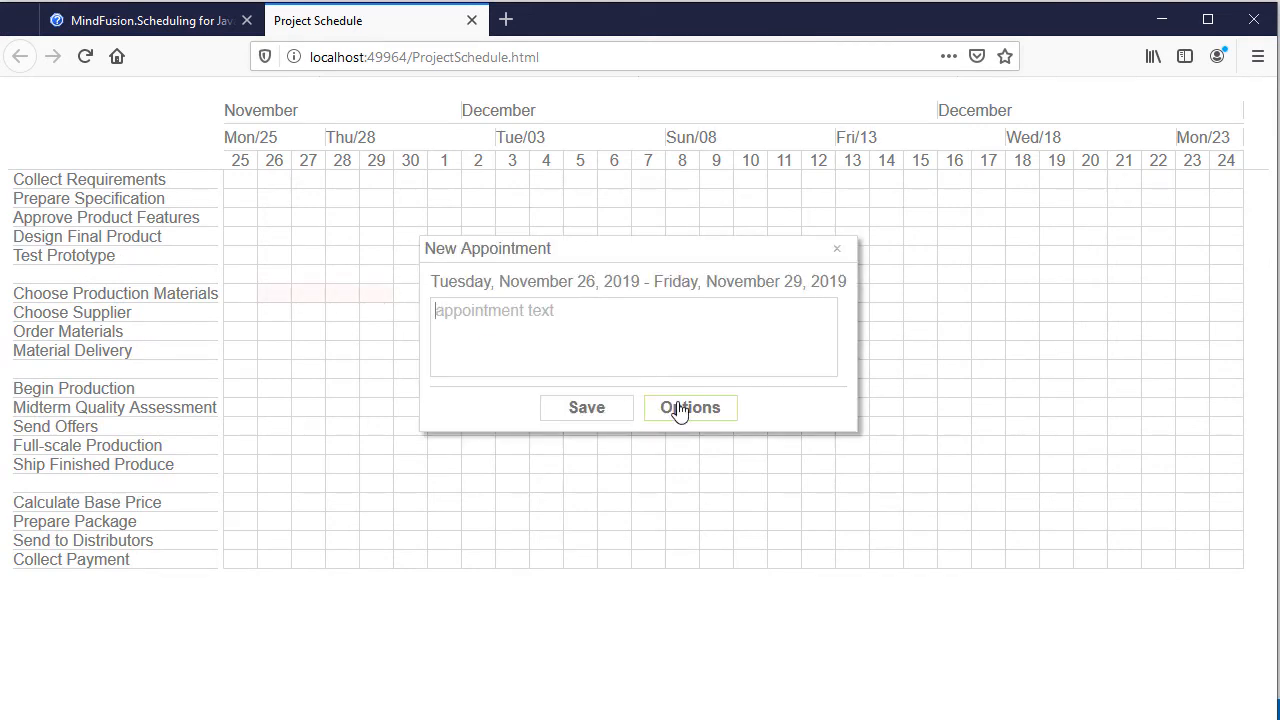
pyautogui.click(690, 408)
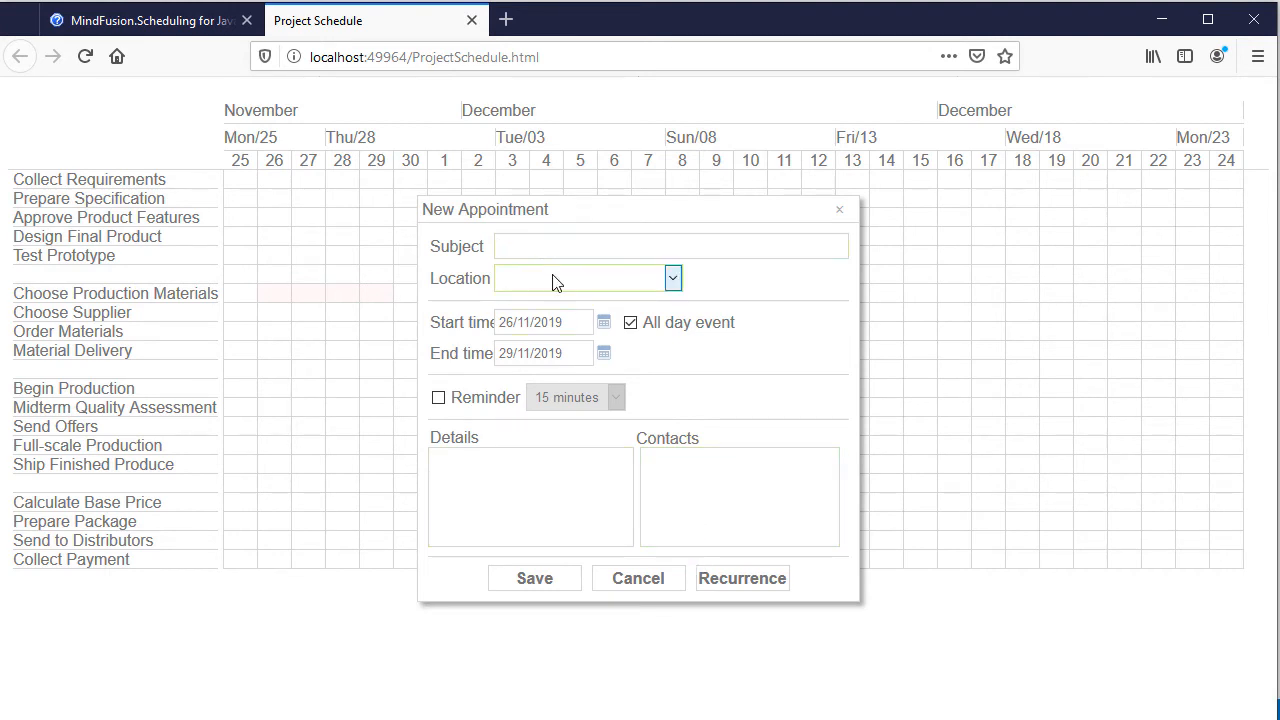
pyautogui.write('15%')
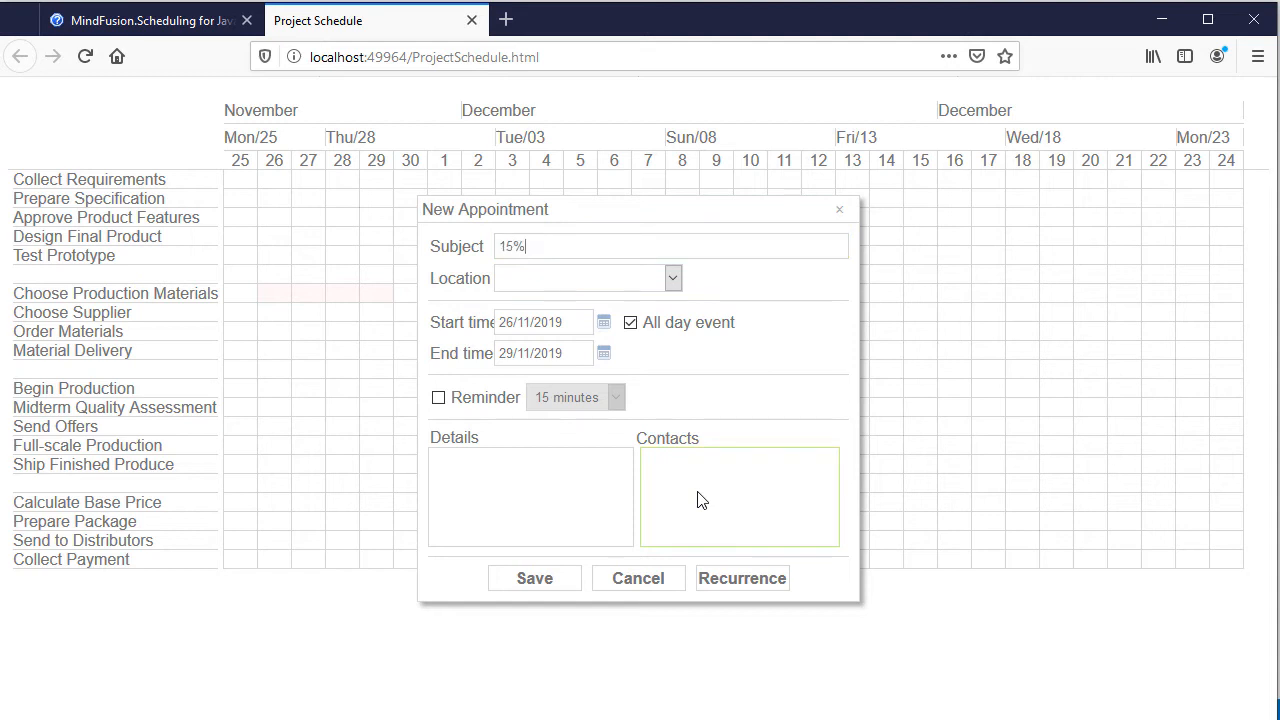
pyautogui.write('done')
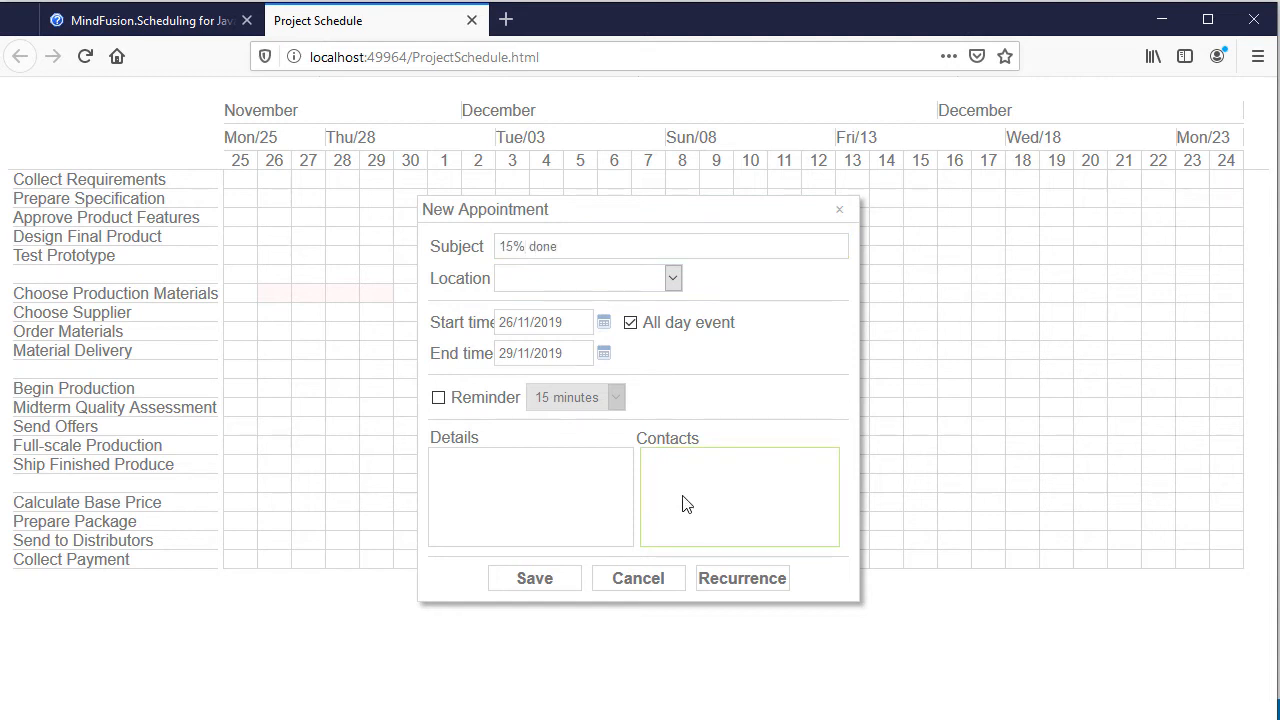
pyautogui.click(534, 578)
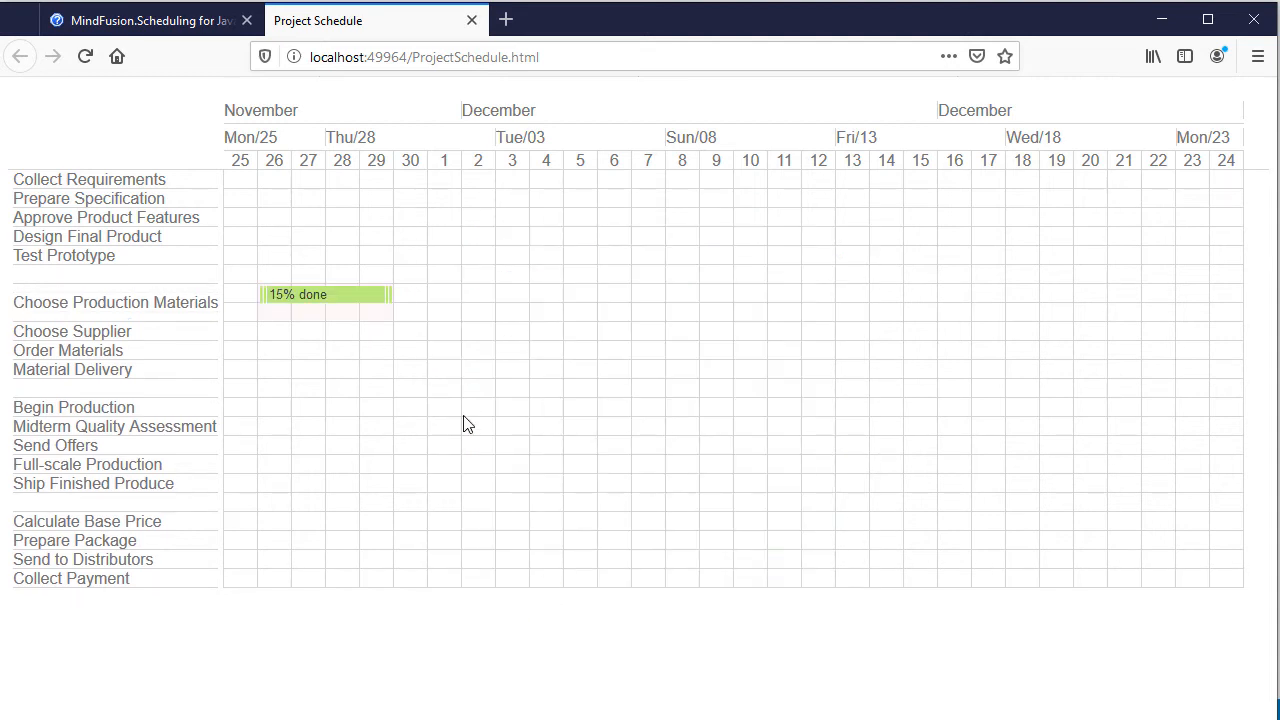
pyautogui.moveTo(316, 338)
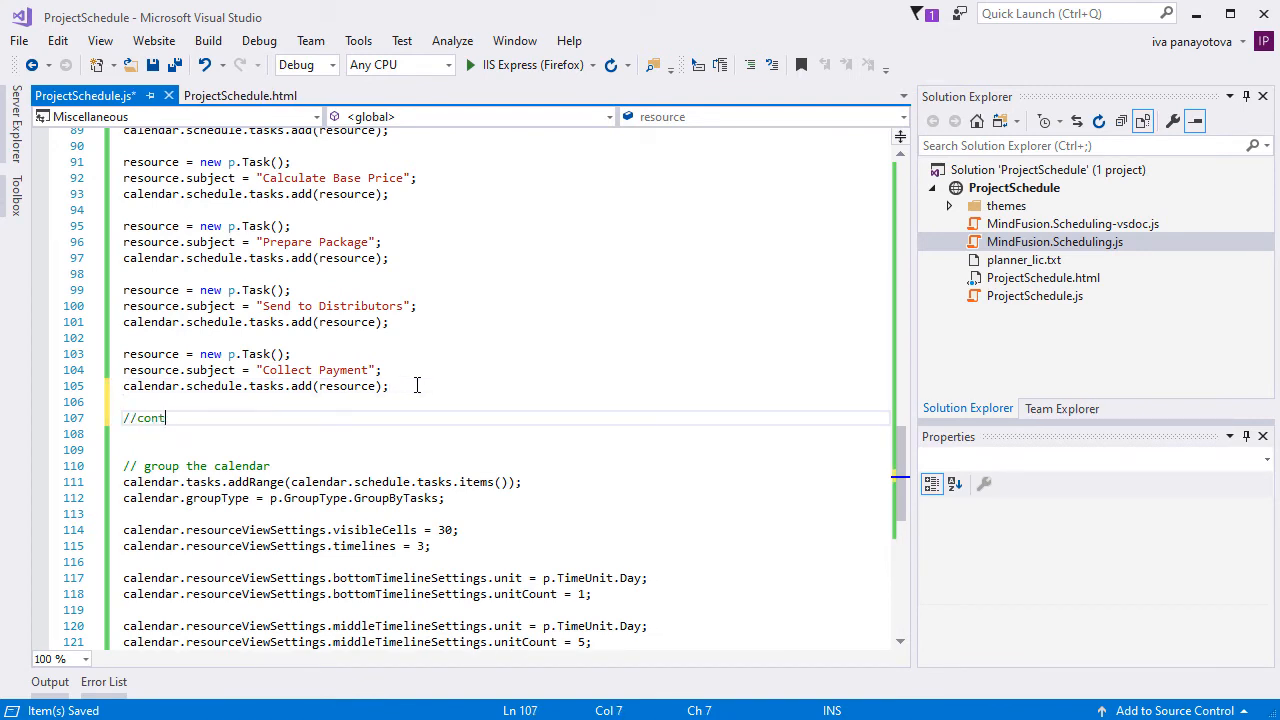
# Scroll the code before starting the November 27–December 2 appointment.
pyautogui.scroll(-3)
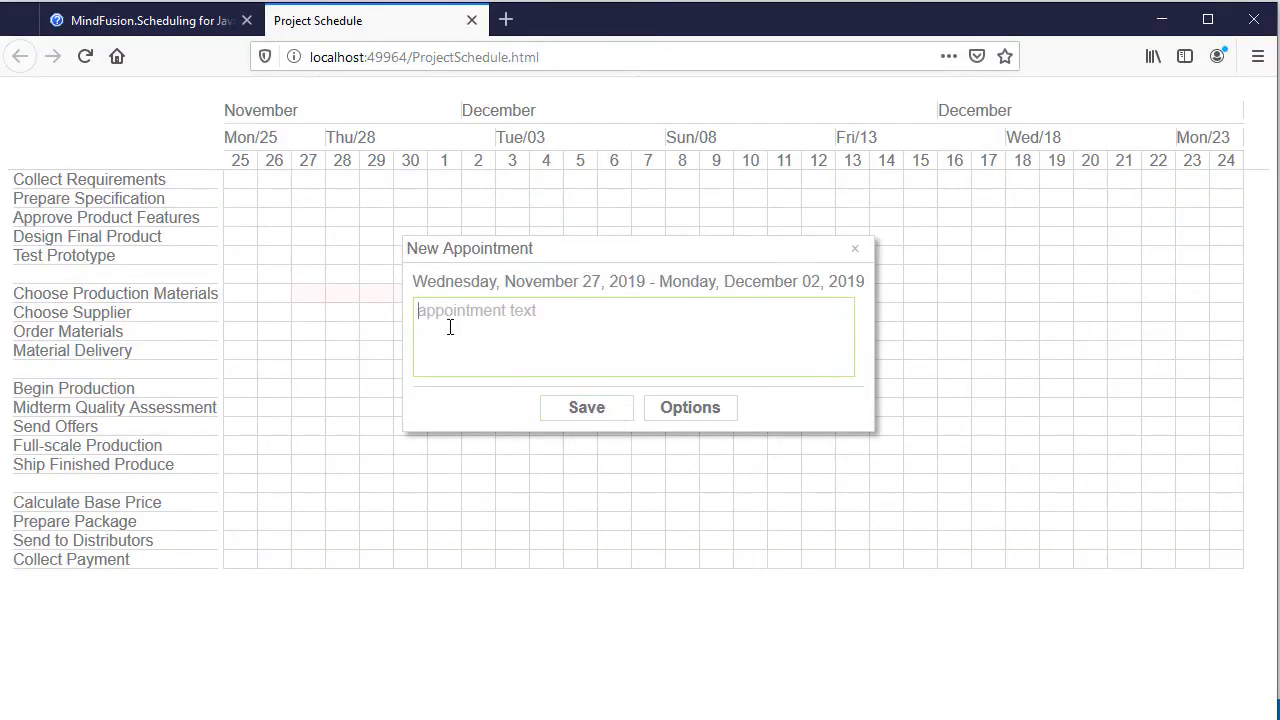
# Save the Choose Production Materials and Choose Supplier appointments with contacts, check the Edit Appointment dialog, return to Visual Studio.
pyautogui.click(688, 408)
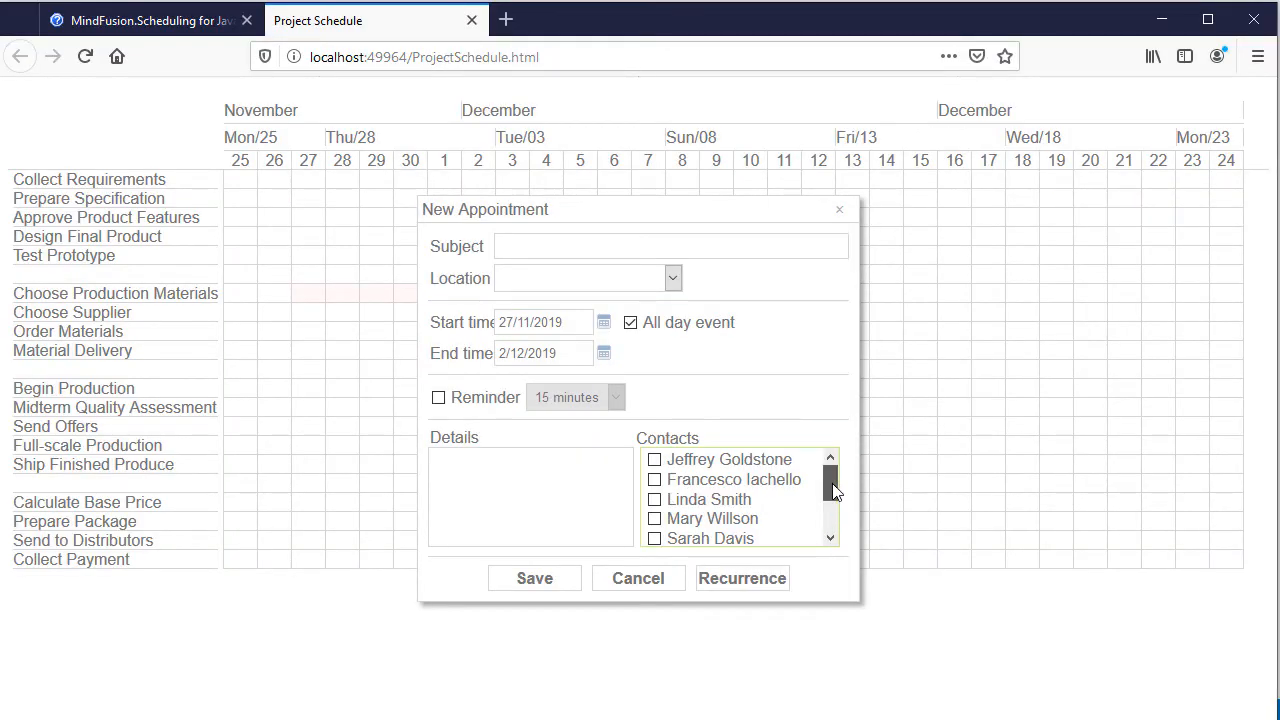
pyautogui.click(656, 458)
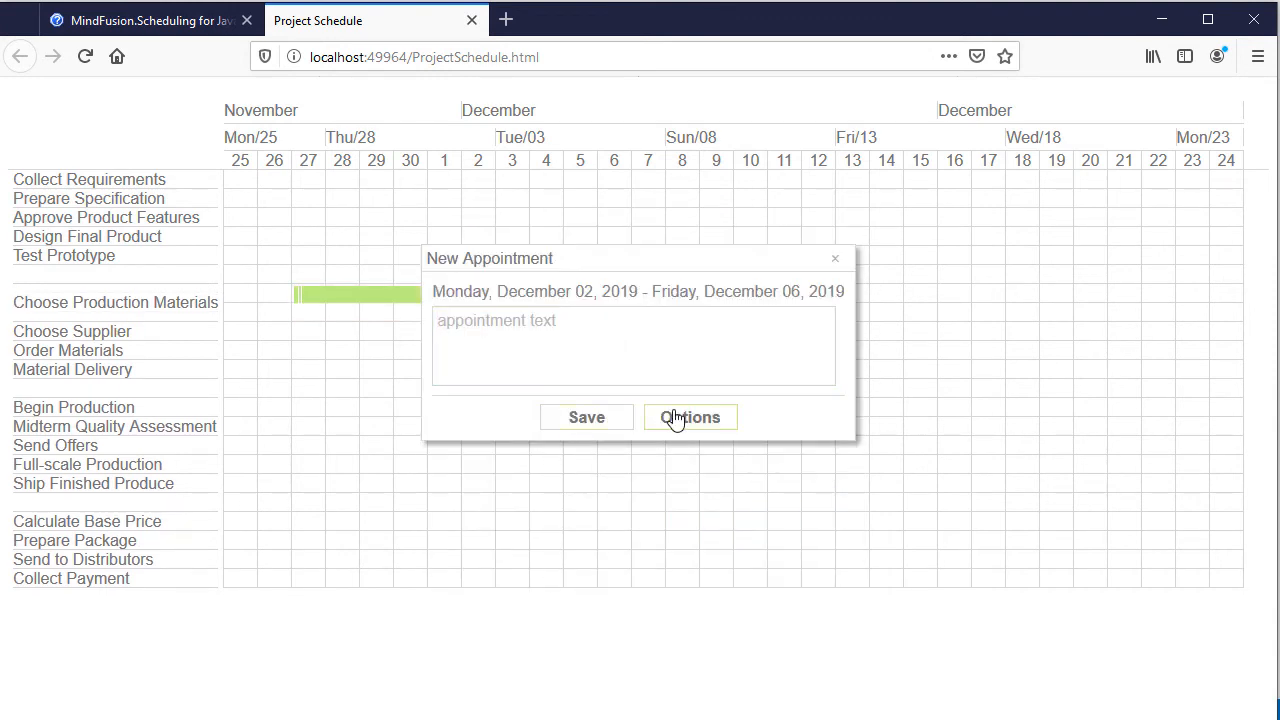
pyautogui.click(688, 418)
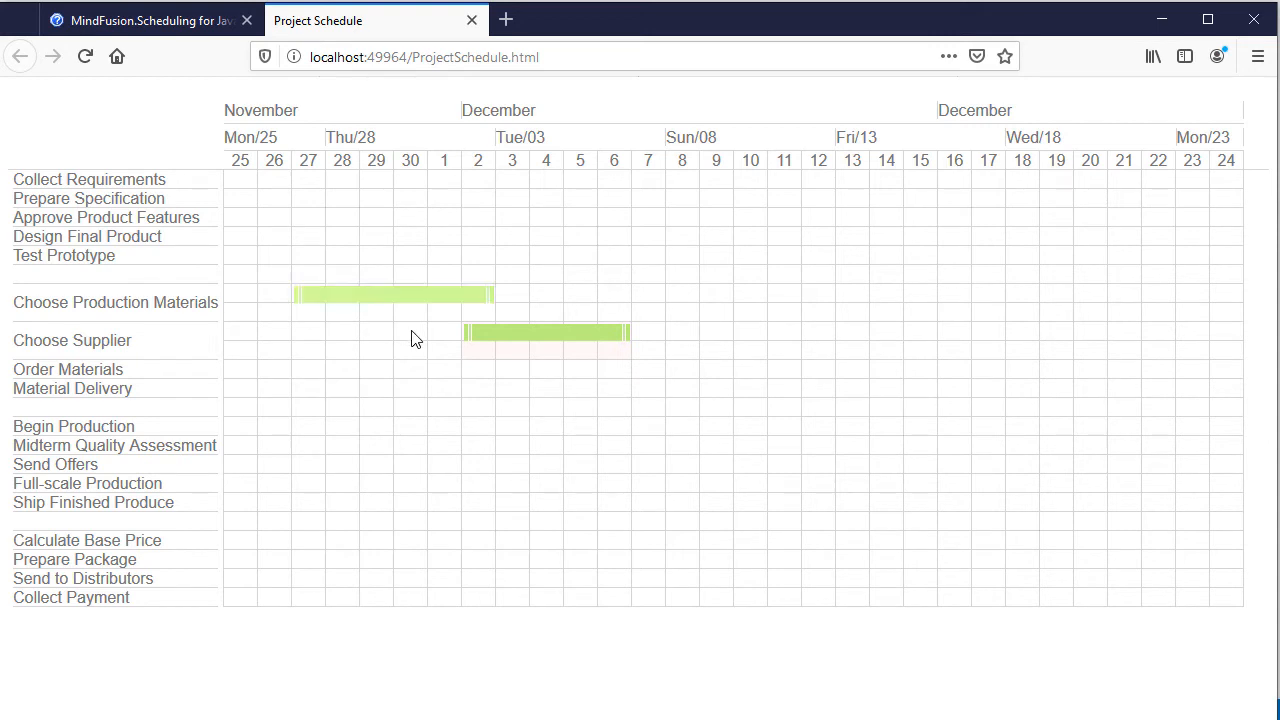
pyautogui.moveTo(384, 360)
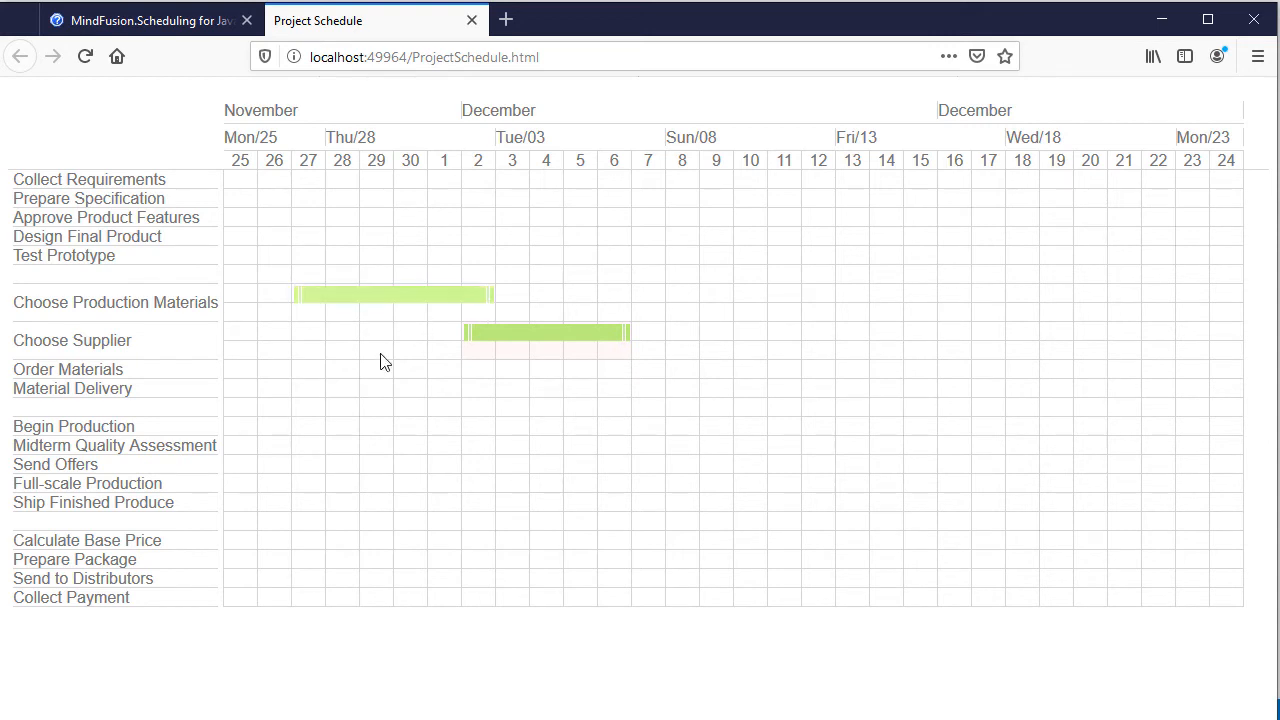
pyautogui.doubleClick(390, 292)
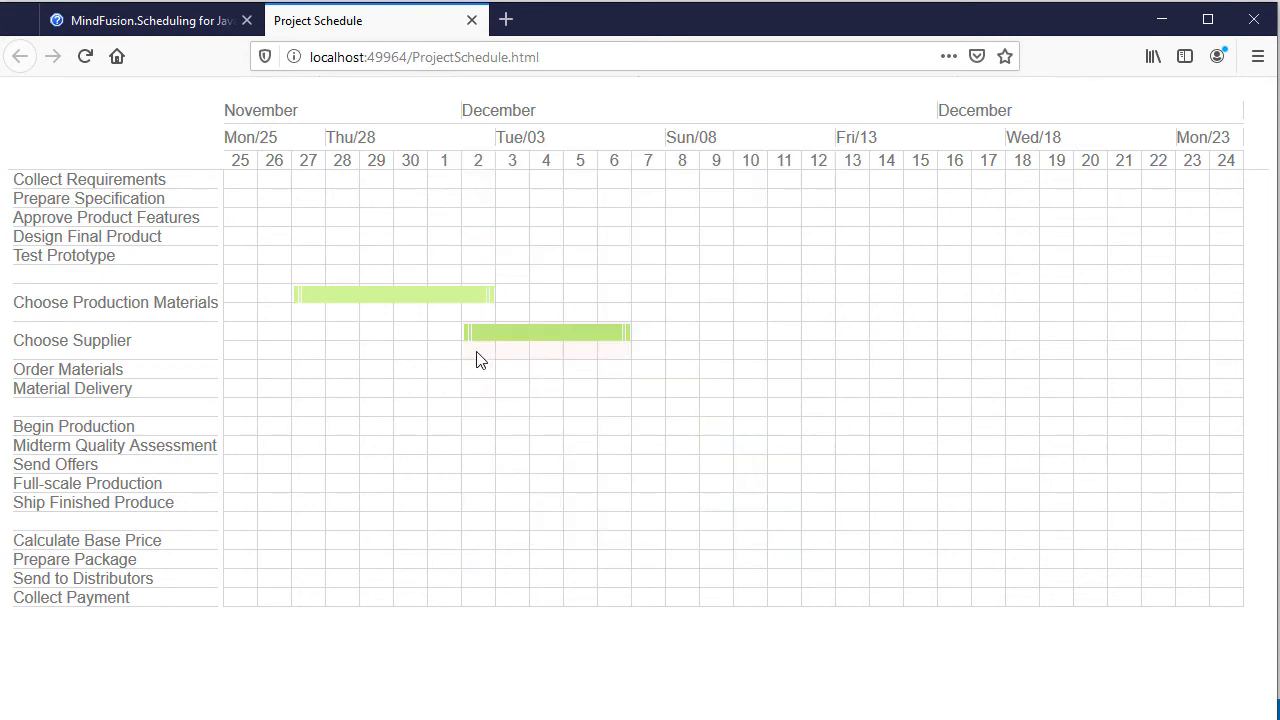
pyautogui.doubleClick(544, 332)
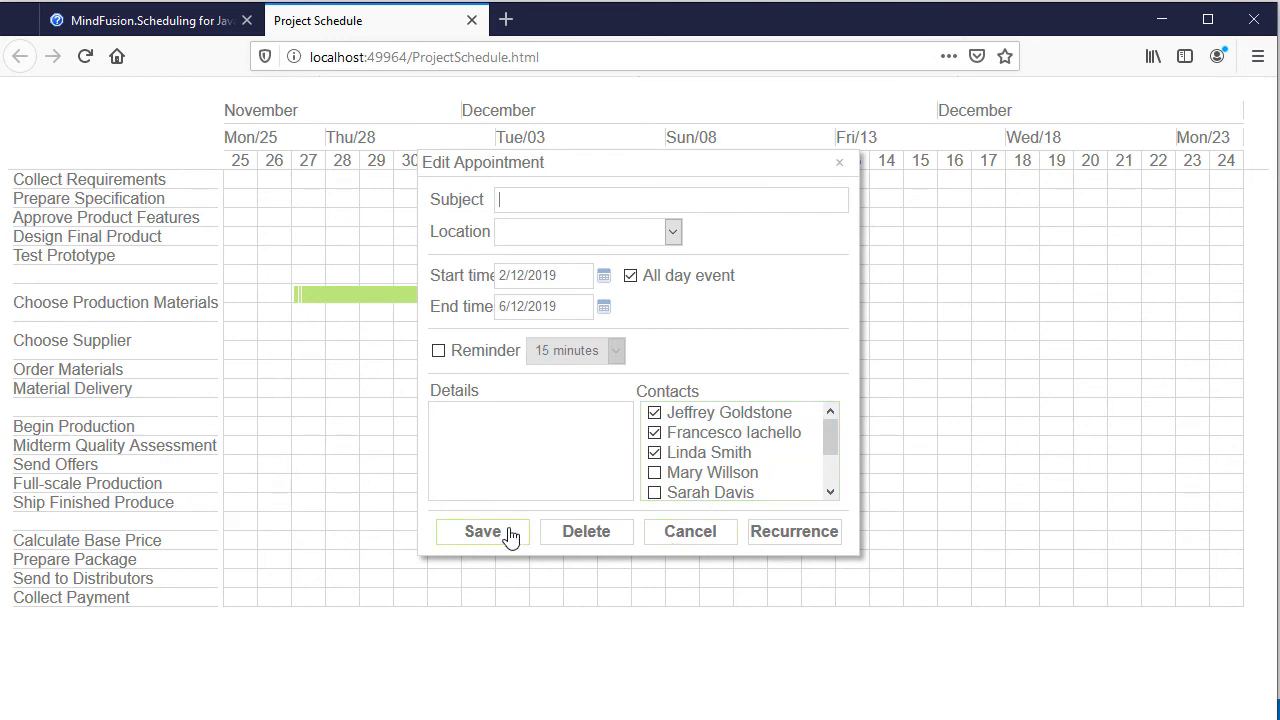
pyautogui.press('alt+tab')
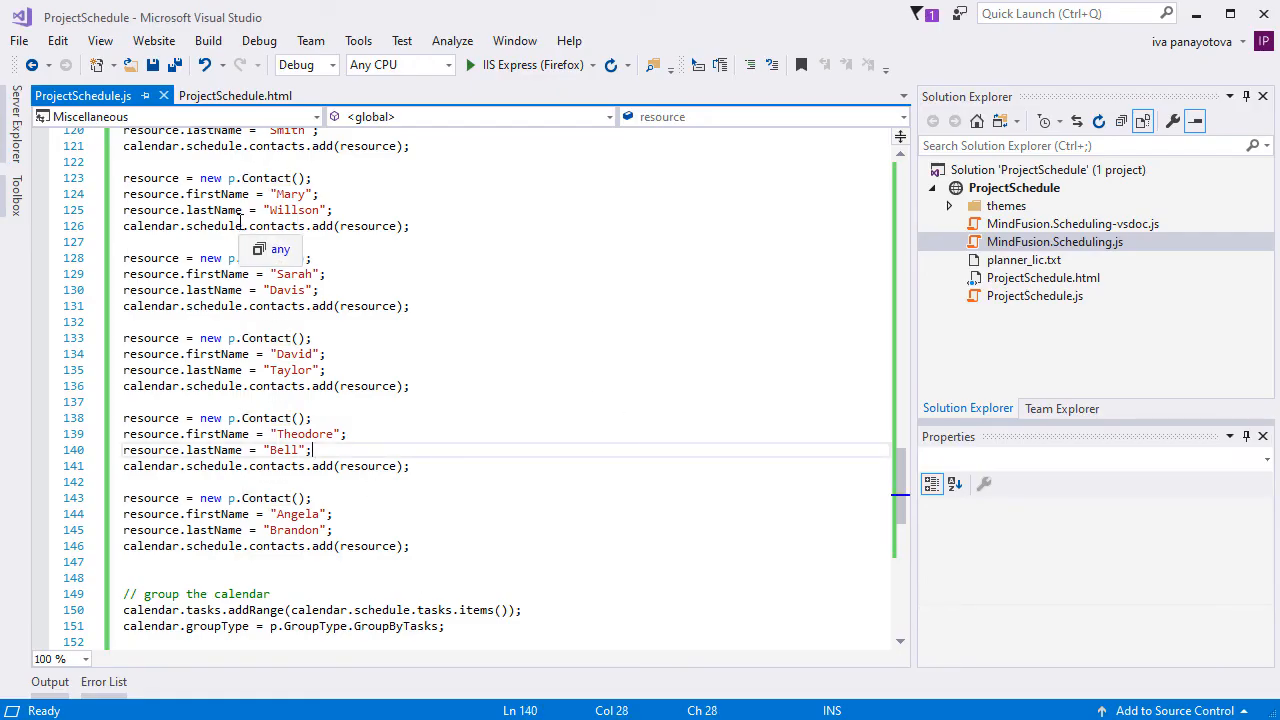
# Set the Group by contacts button to group(1) and Group by tasks to group(4) in ProjectSchedule.html, saved.
pyautogui.click(236, 96)
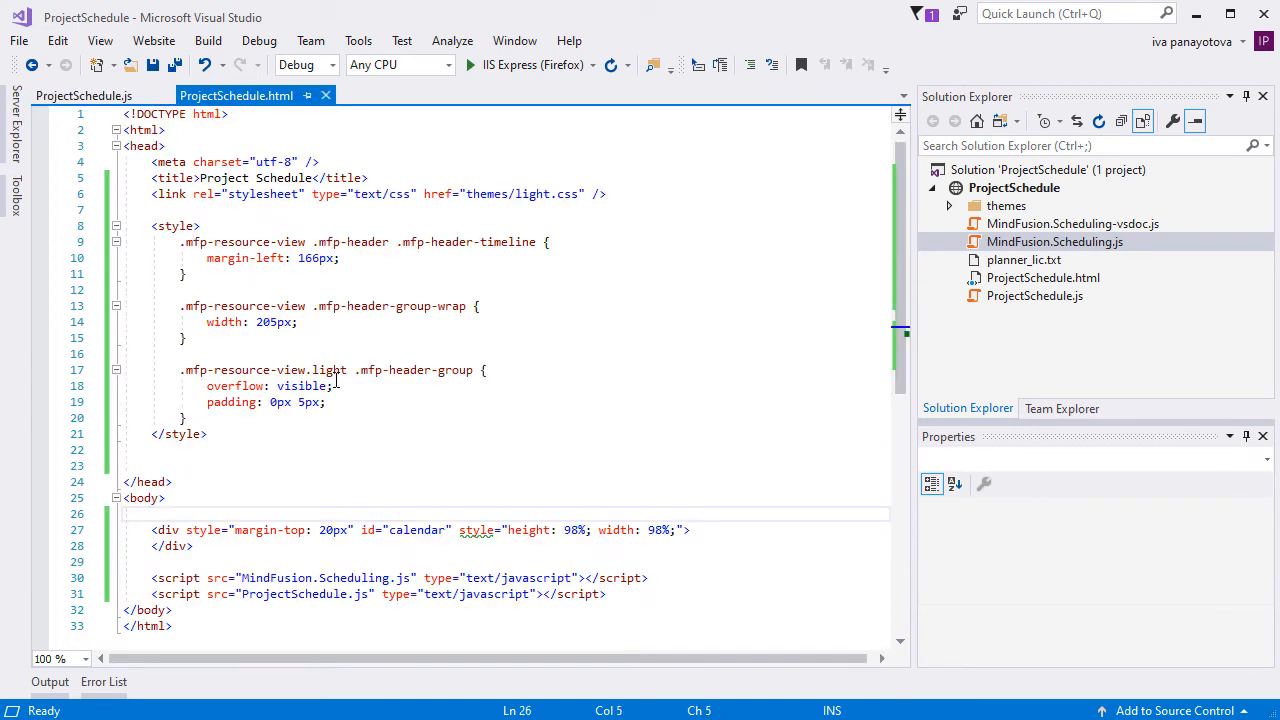
pyautogui.scroll(-3)
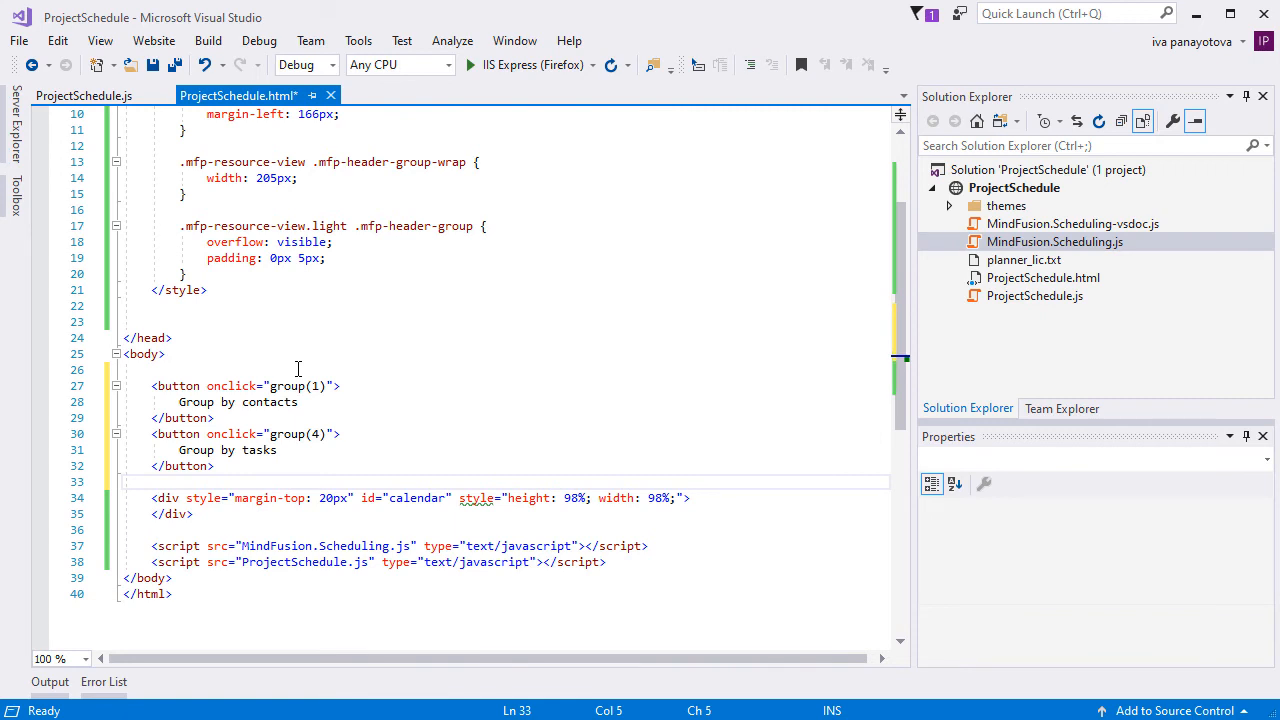
pyautogui.press('ctrl+s')
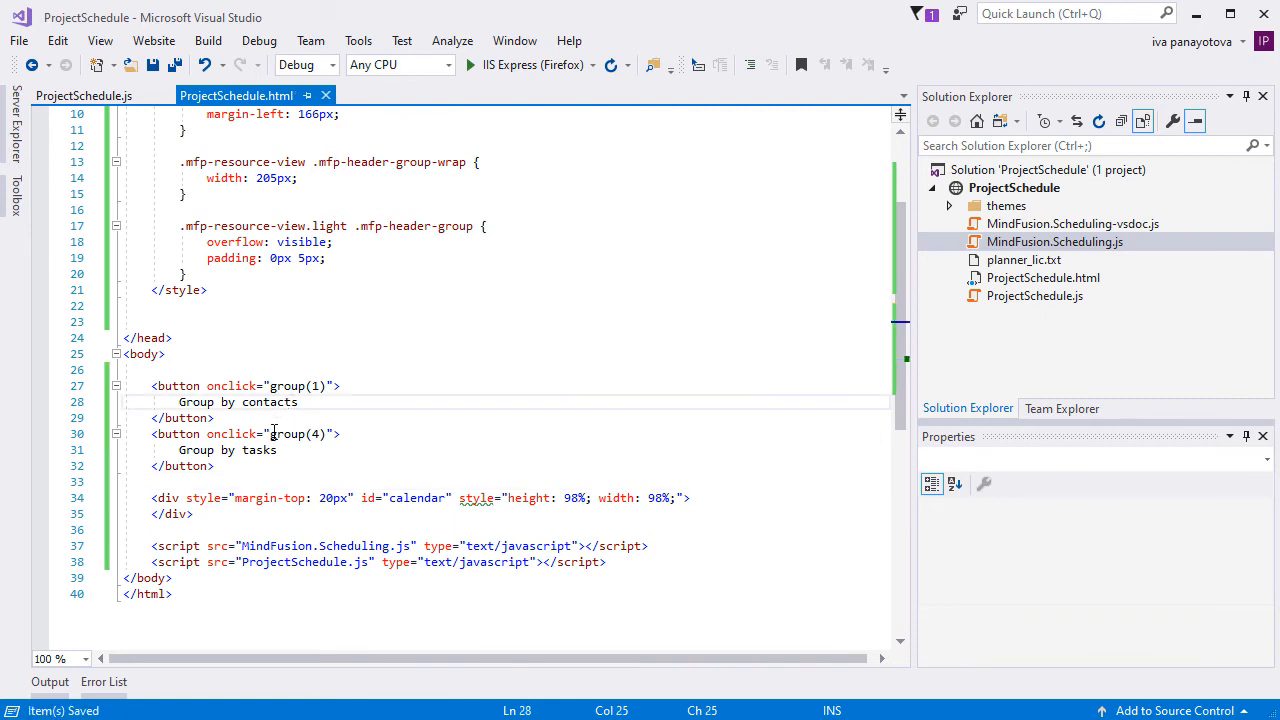
pyautogui.click(296, 432)
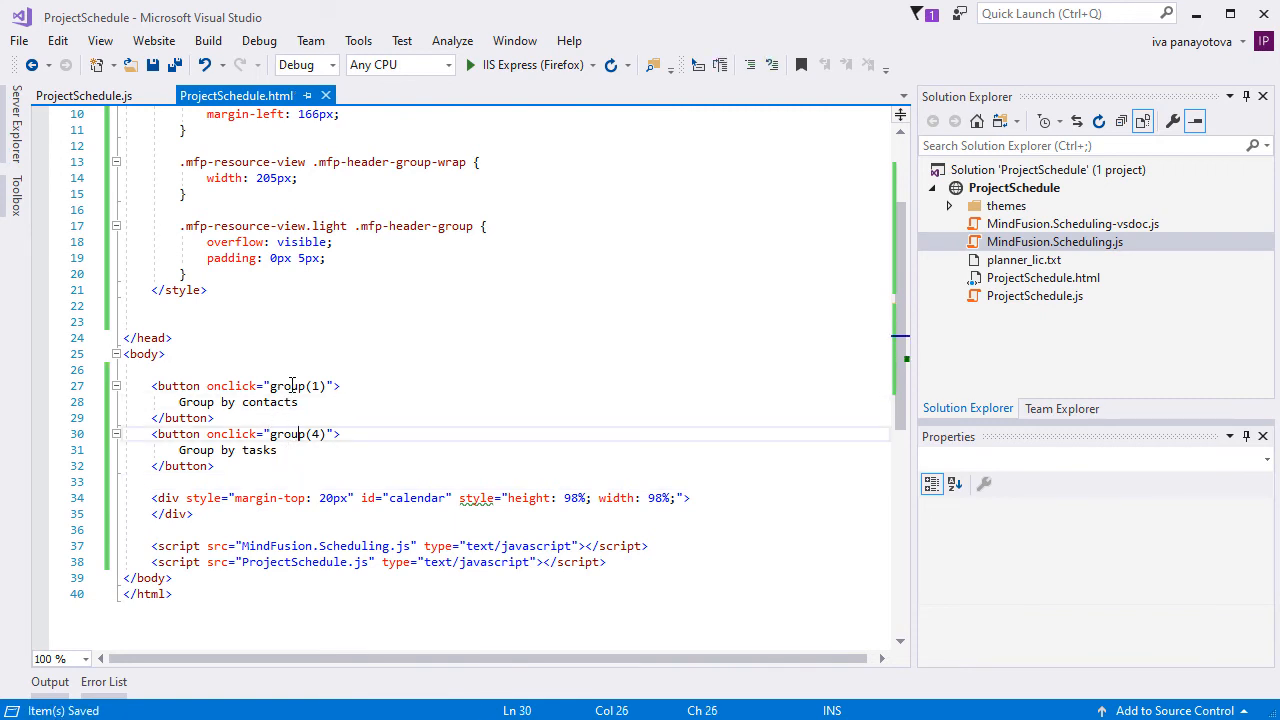
pyautogui.click(292, 384)
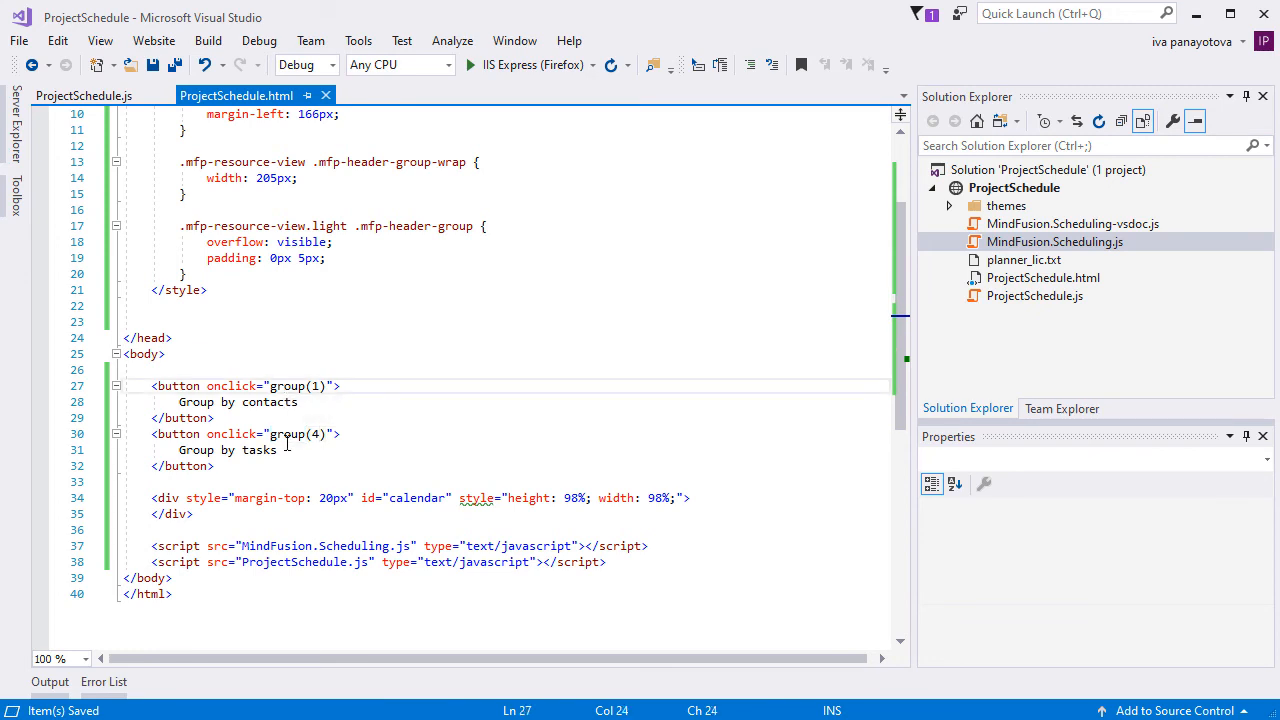
pyautogui.click(314, 432)
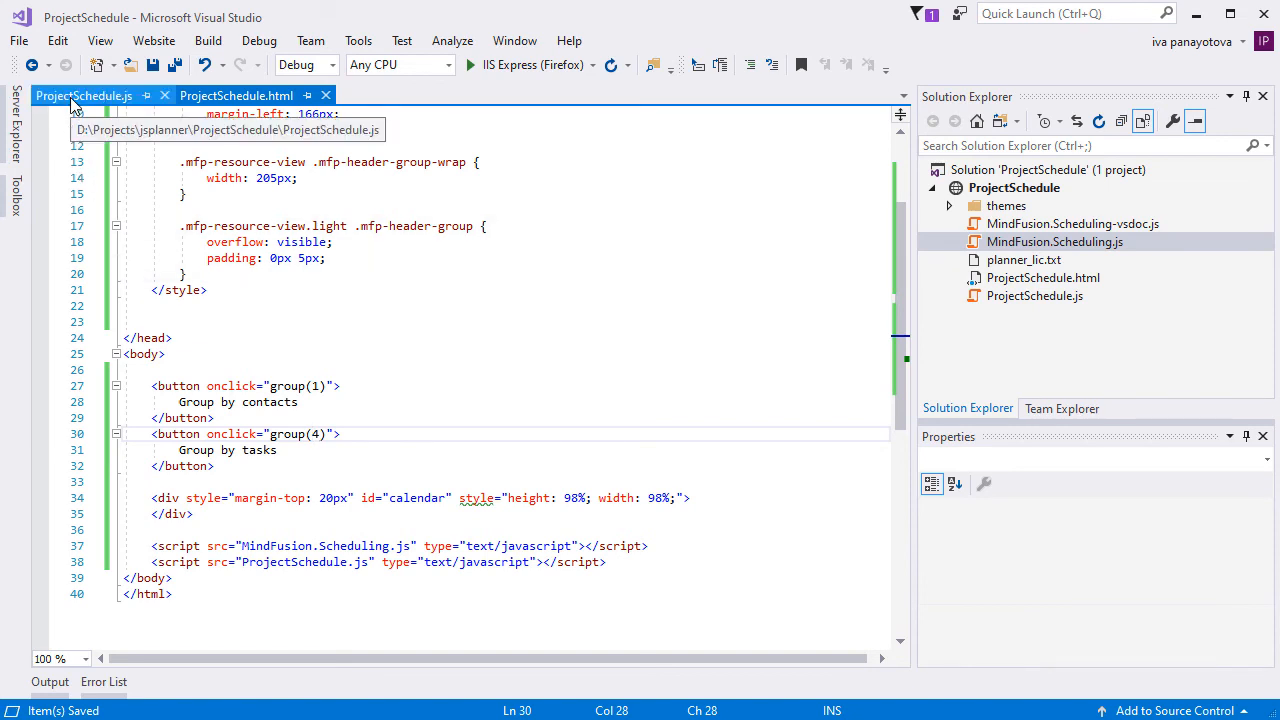
# Review the group(value) function in ProjectSchedule.js and run the page in Firefox.
pyautogui.click(84, 96)
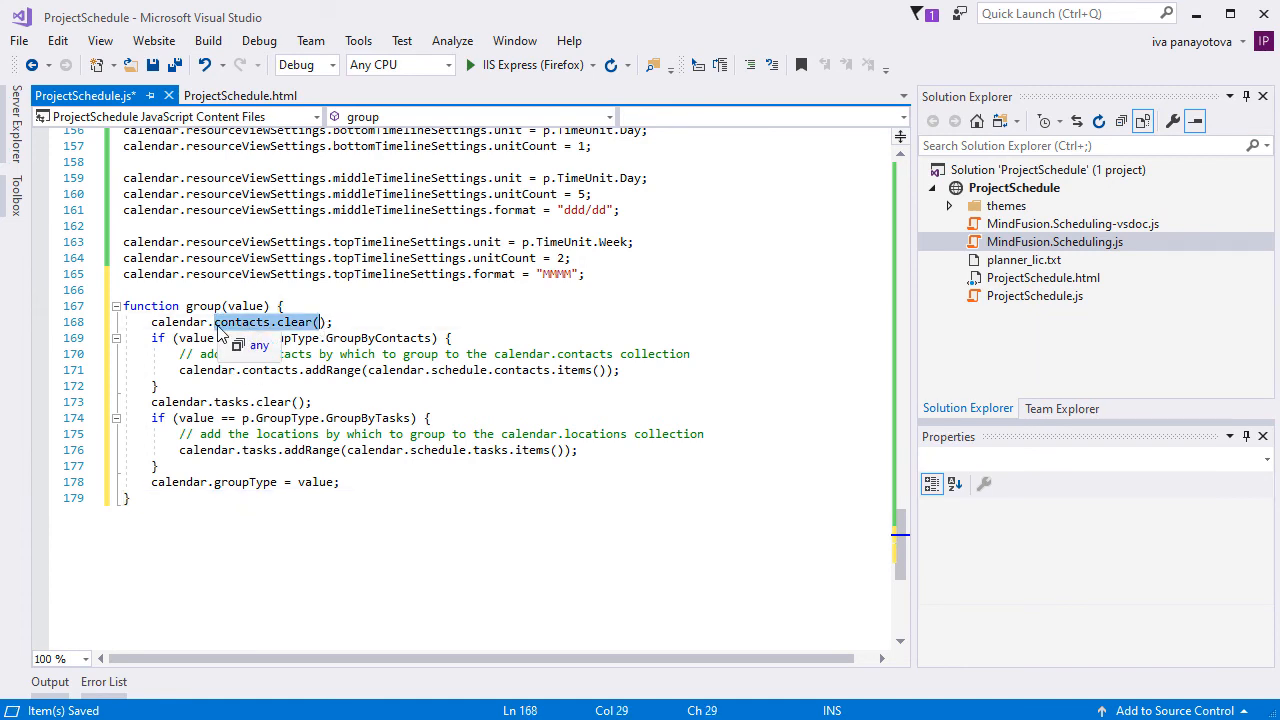
pyautogui.click(312, 400)
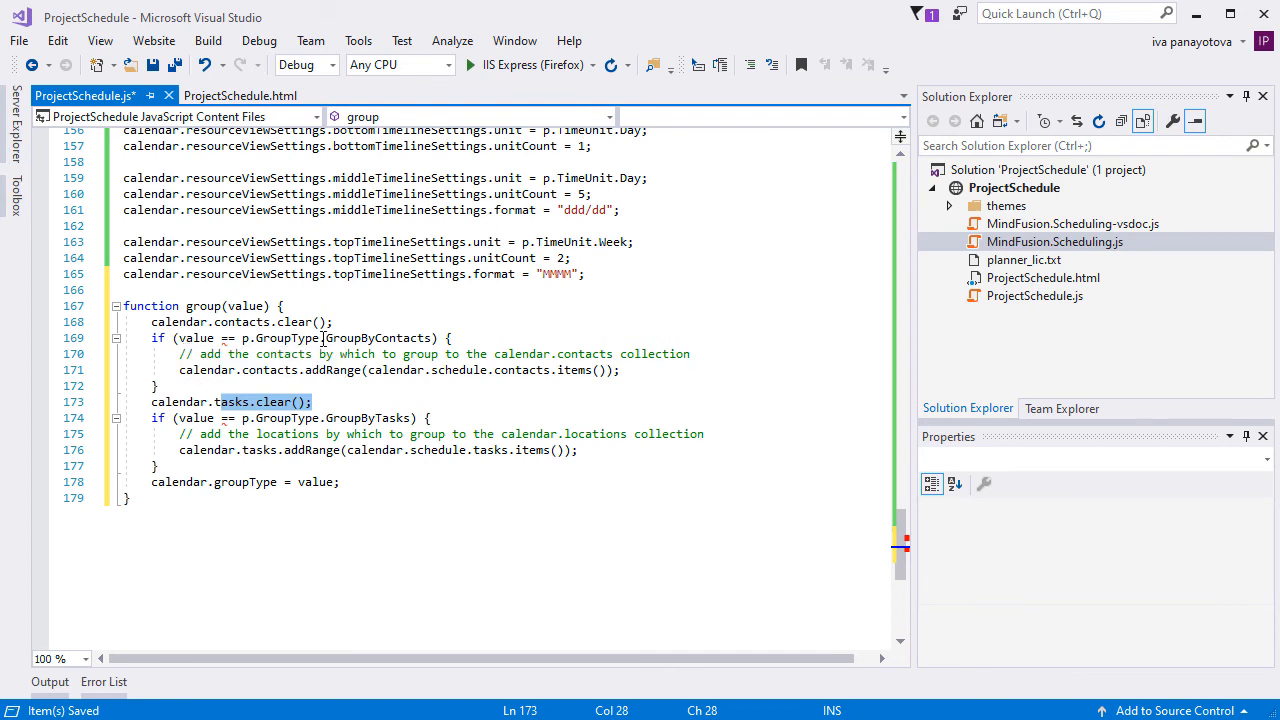
pyautogui.moveTo(338, 358)
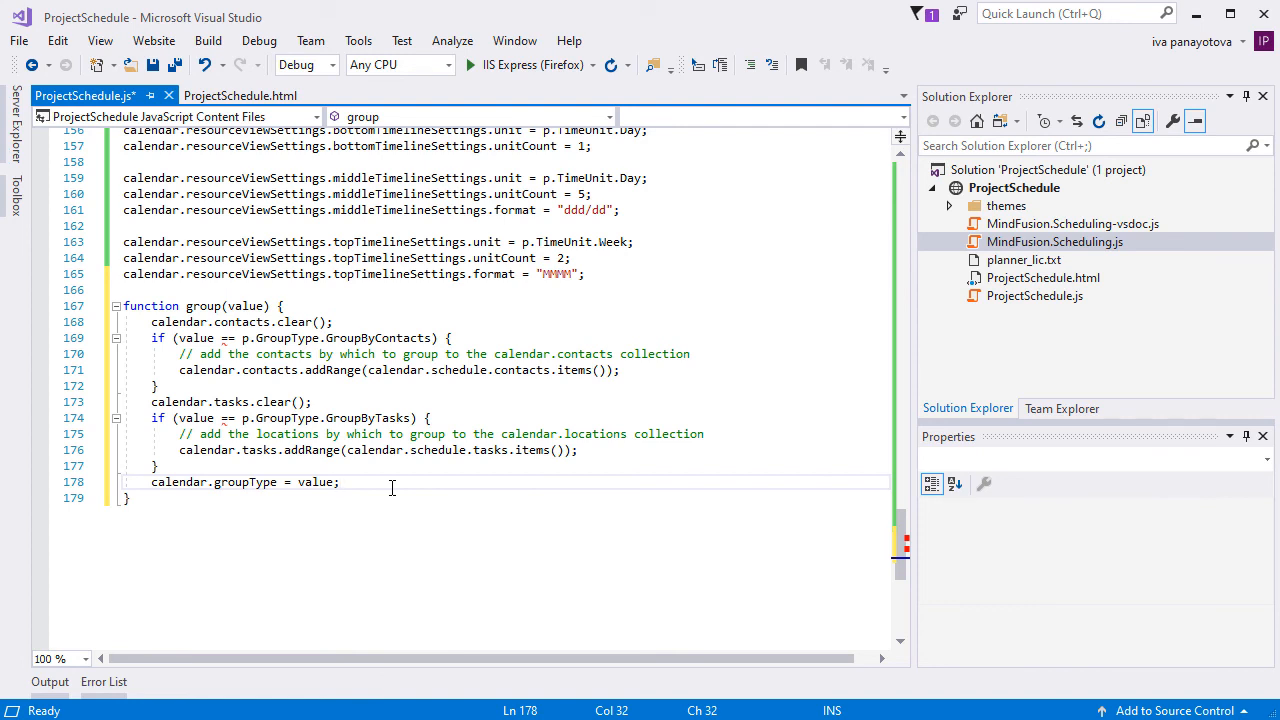
pyautogui.press('ctrl+s')
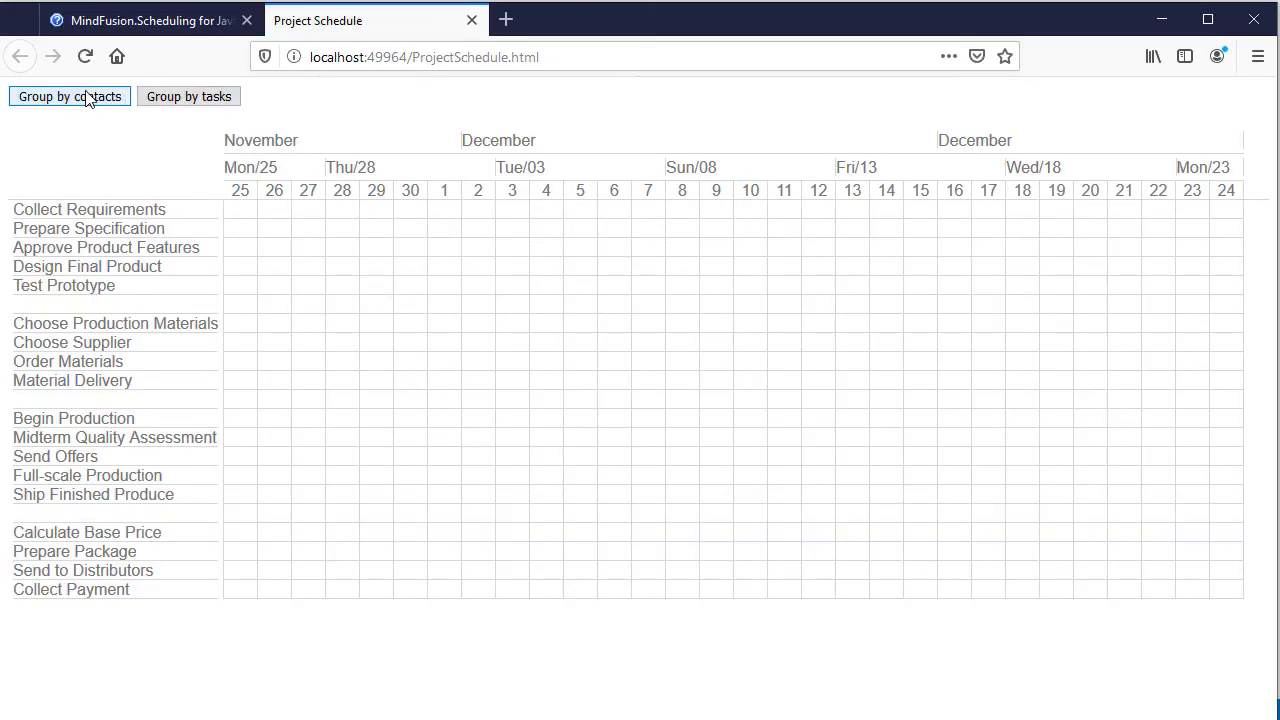
# Create a Nov 27–Dec 4 task for Jeffrey, Mary and Theodore and view it grouped by contacts.
pyautogui.click(68, 96)
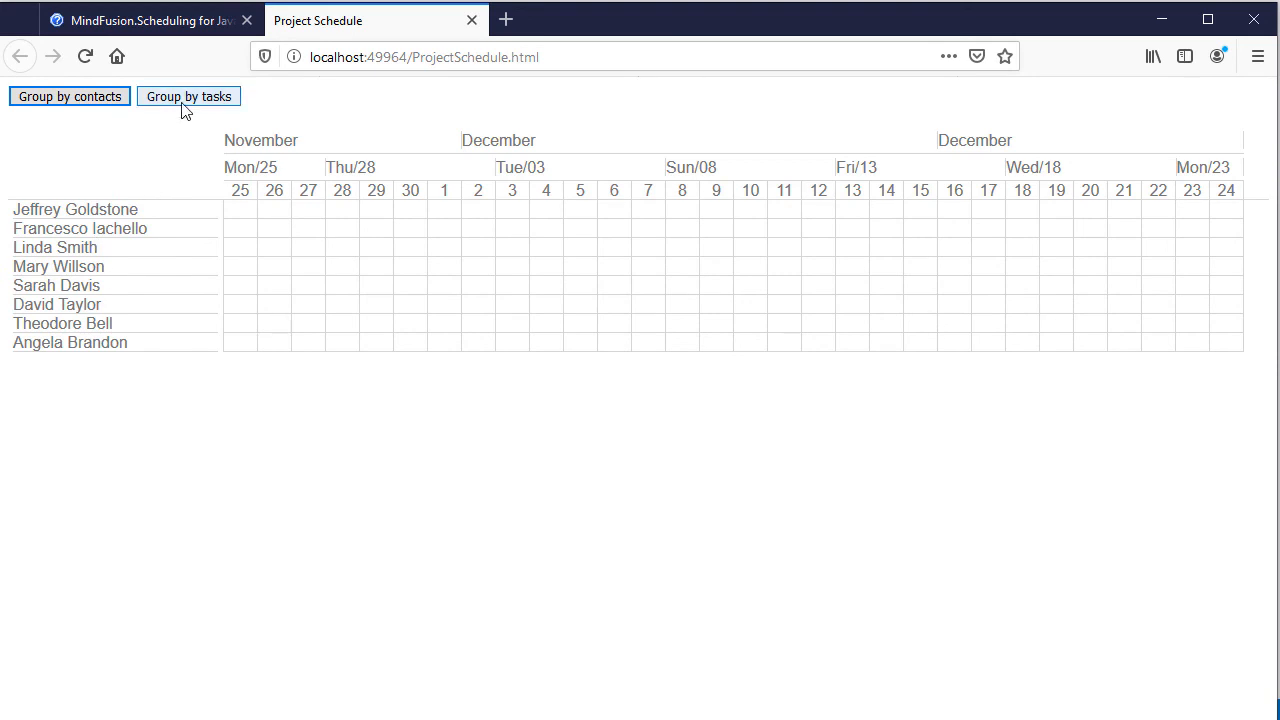
pyautogui.click(188, 96)
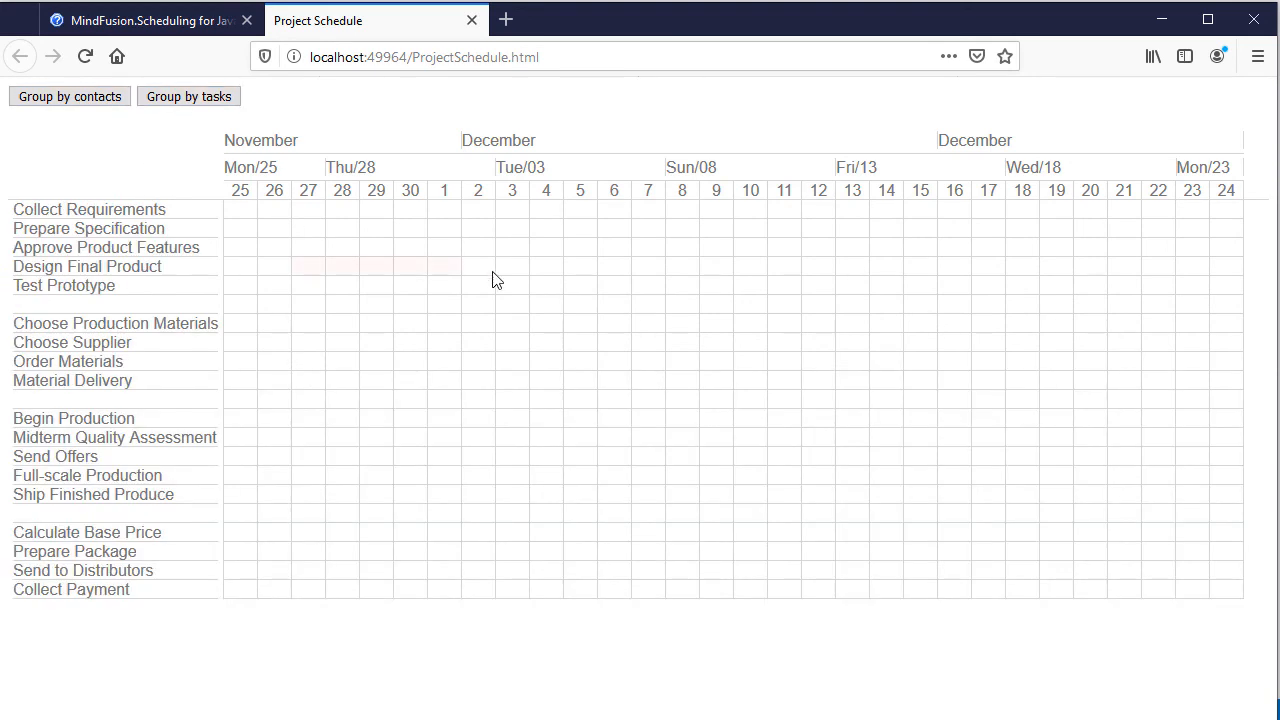
pyautogui.click(376, 266)
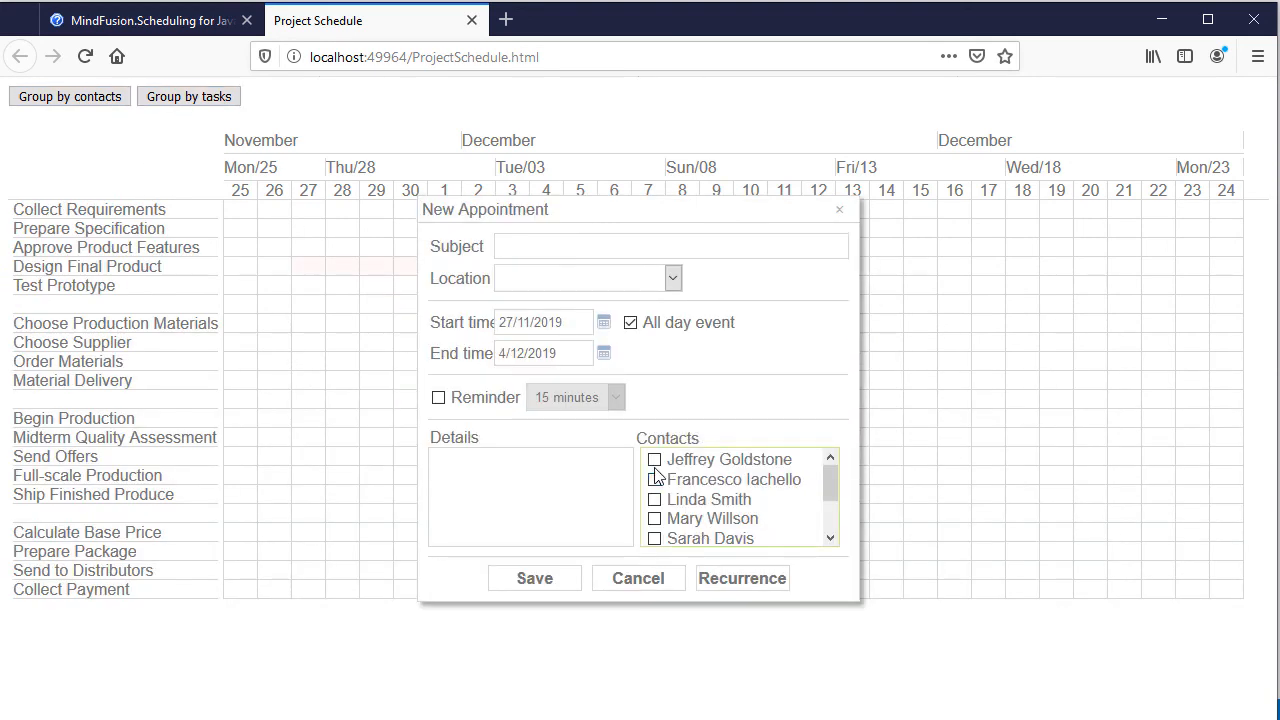
pyautogui.scroll(-3)
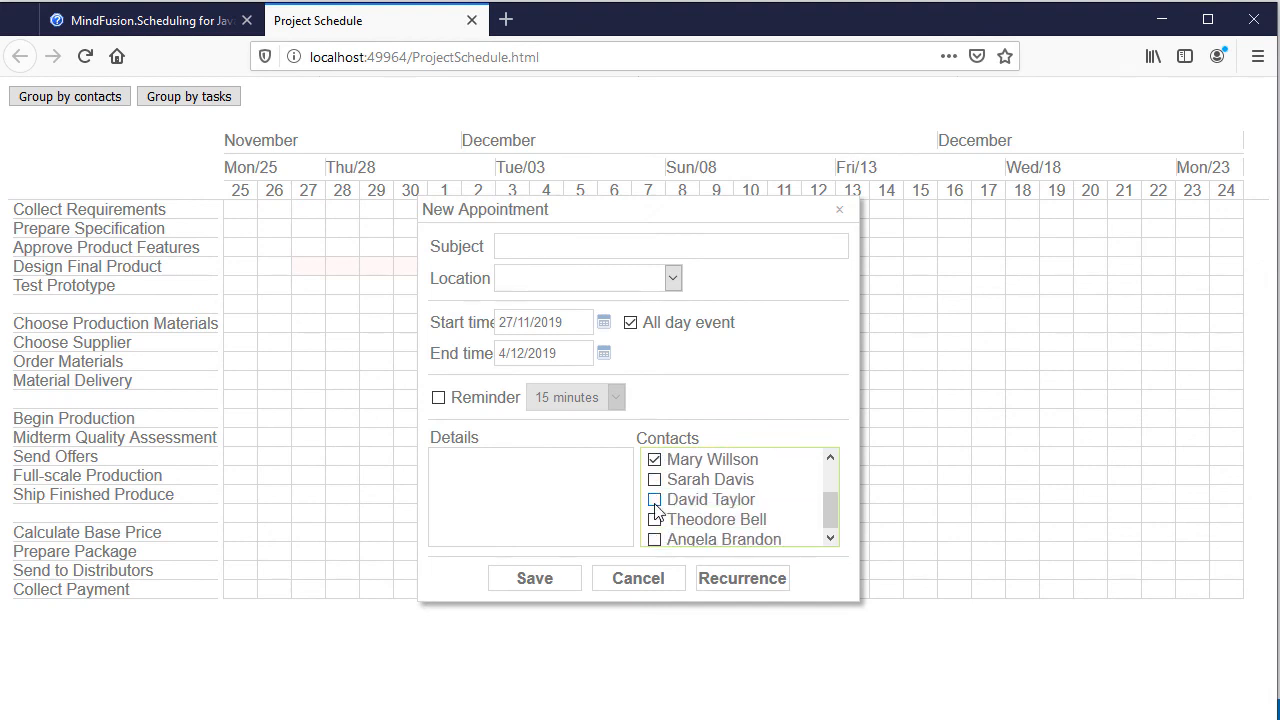
pyautogui.click(534, 578)
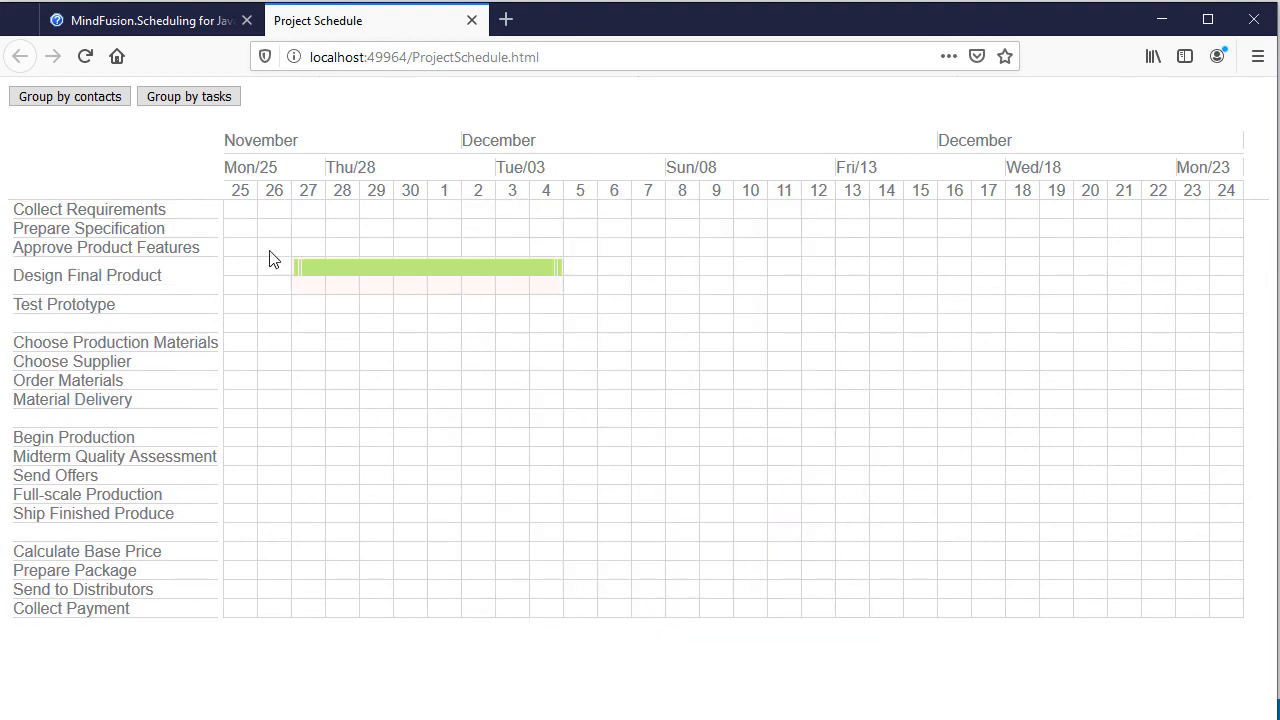
pyautogui.click(68, 96)
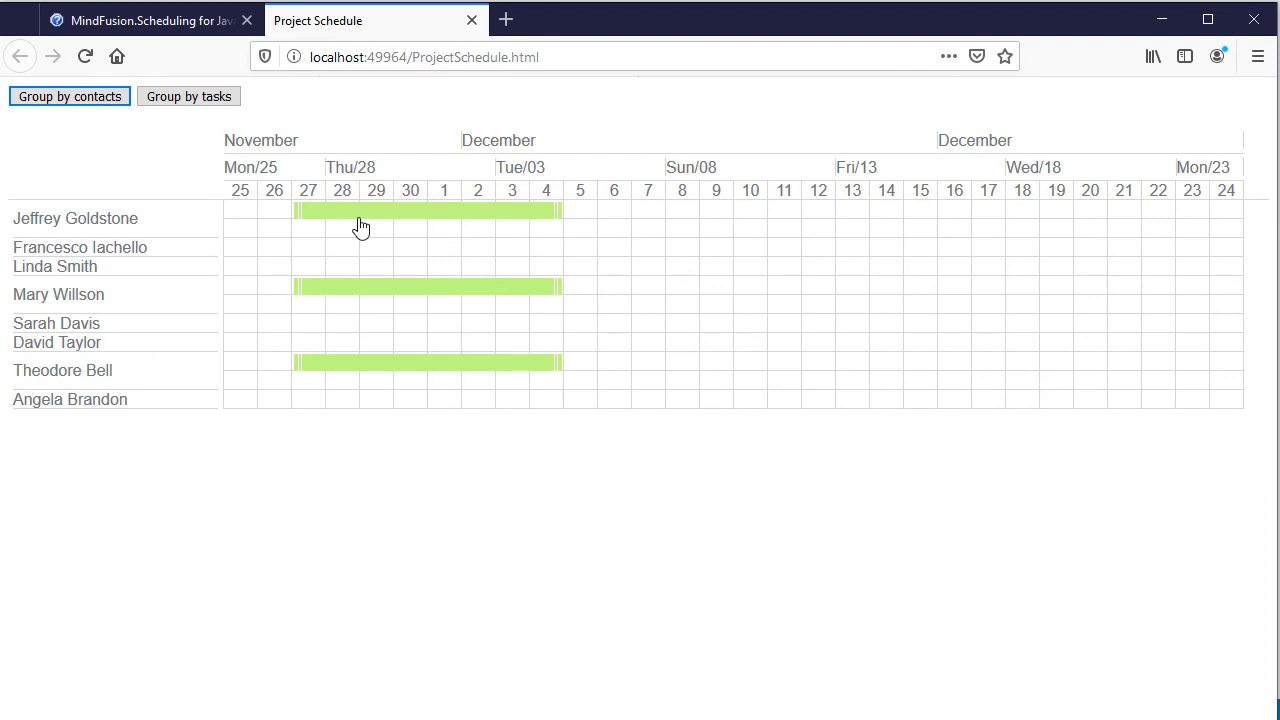
pyautogui.moveTo(388, 364)
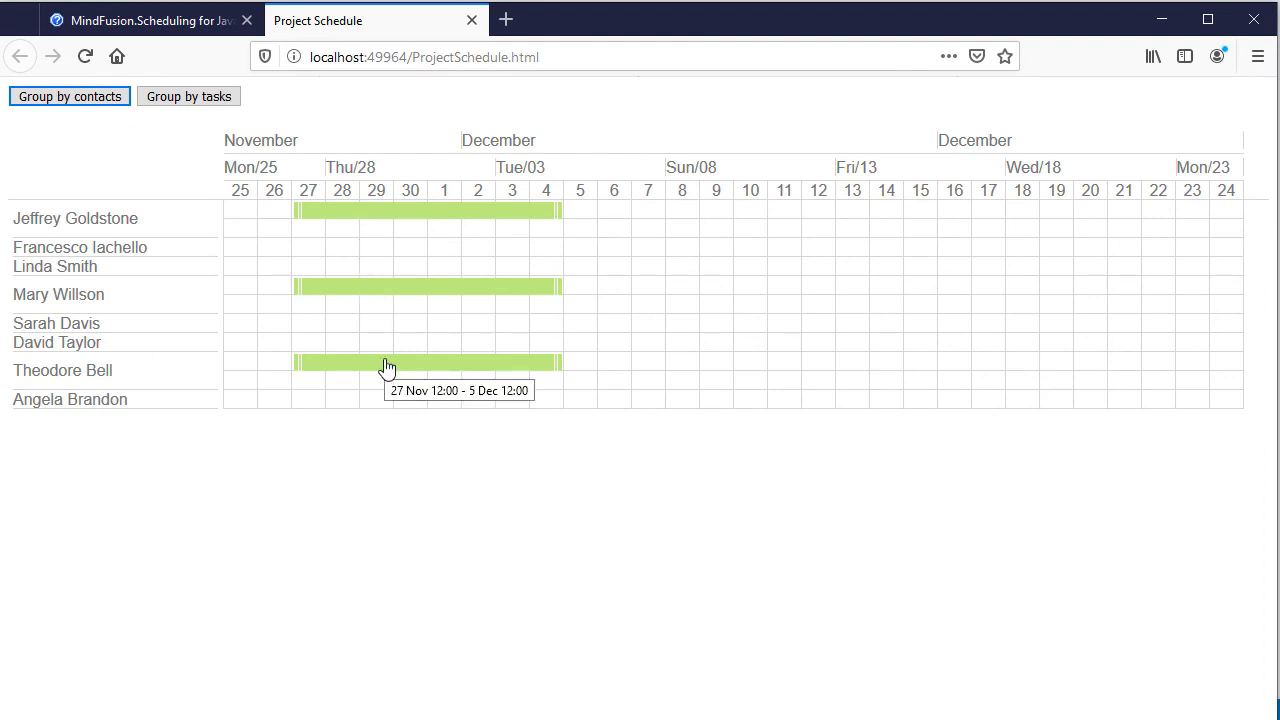
pyautogui.moveTo(384, 236)
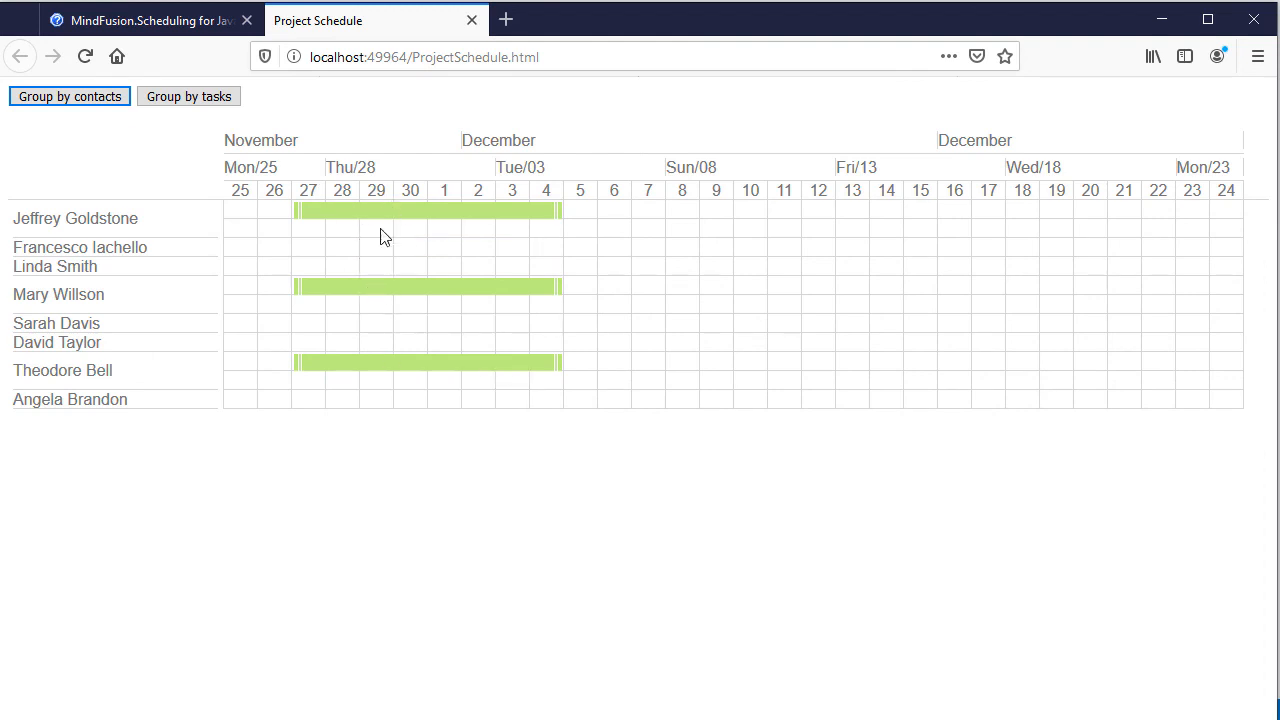
pyautogui.click(188, 96)
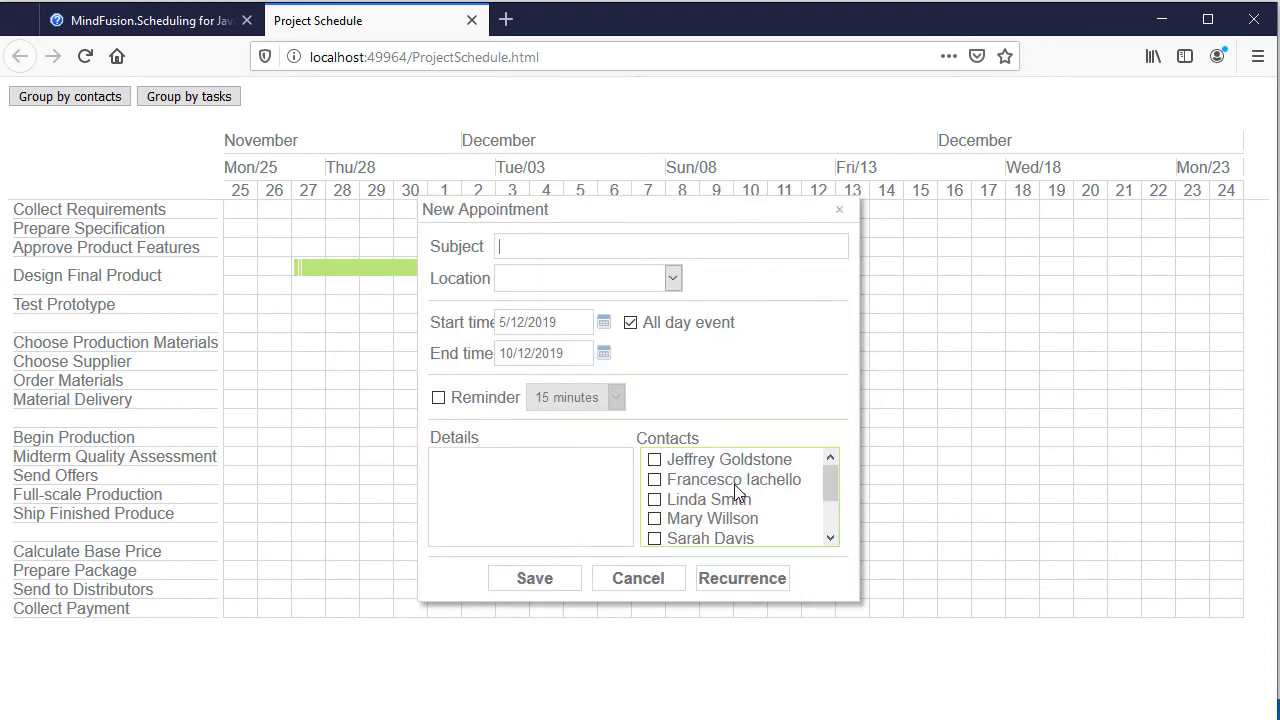
pyautogui.click(654, 480)
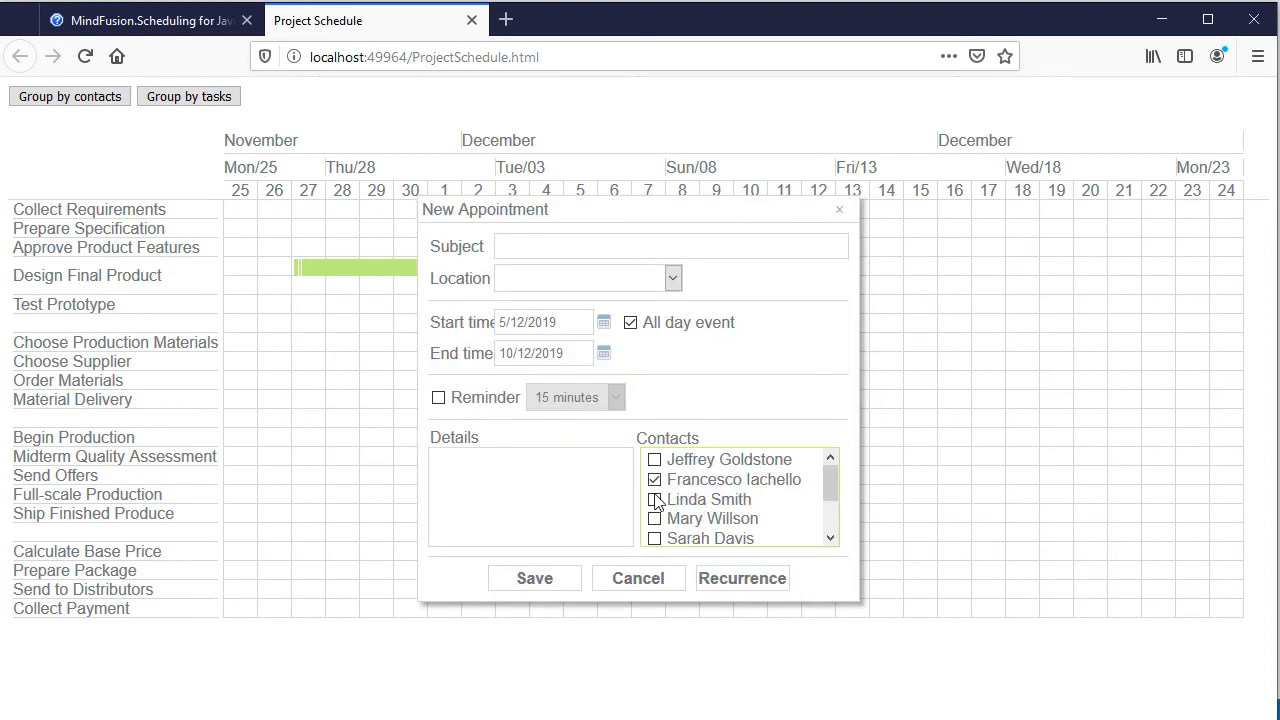
pyautogui.scroll(-3)
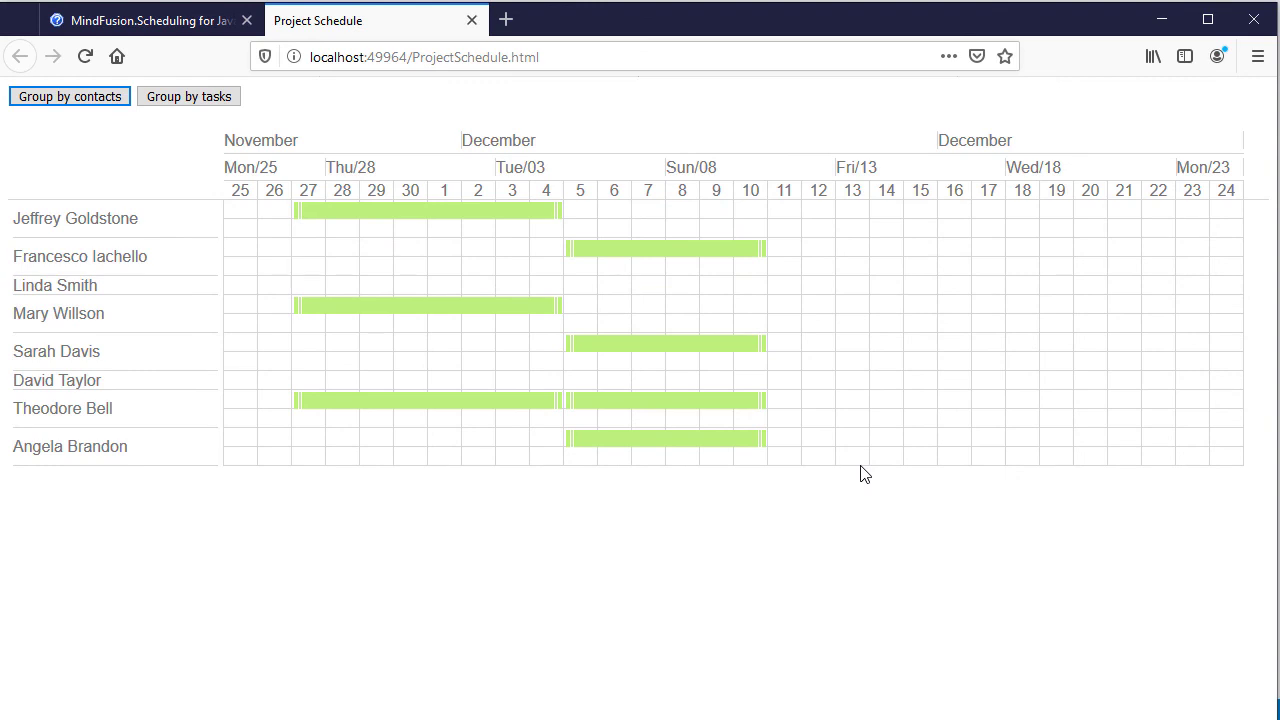
pyautogui.moveTo(956, 398)
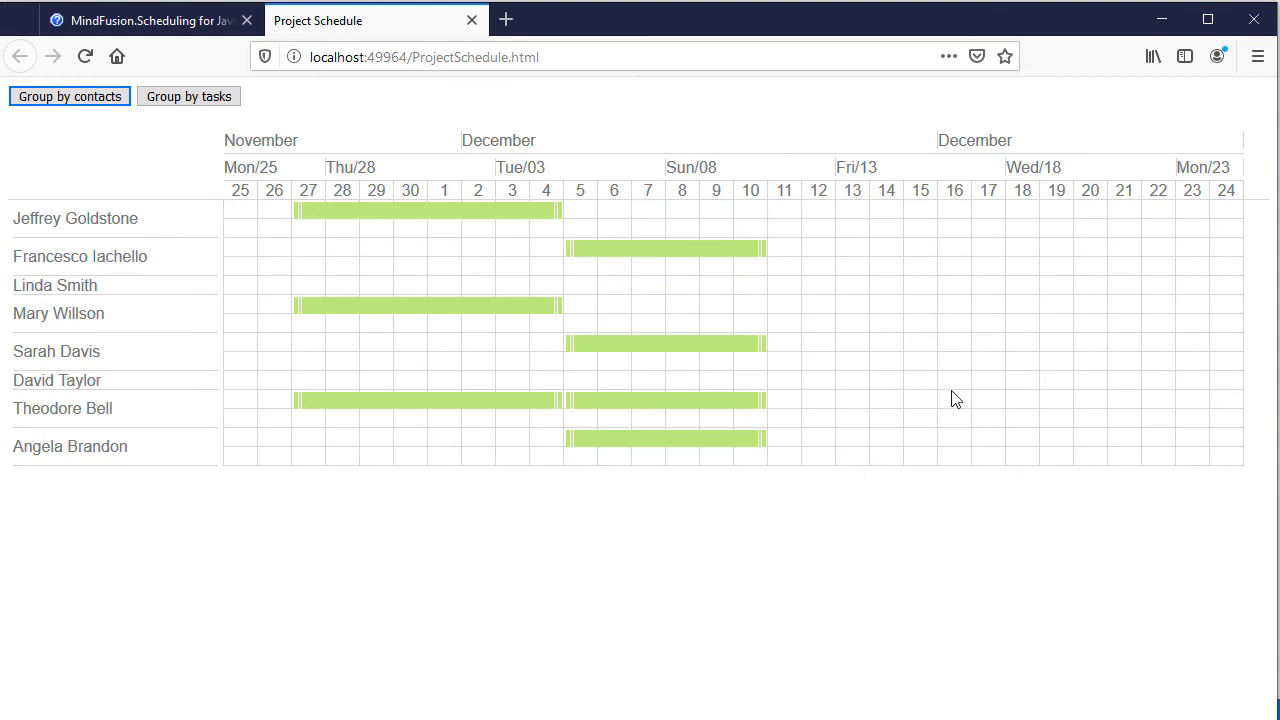
# Give the Design Final Product task the subject '15% finished'.
pyautogui.click(68, 96)
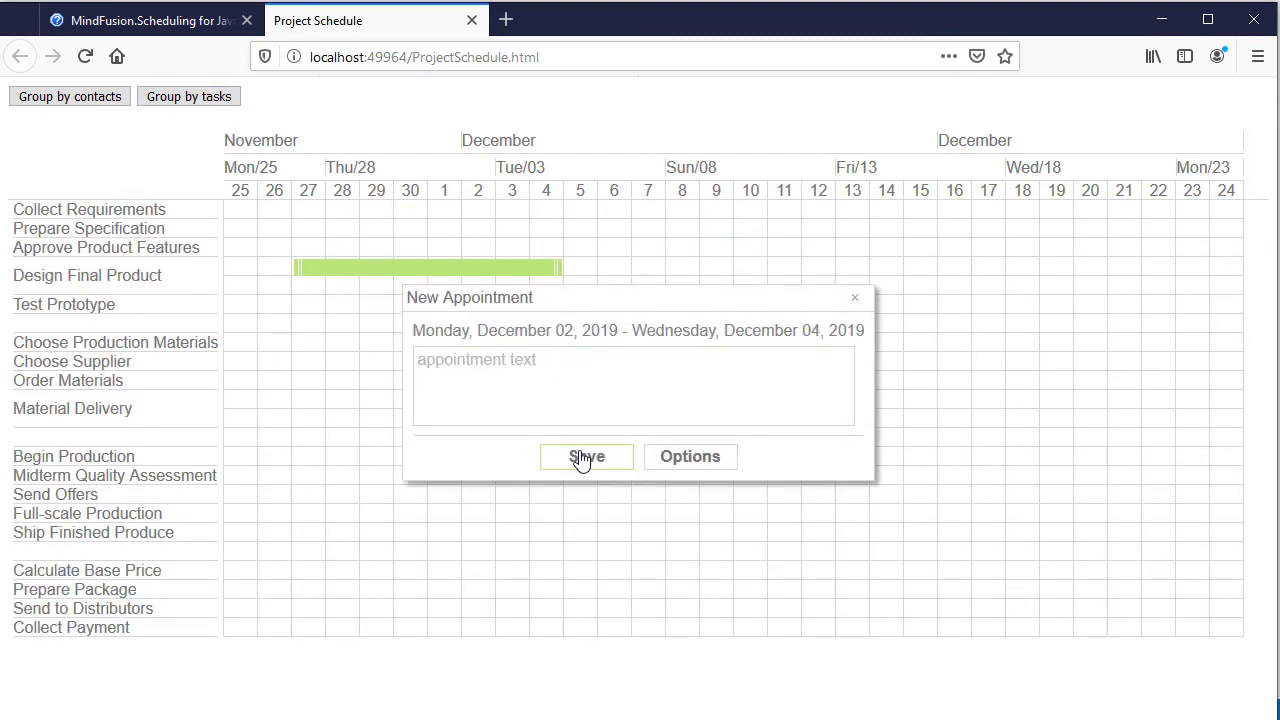
pyautogui.click(688, 456)
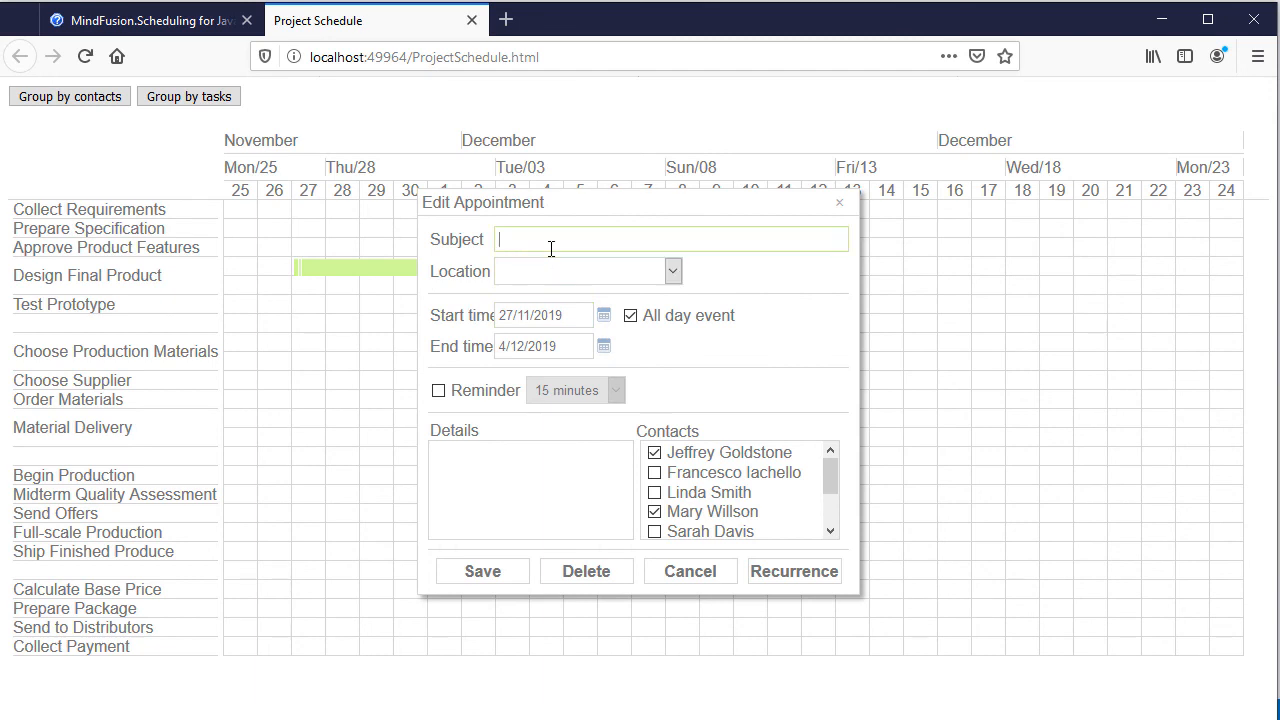
pyautogui.write('15% fini')
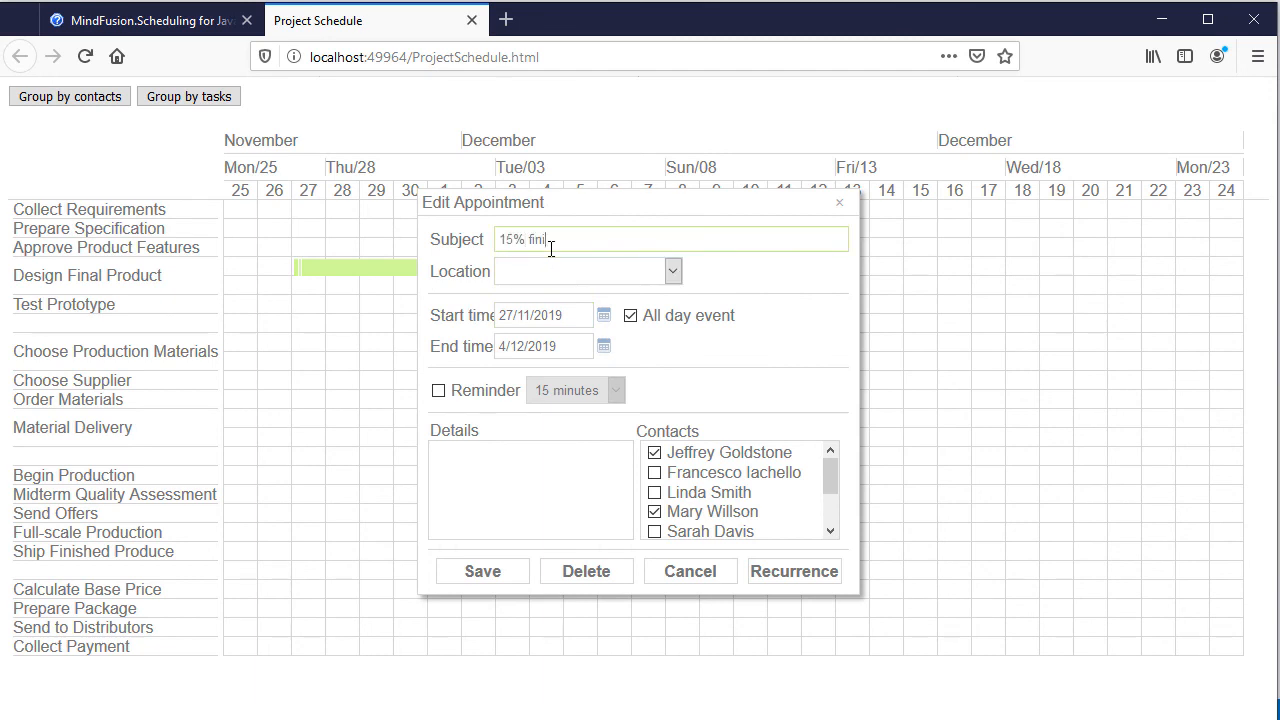
pyautogui.click(482, 572)
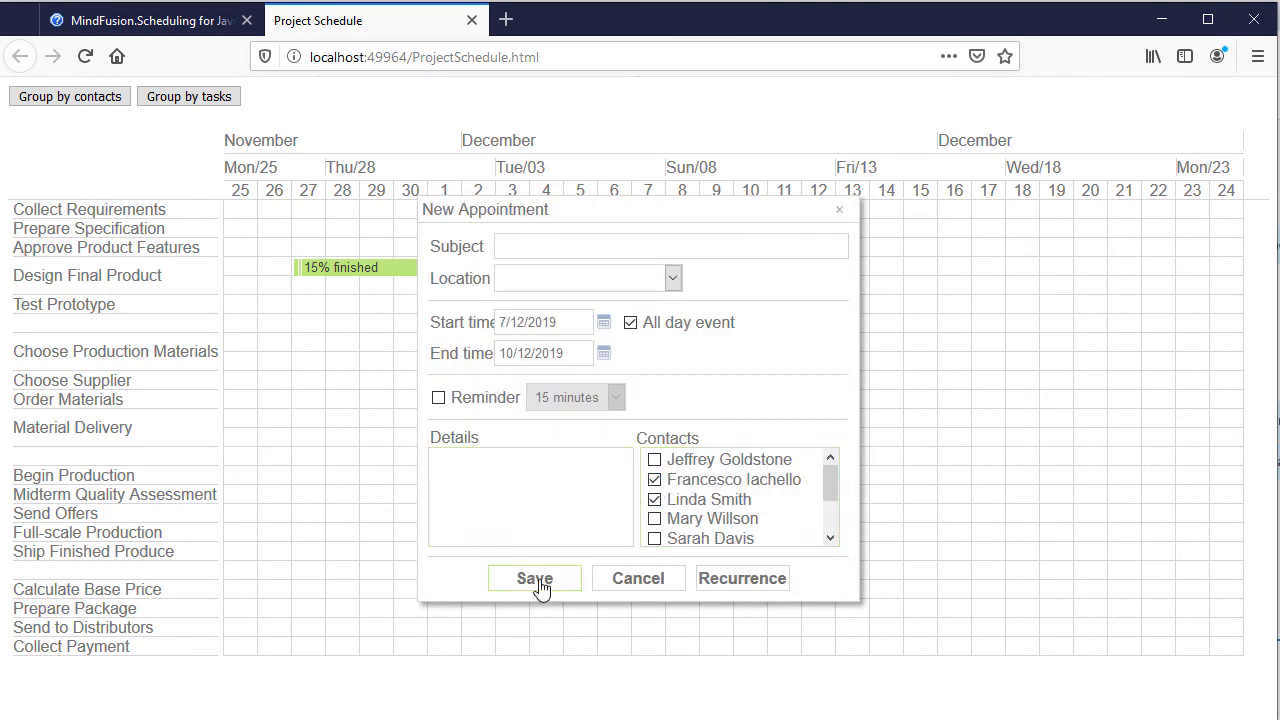
# Save a task for Francesco and Linda, edit Choose Production Materials' text, and view by contacts.
pyautogui.click(534, 578)
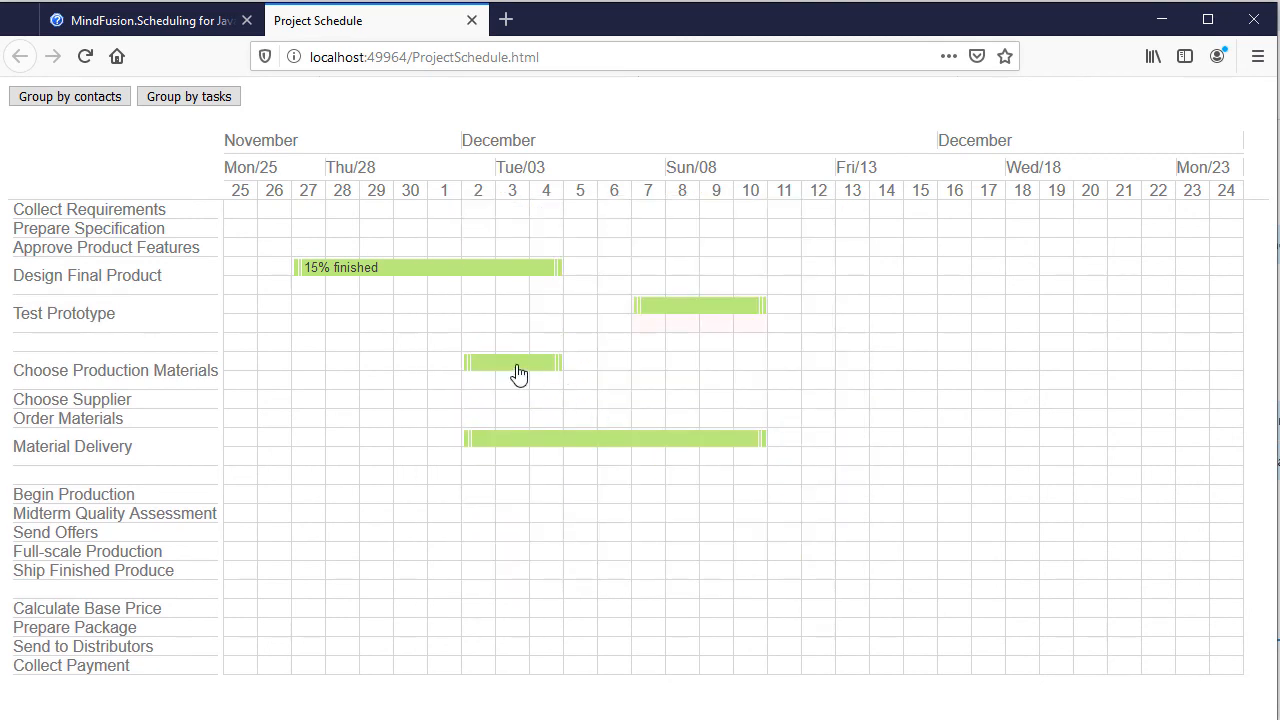
pyautogui.doubleClick(512, 362)
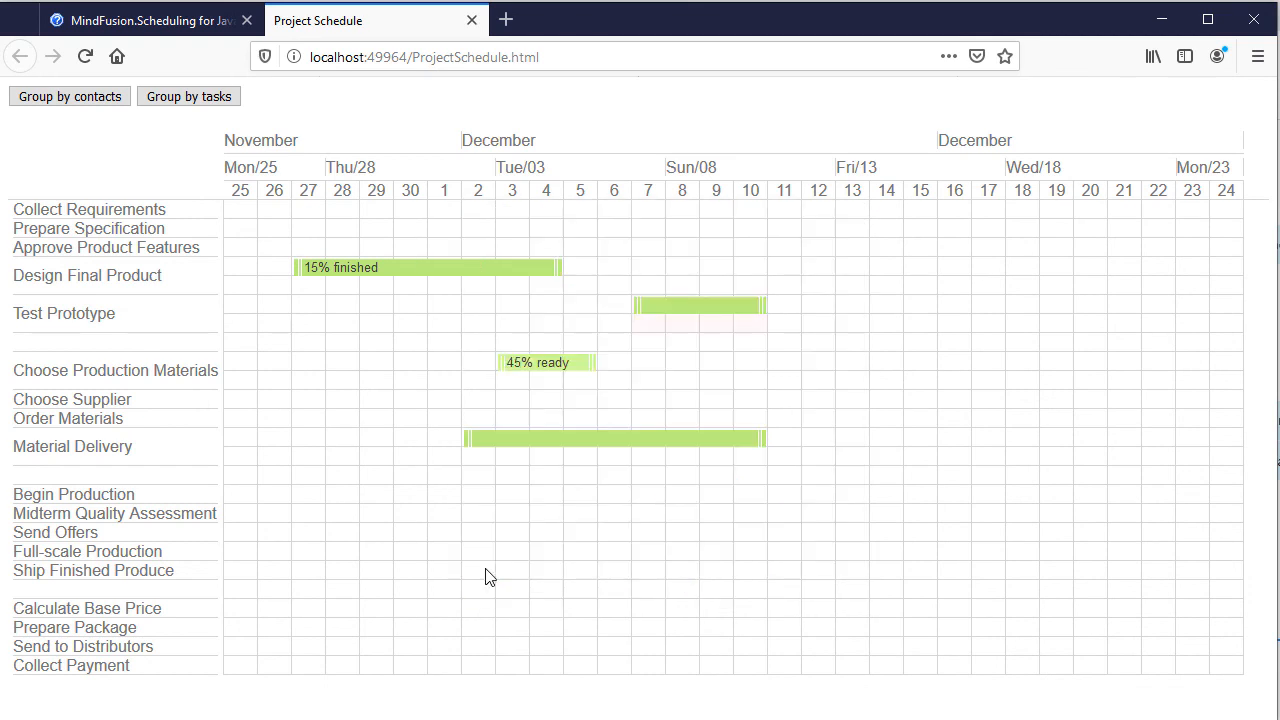
pyautogui.click(68, 96)
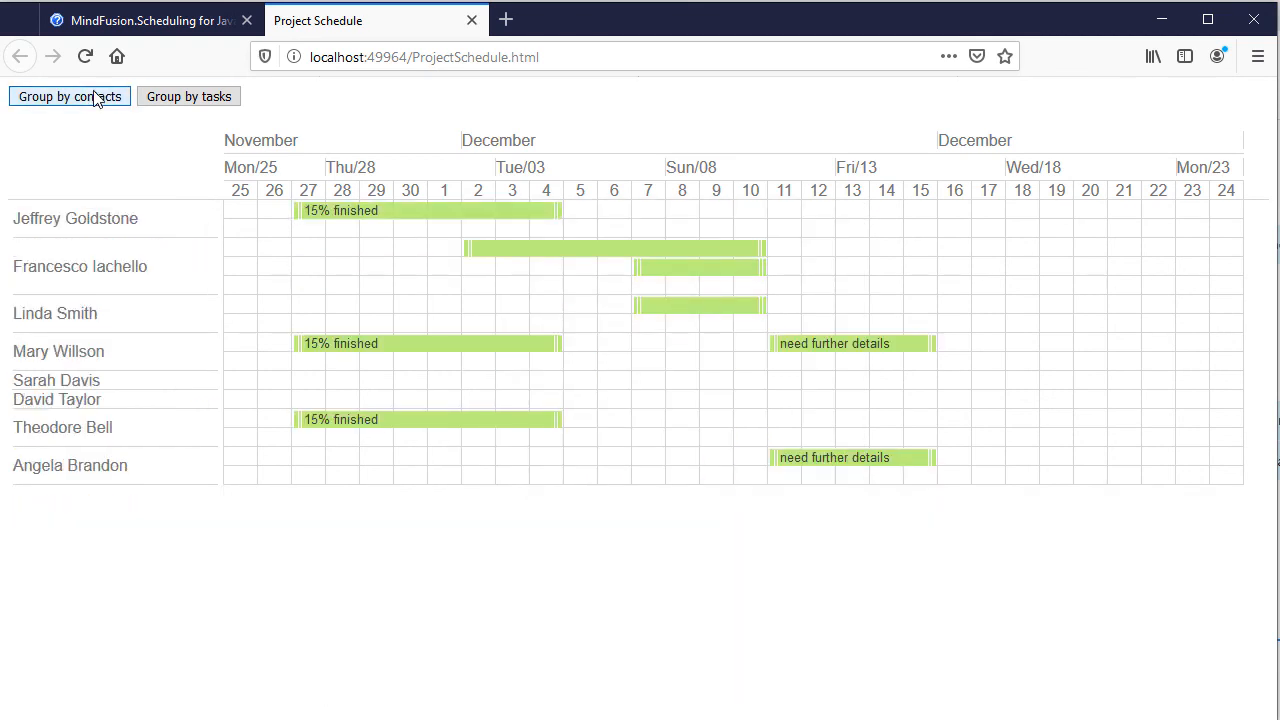